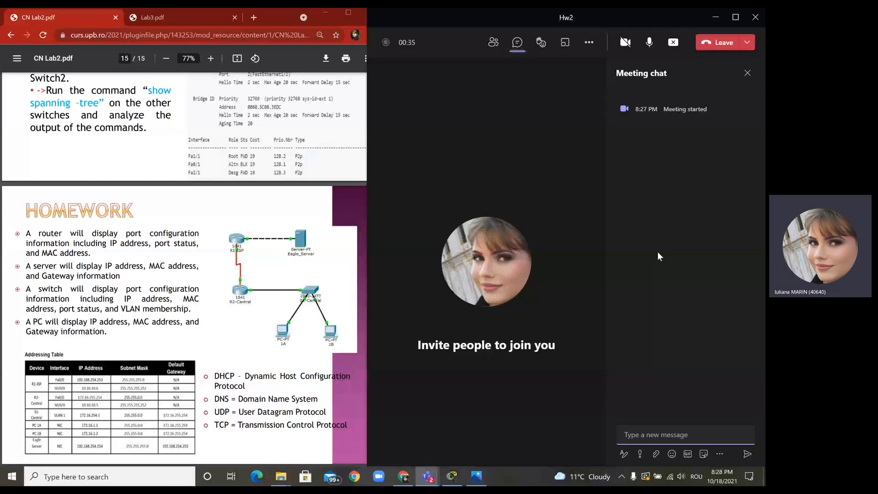
{"action": "mouse_move", "coordinate": [588, 42]}
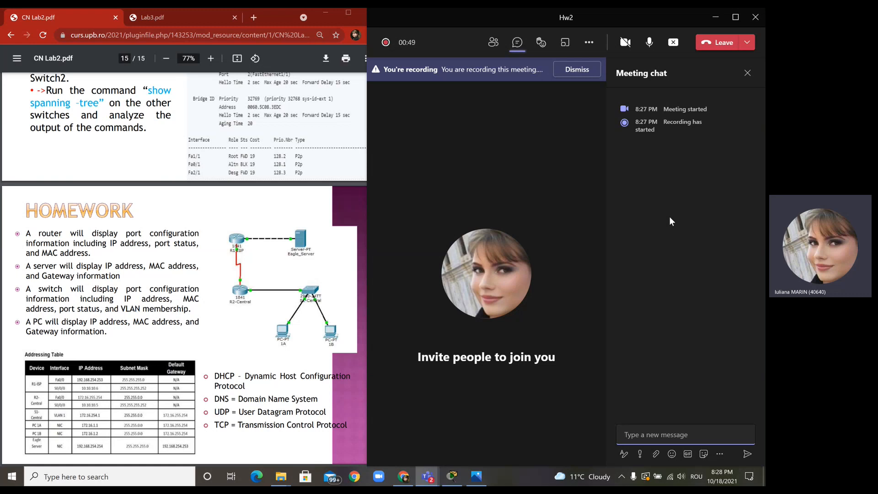
{"action": "mouse_move", "coordinate": [234, 216]}
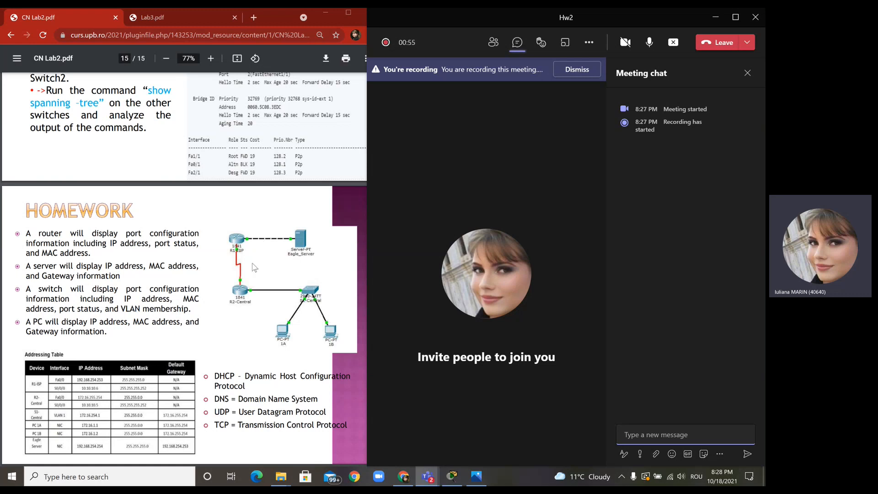
{"action": "mouse_move", "coordinate": [307, 348]}
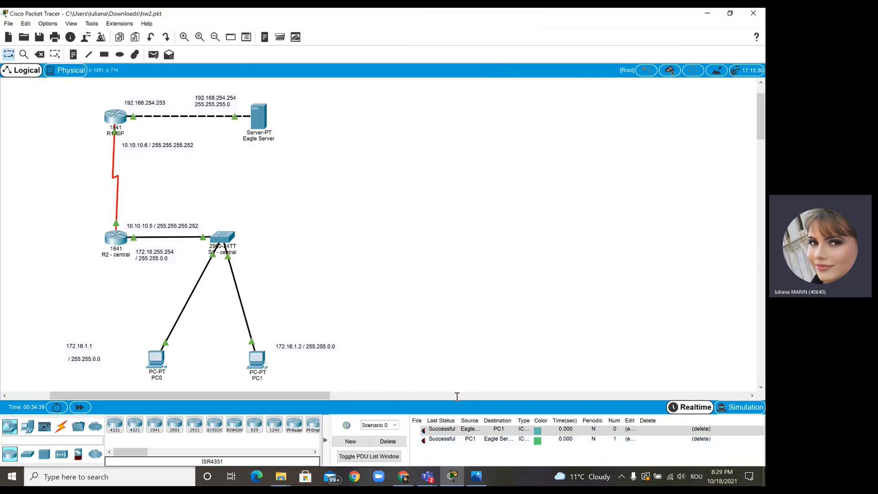
{"action": "mouse_move", "coordinate": [517, 226]}
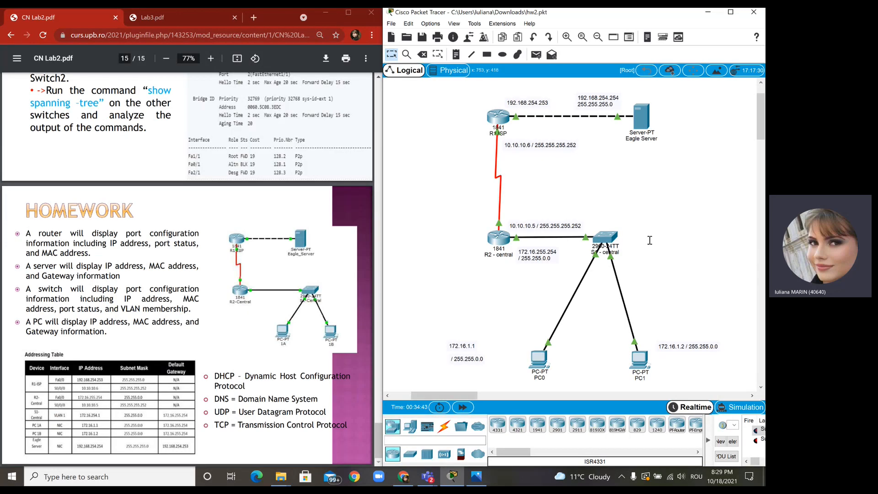
{"action": "mouse_move", "coordinate": [633, 202]}
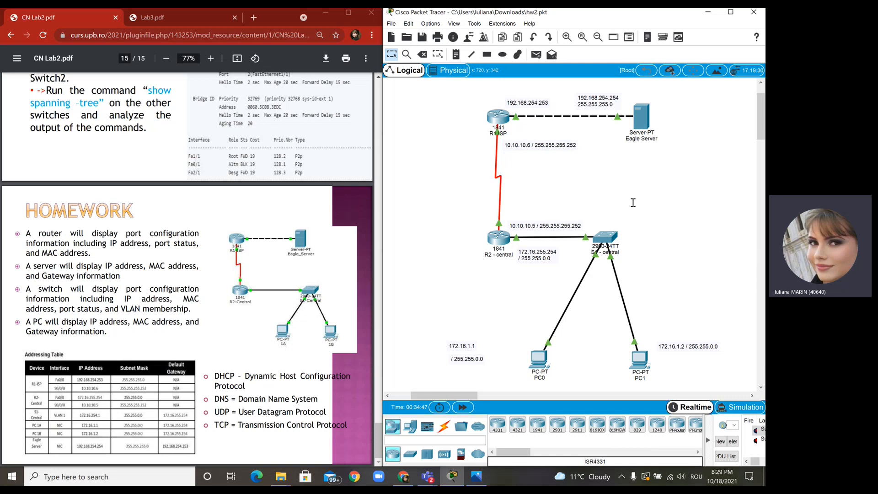
{"action": "mouse_move", "coordinate": [610, 283]}
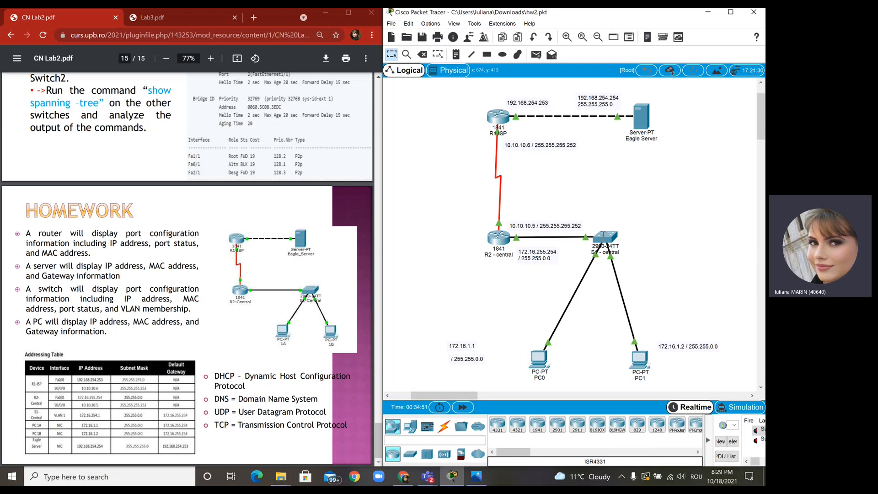
{"action": "mouse_move", "coordinate": [659, 373]}
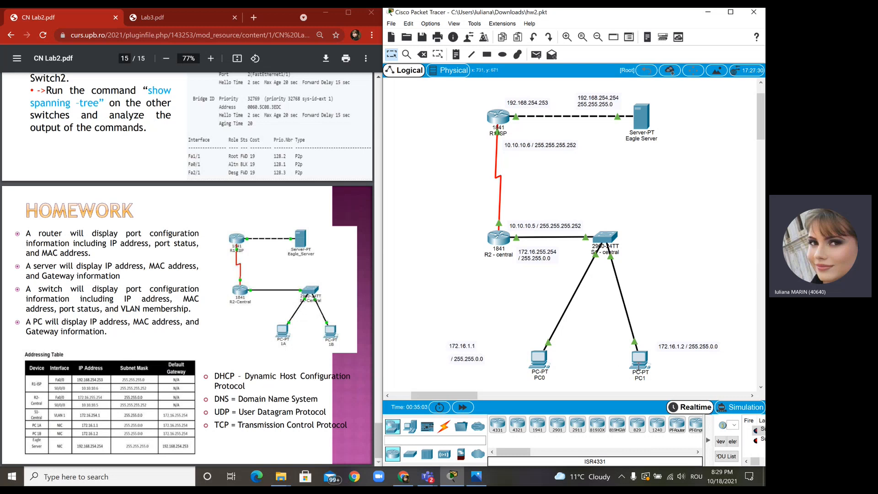
{"action": "mouse_move", "coordinate": [645, 236]}
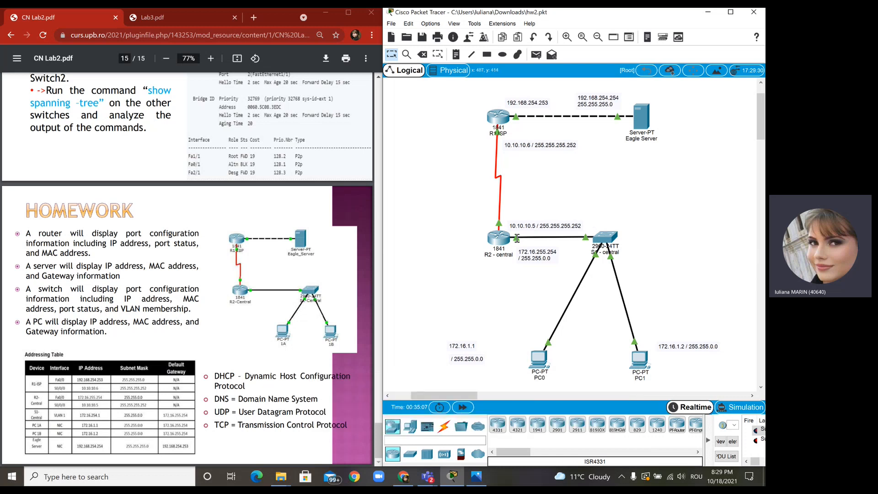
{"action": "mouse_move", "coordinate": [529, 257]}
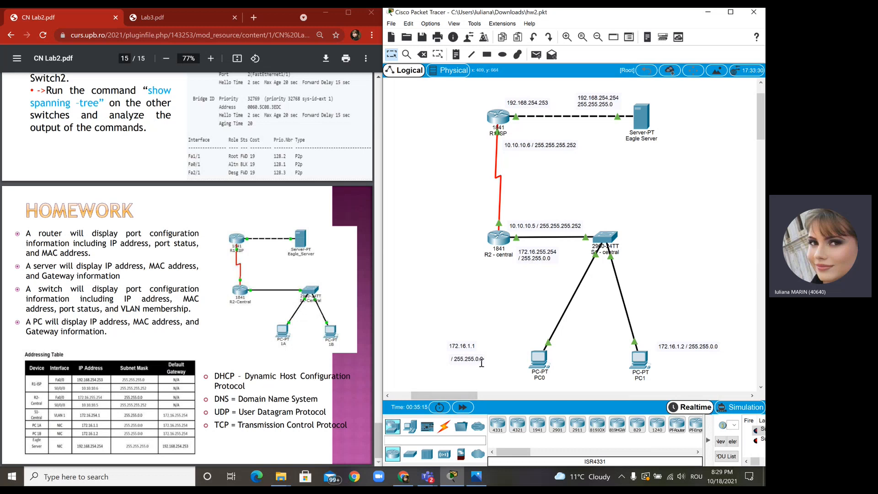
{"action": "mouse_move", "coordinate": [554, 253]}
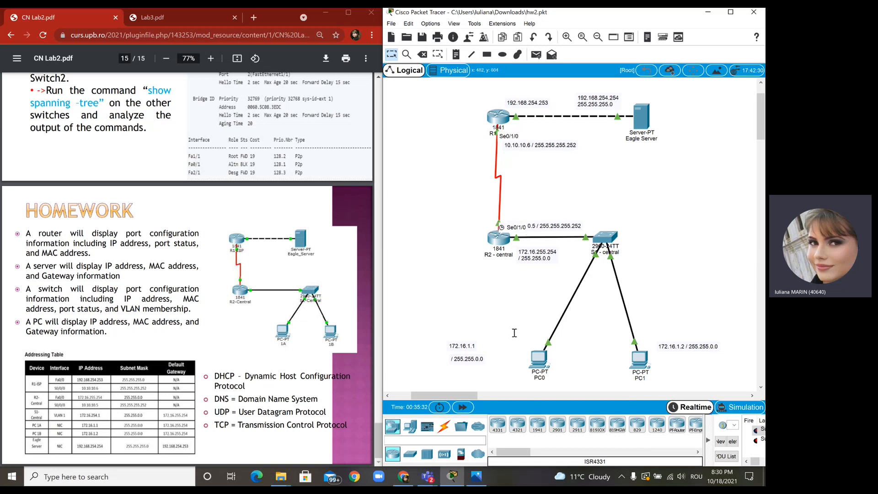
{"action": "mouse_move", "coordinate": [564, 365]}
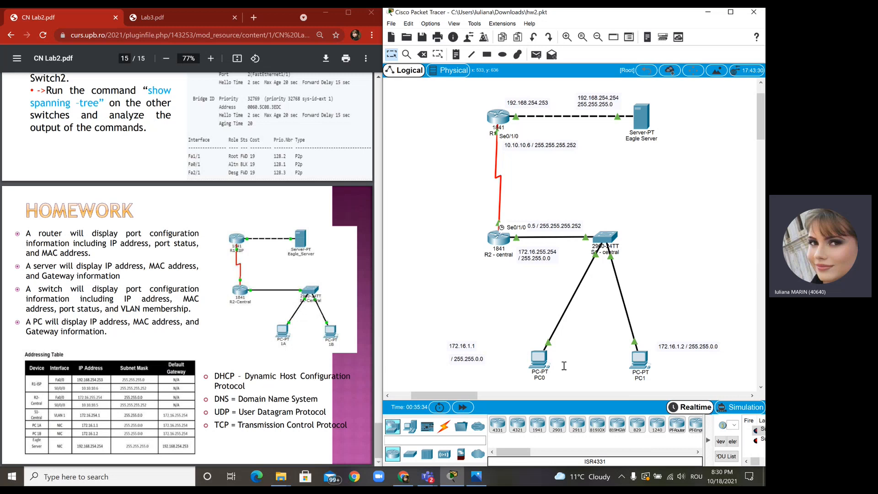
{"action": "mouse_move", "coordinate": [723, 249]}
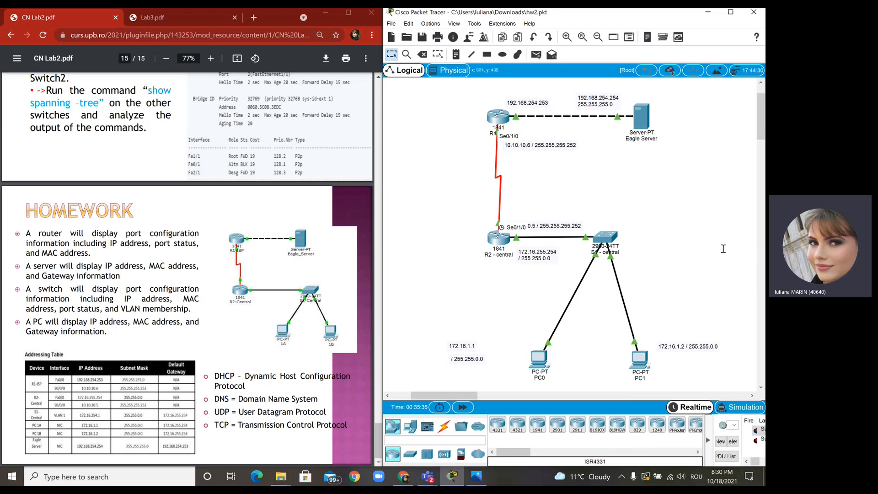
{"action": "mouse_move", "coordinate": [529, 232]}
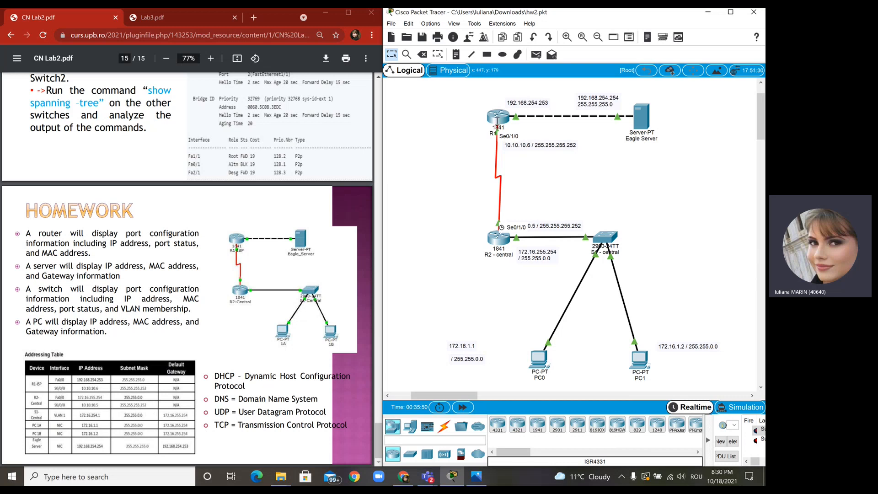
{"action": "mouse_move", "coordinate": [421, 217]}
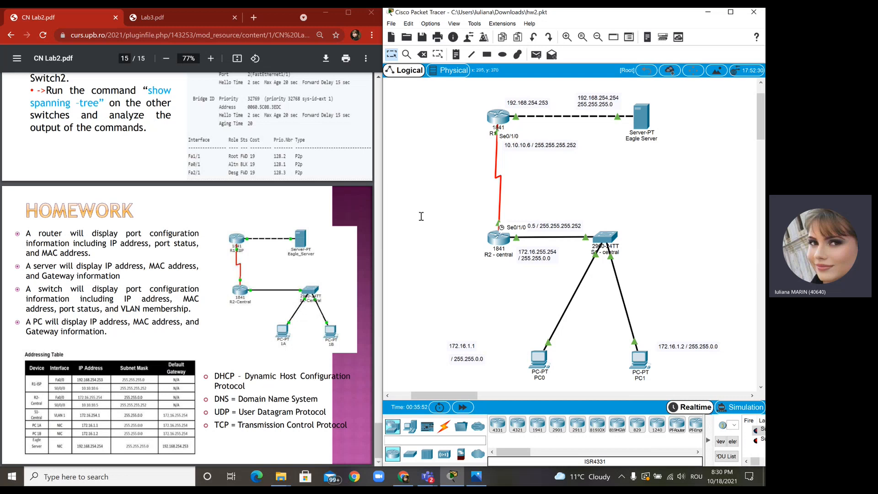
{"action": "mouse_move", "coordinate": [492, 202]}
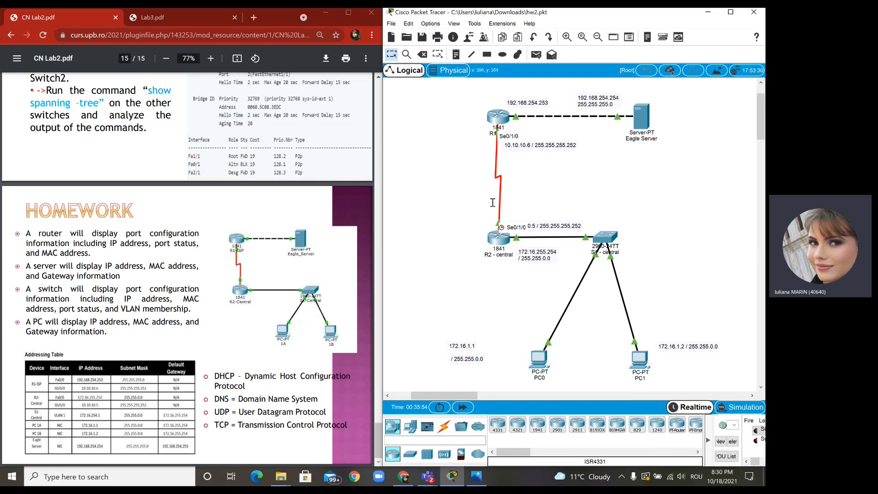
{"action": "mouse_move", "coordinate": [518, 149]}
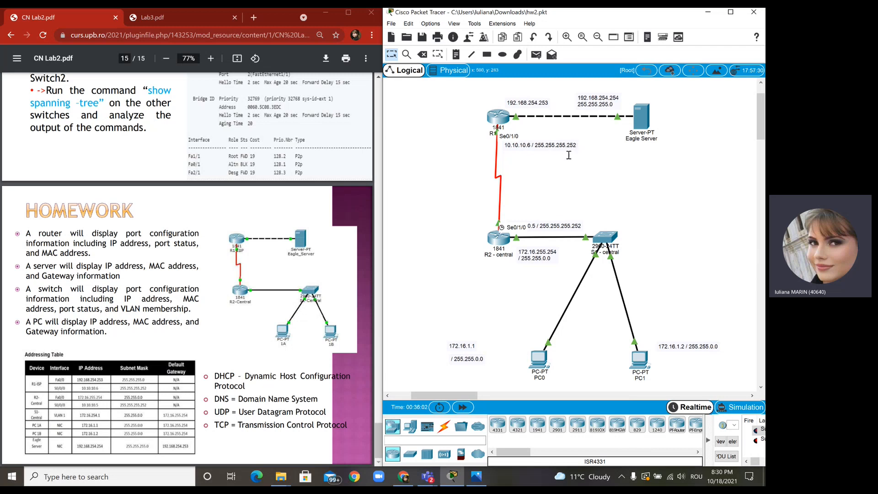
{"action": "mouse_move", "coordinate": [605, 170]}
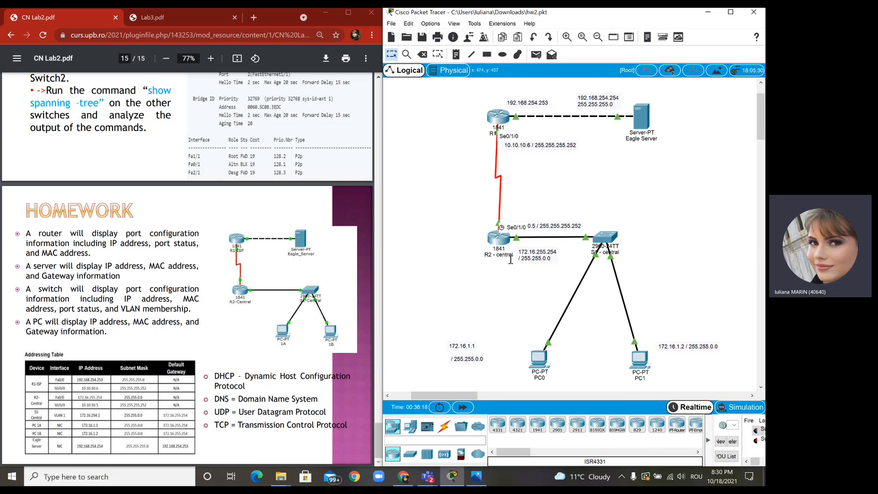
{"action": "mouse_move", "coordinate": [512, 125]}
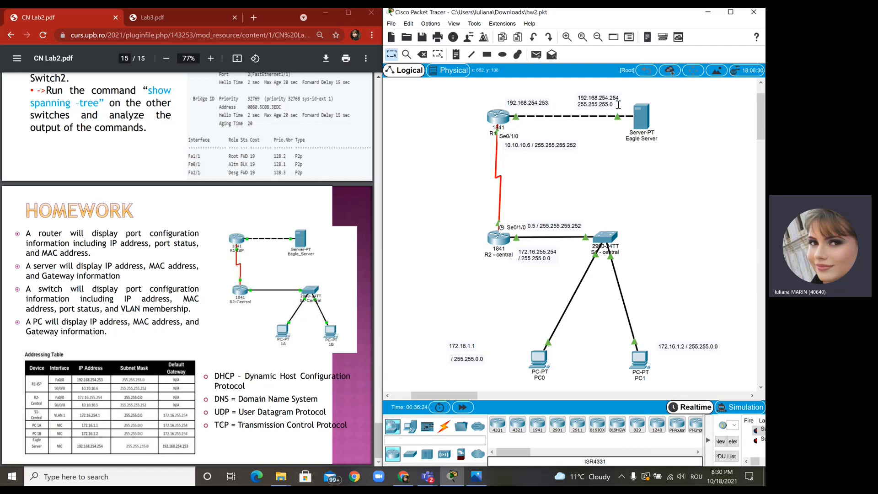
{"action": "mouse_move", "coordinate": [619, 104]}
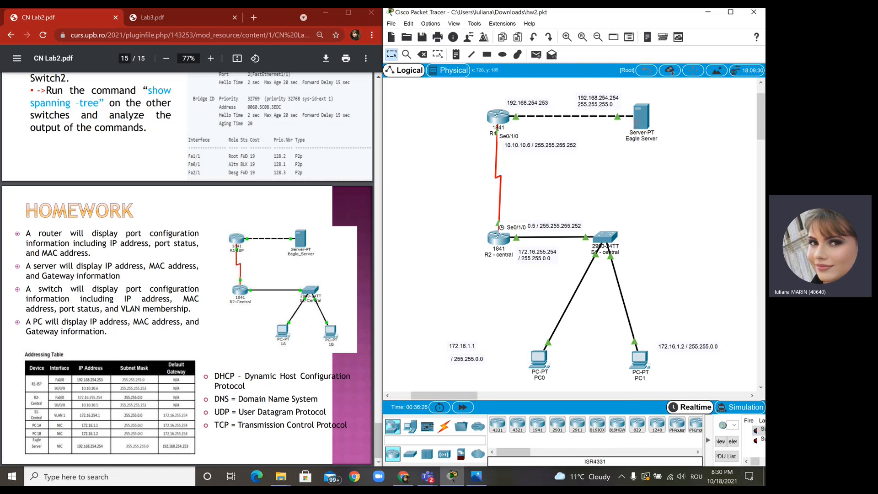
{"action": "mouse_move", "coordinate": [619, 100]}
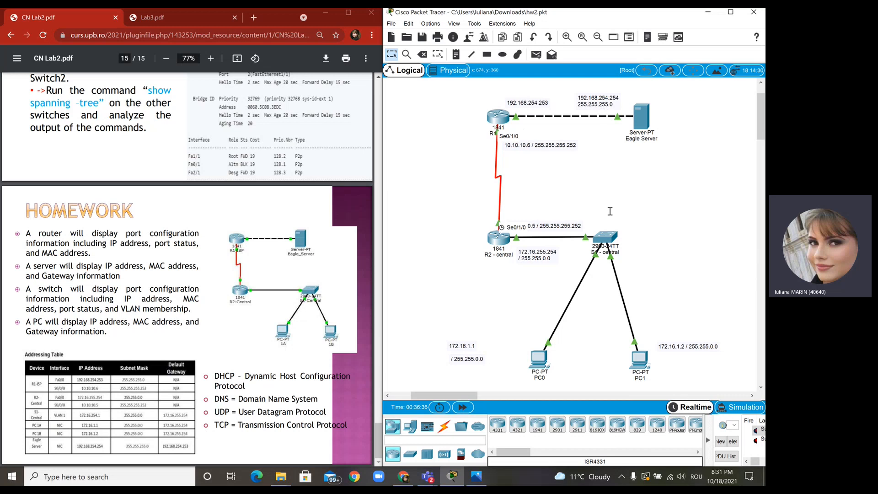
{"action": "mouse_move", "coordinate": [659, 194]}
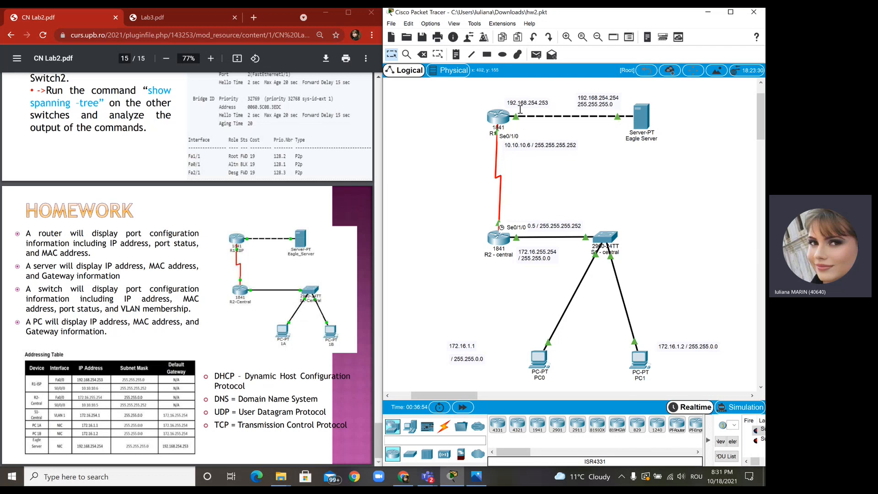
{"action": "mouse_move", "coordinate": [532, 151]}
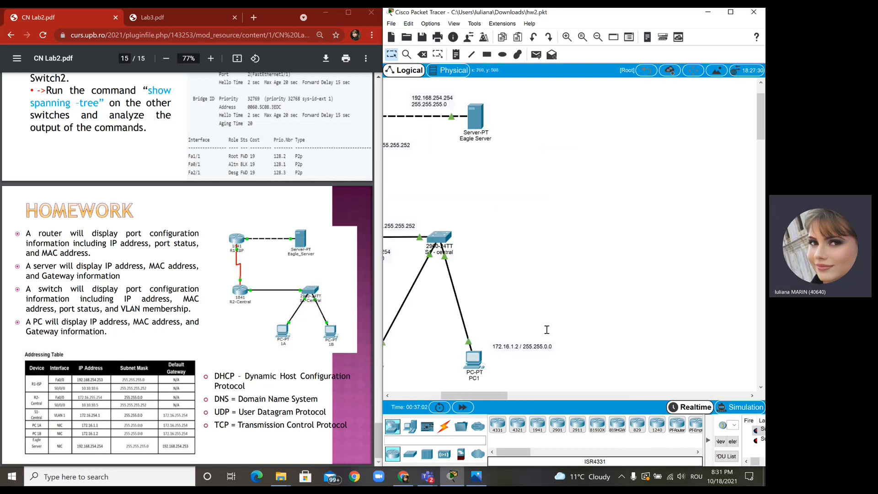
Place a generic PC and a server from the End Devices palette onto the workspace.
{"action": "scroll", "scroll_direction": "right", "scroll_amount": 3}
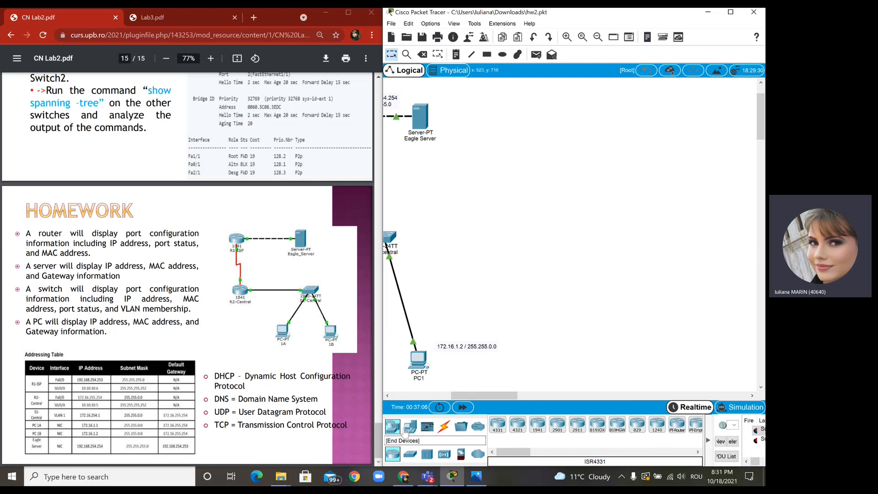
{"action": "left_click", "coordinate": [407, 426]}
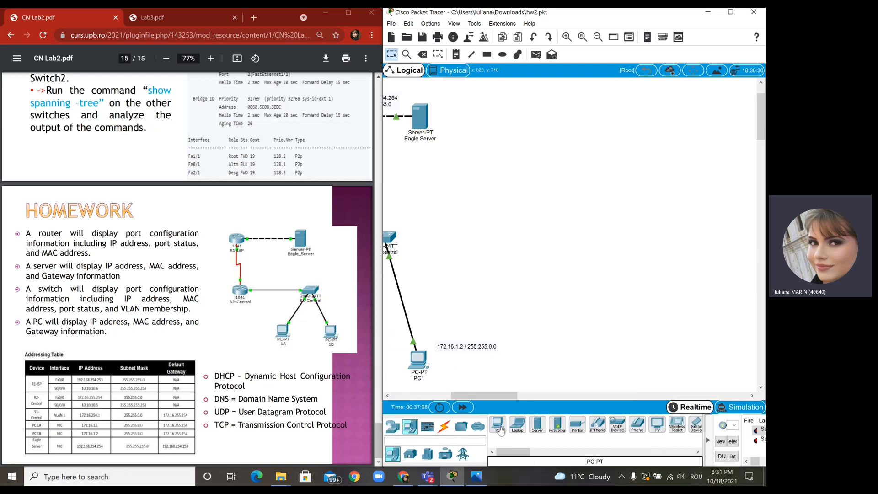
{"action": "left_click", "coordinate": [573, 361]}
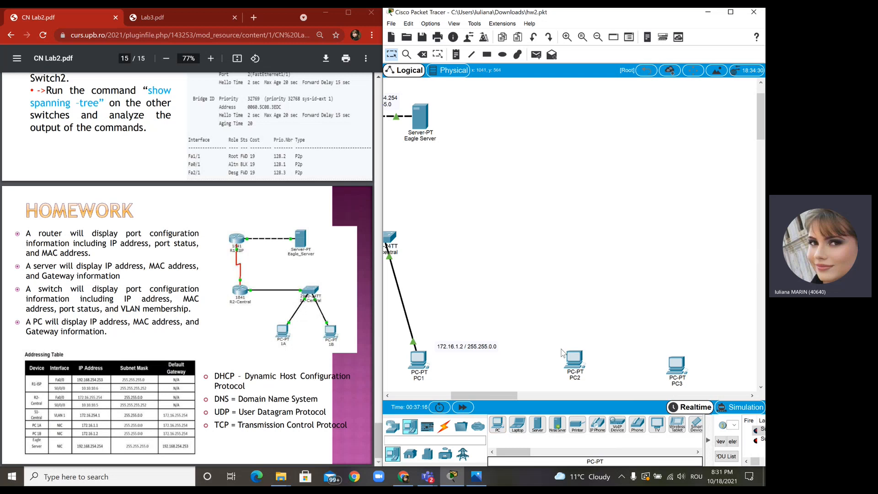
{"action": "left_click", "coordinate": [678, 133]}
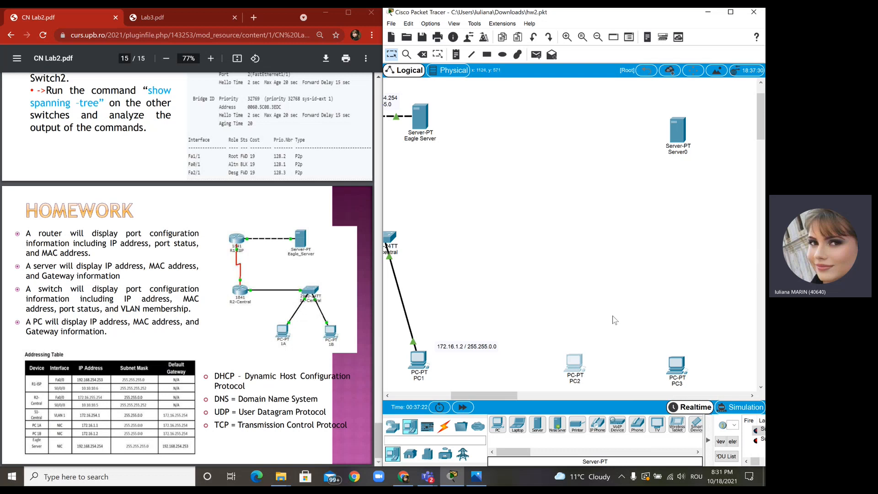
{"action": "mouse_move", "coordinate": [576, 386]}
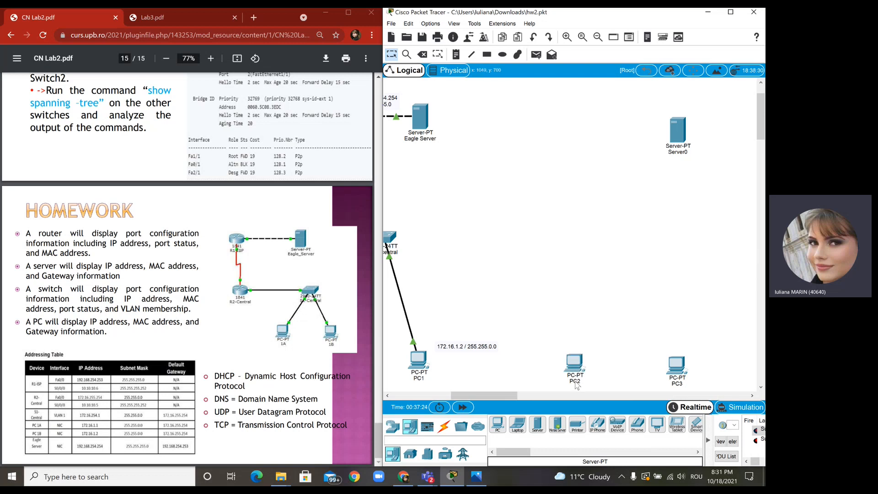
Add a 2950-24 switch and the 1841 routers Router0 and Router1 beside the end devices.
{"action": "left_click", "coordinate": [393, 426]}
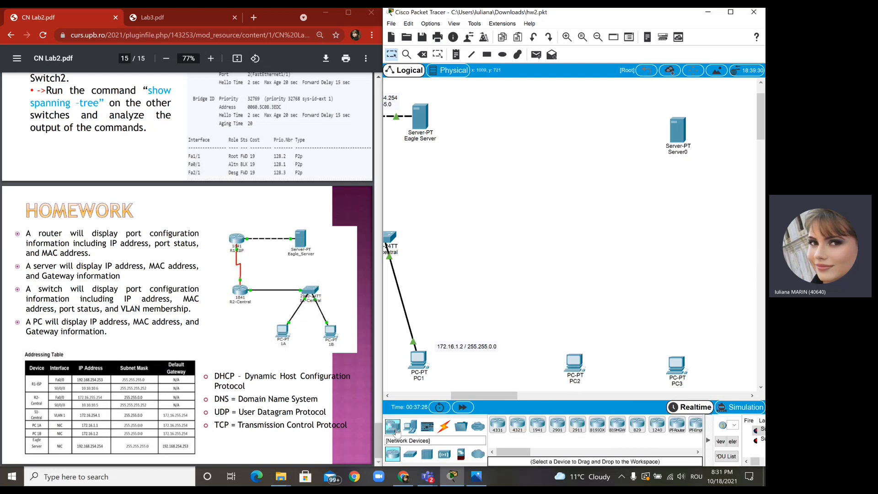
{"action": "left_click", "coordinate": [406, 453]}
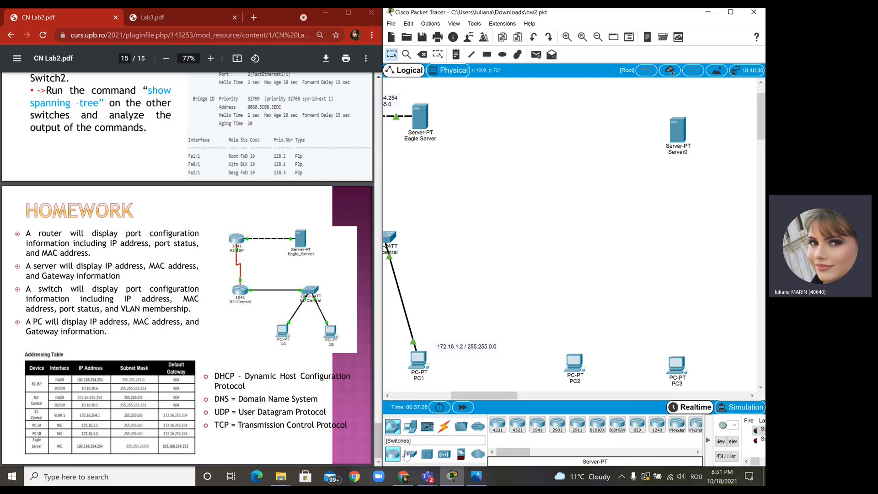
{"action": "left_click", "coordinate": [405, 454]}
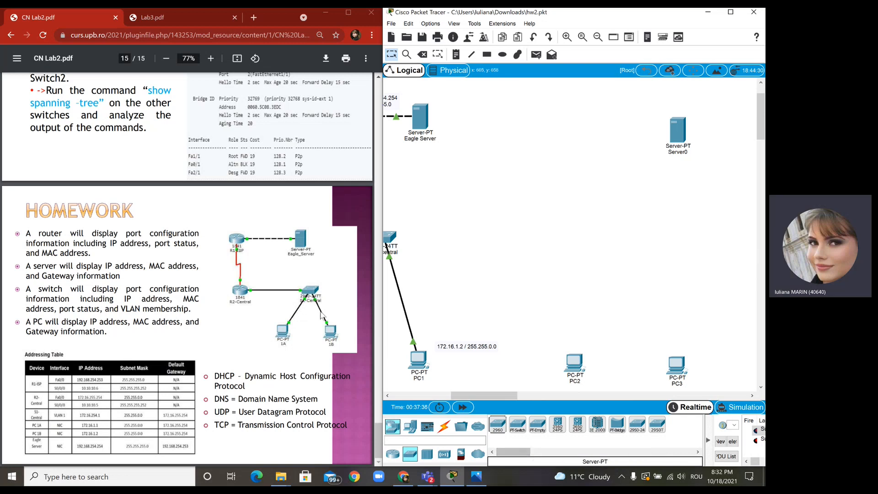
{"action": "mouse_move", "coordinate": [656, 424]}
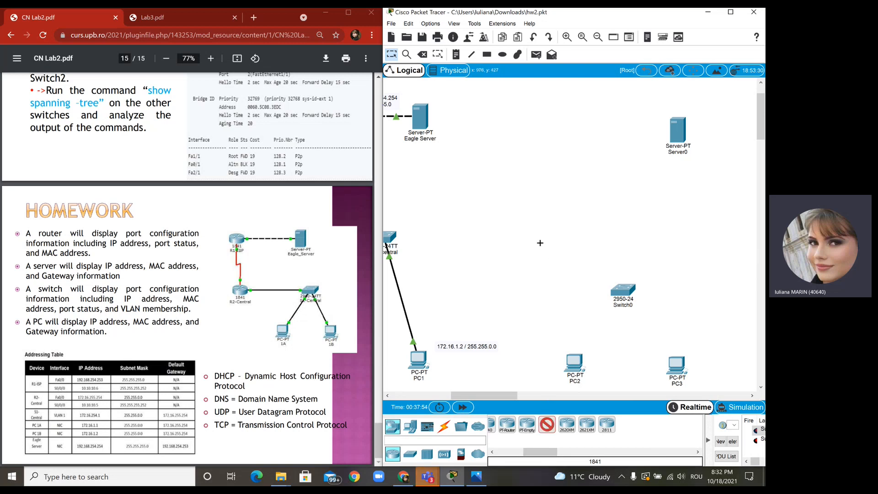
{"action": "left_click", "coordinate": [537, 424]}
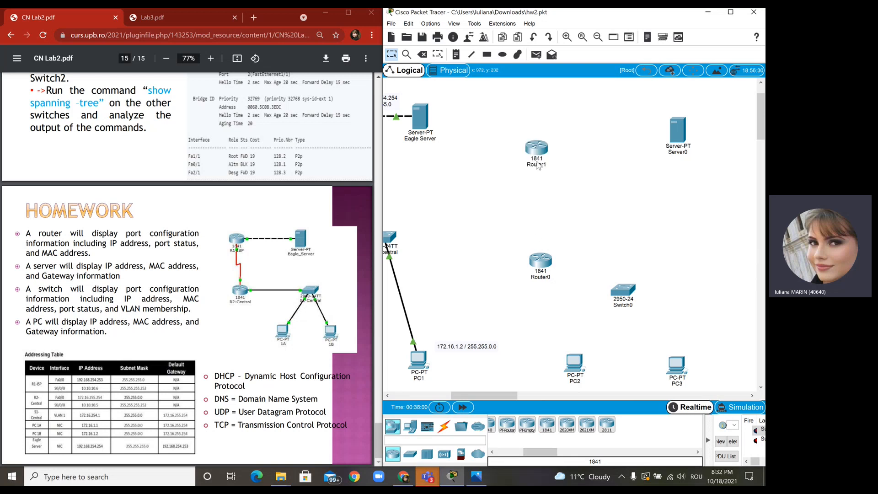
{"action": "left_click", "coordinate": [442, 427]}
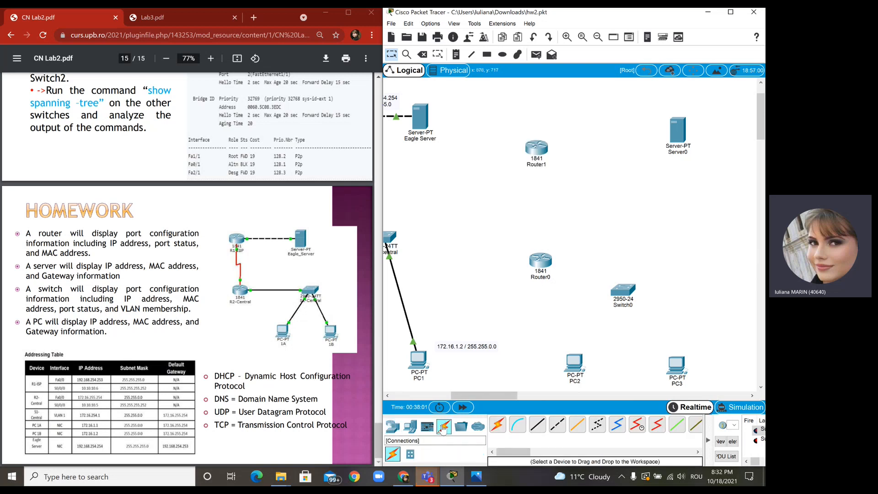
Install a WIC-2T serial card in Router1's empty slot from its physical device view.
{"action": "double_click", "coordinate": [534, 148]}
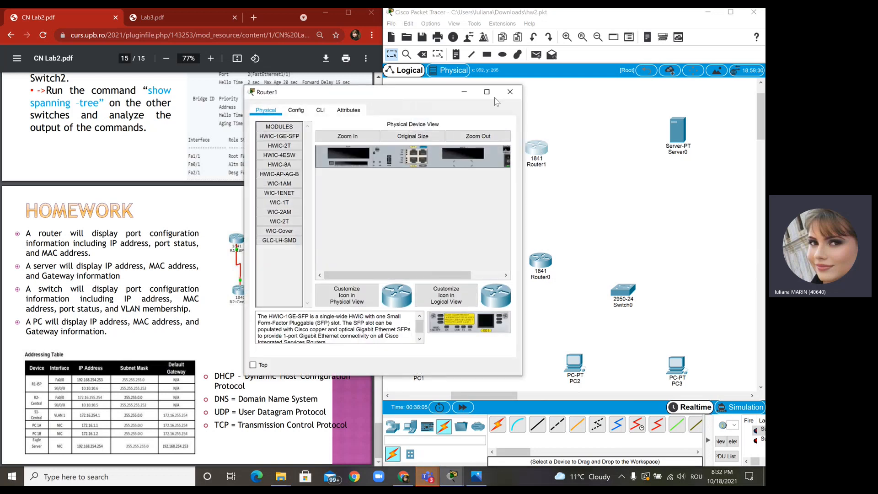
{"action": "left_click", "coordinate": [486, 92]}
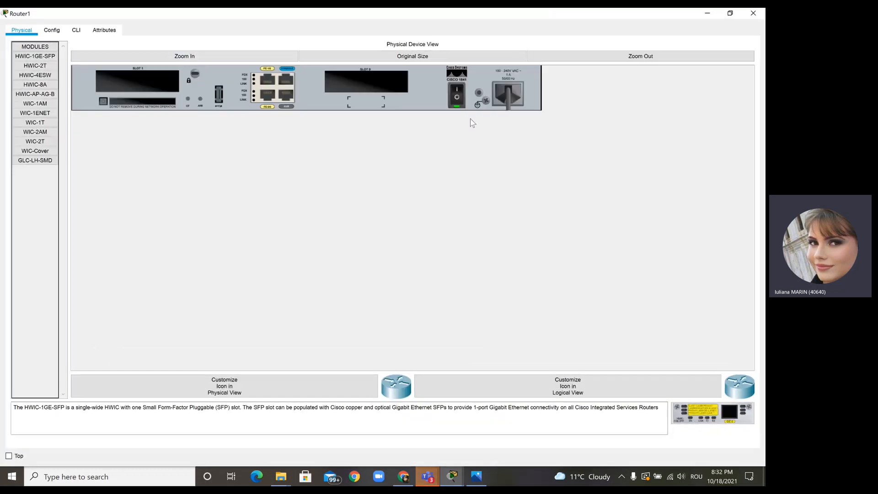
{"action": "left_click", "coordinate": [456, 95]}
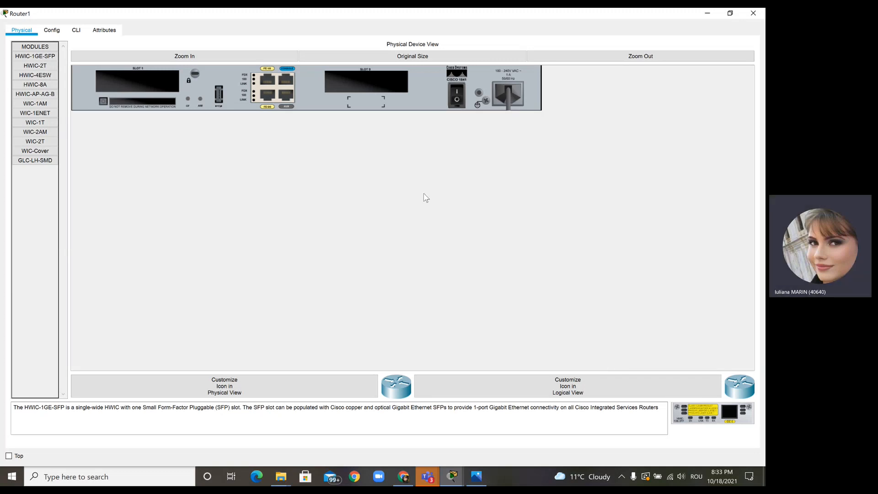
{"action": "left_click", "coordinate": [34, 141]}
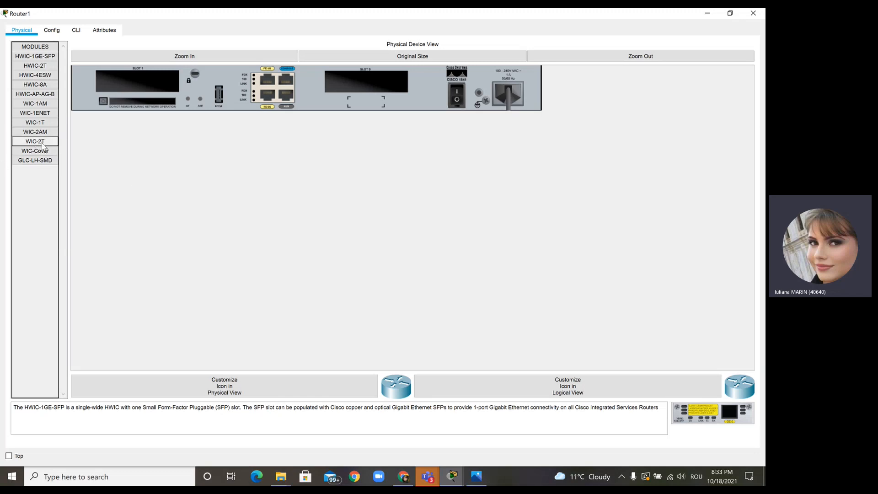
{"action": "left_click_drag", "start_coordinate": [35, 141], "coordinate": [137, 83]}
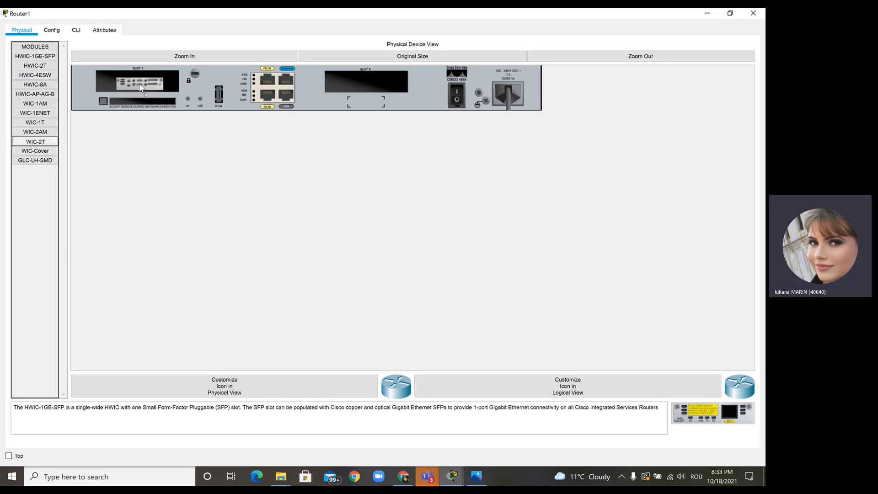
{"action": "left_click", "coordinate": [35, 141]}
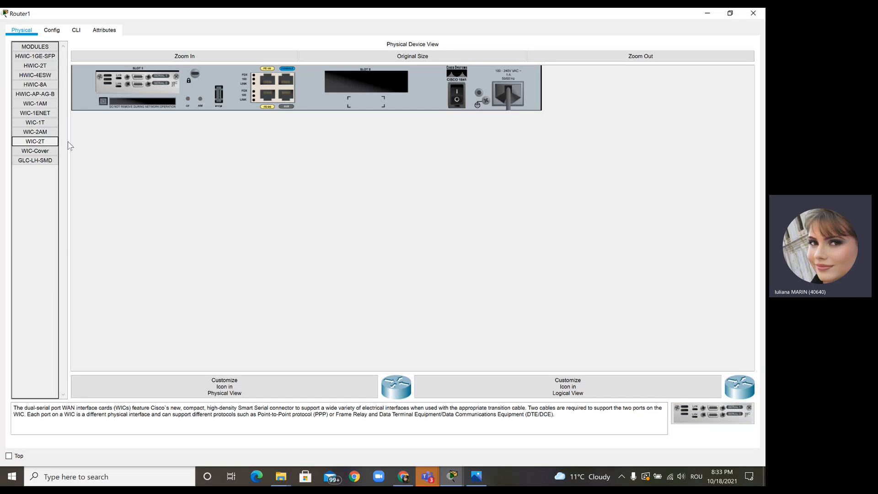
{"action": "left_click", "coordinate": [456, 92]}
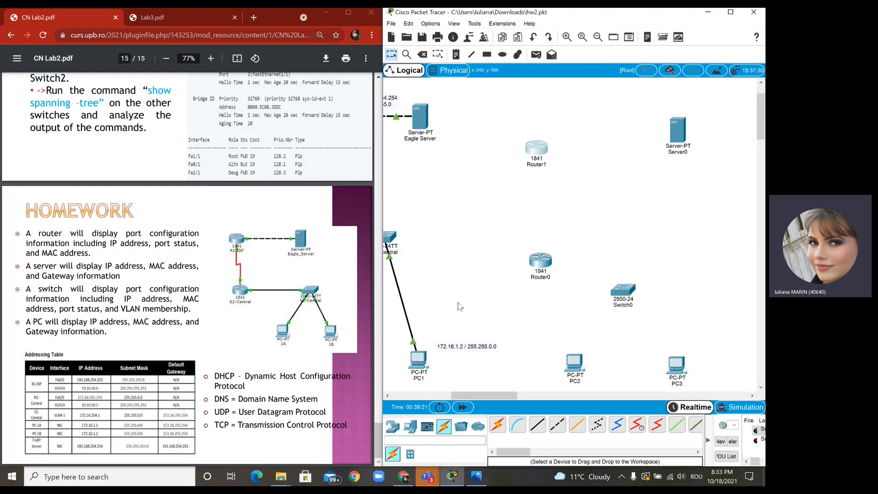
Install a WIC-2T serial card in Router0's empty slot and return to the topology.
{"action": "double_click", "coordinate": [539, 261]}
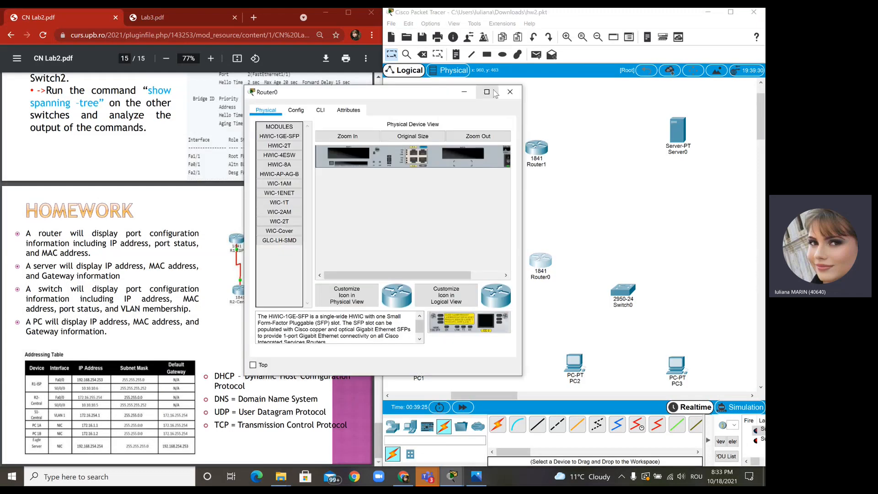
{"action": "left_click", "coordinate": [485, 91]}
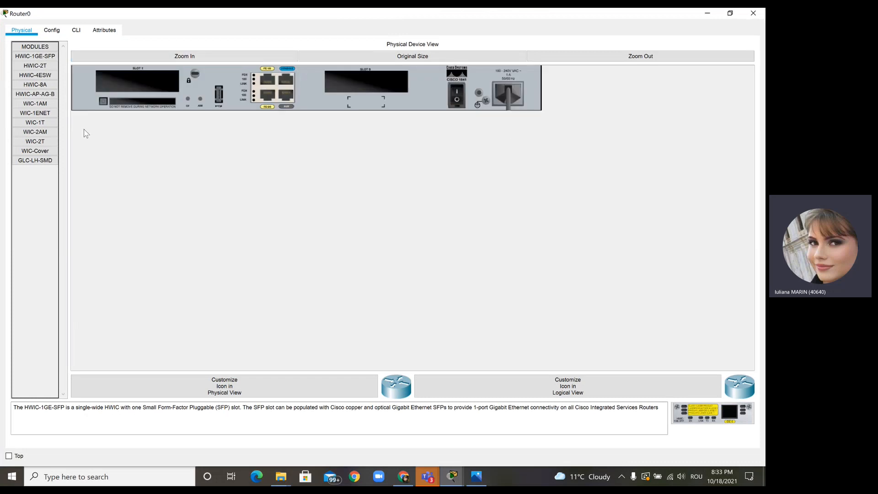
{"action": "left_click", "coordinate": [34, 141]}
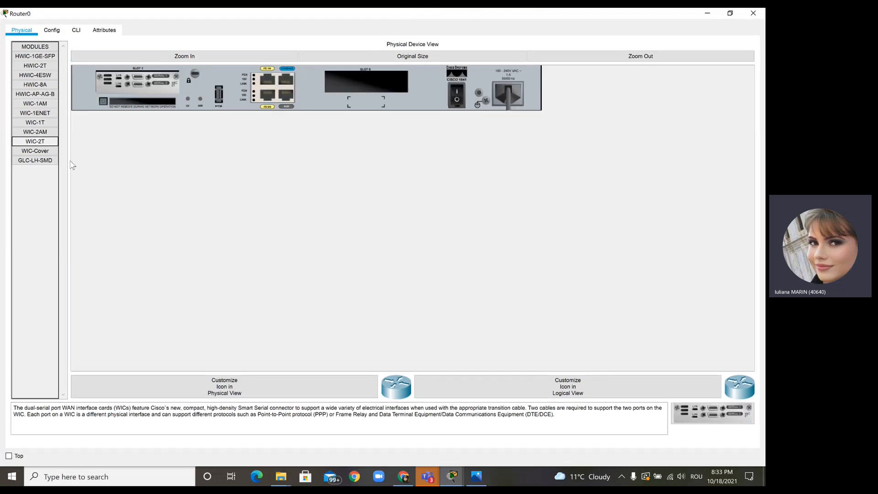
{"action": "left_click", "coordinate": [457, 93]}
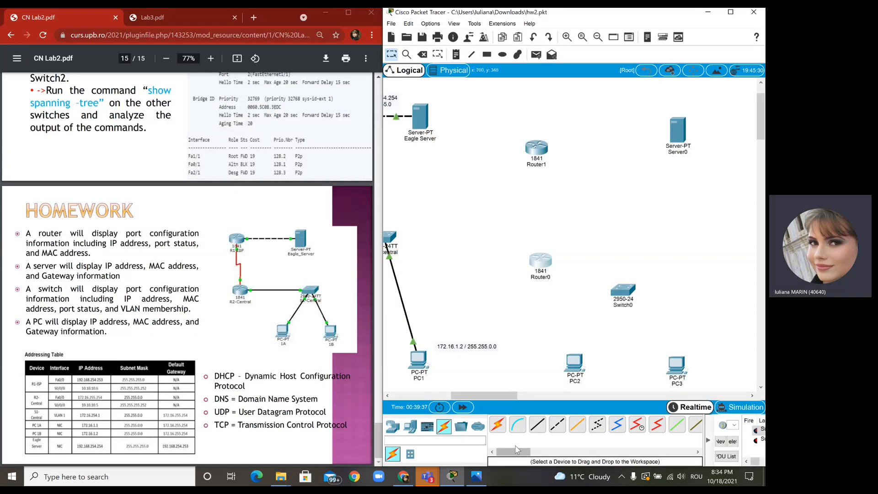
Cable Router1–Server0, Router1–Router0, Router0–Switch0 and Switch0 to PC2 and PC3 with auto connections.
{"action": "left_click", "coordinate": [496, 423]}
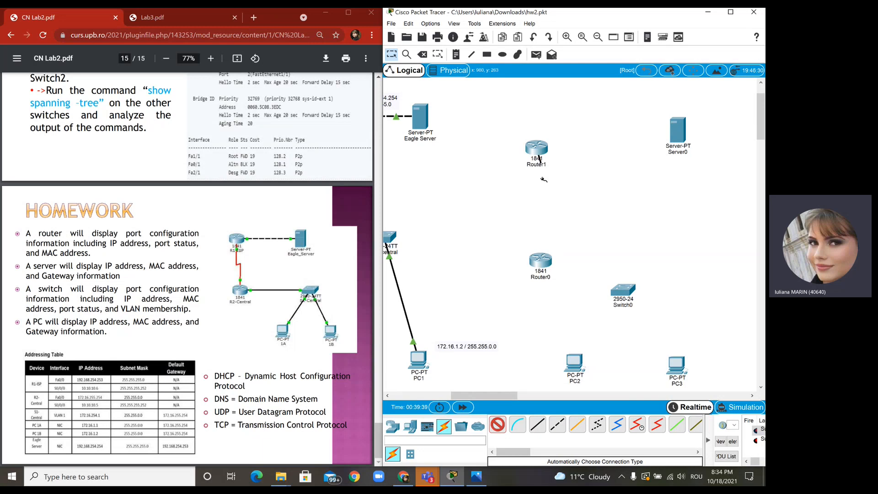
{"action": "left_click_drag", "start_coordinate": [536, 151], "coordinate": [540, 260]}
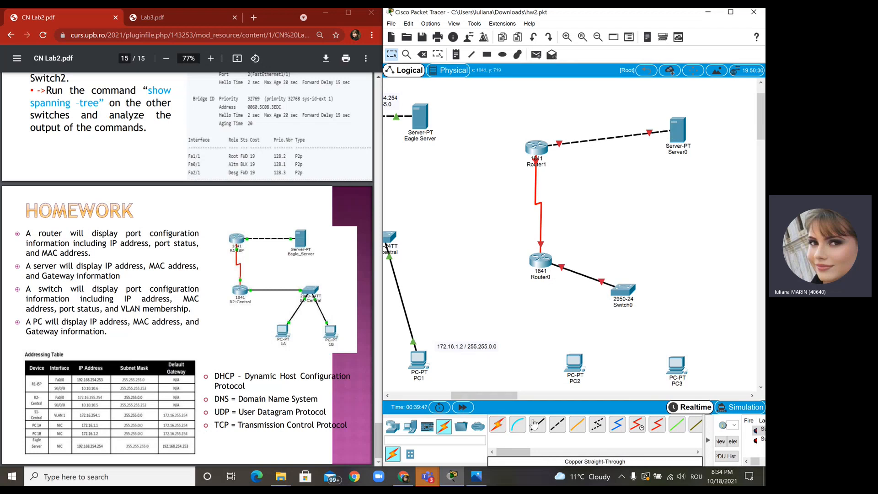
{"action": "left_click", "coordinate": [497, 424]}
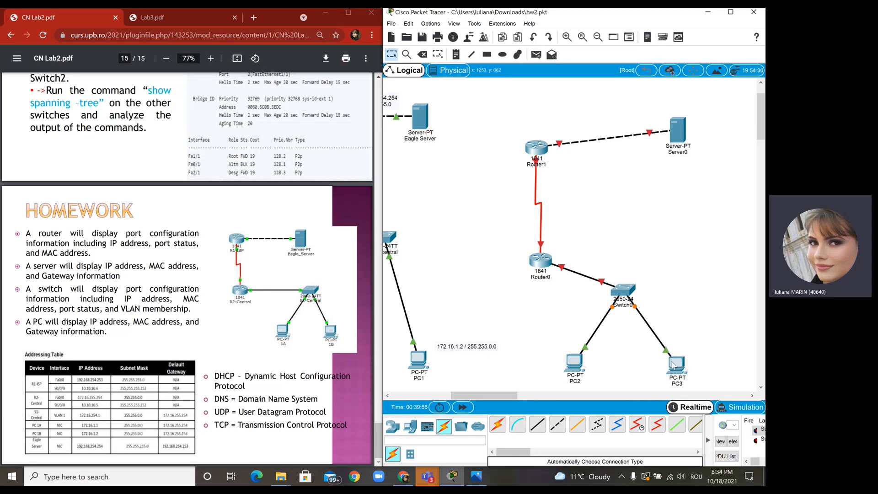
Give PC2 the default gateway 172.16.255.254 in its global settings.
{"action": "double_click", "coordinate": [573, 364]}
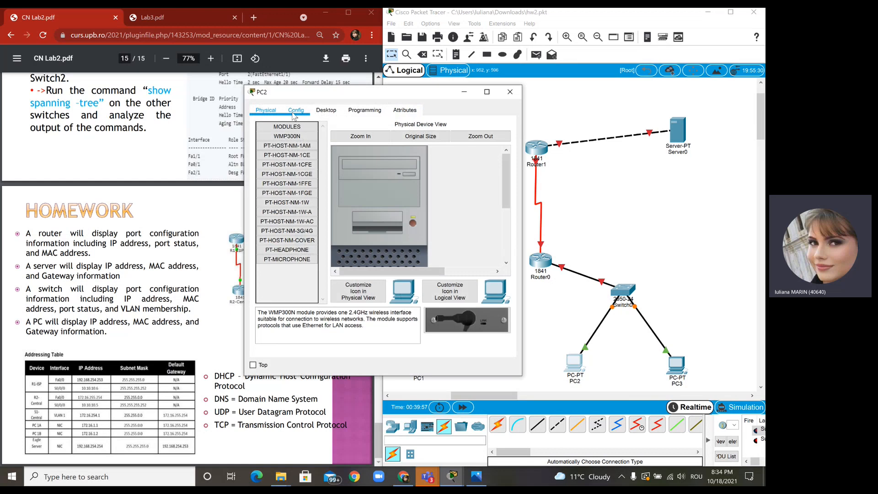
{"action": "left_click", "coordinate": [296, 110]}
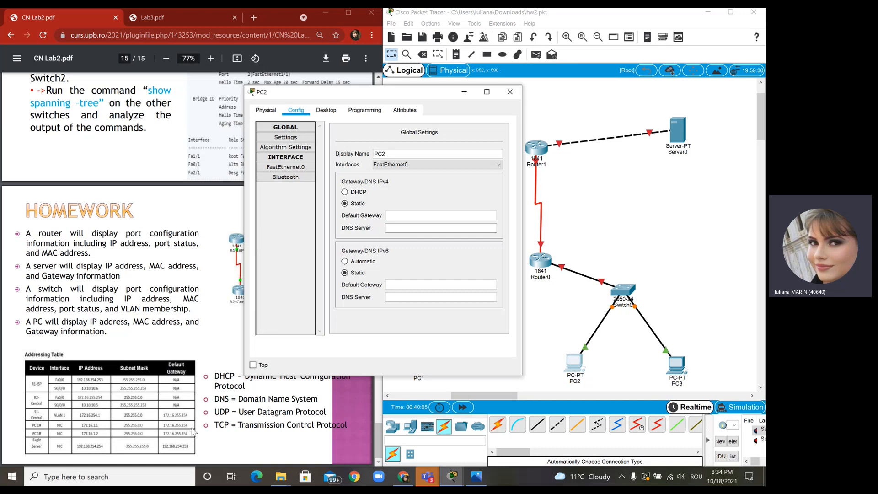
{"action": "left_click", "coordinate": [440, 284]}
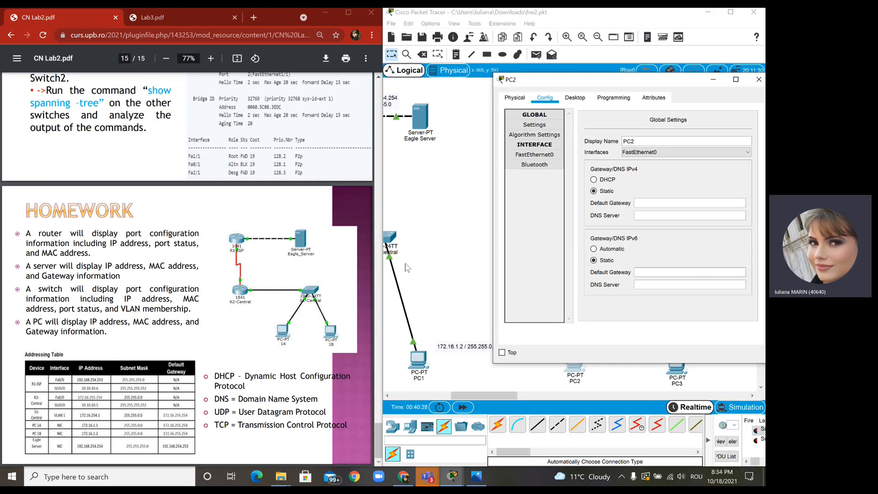
{"action": "type", "text": "172.16.255.254"}
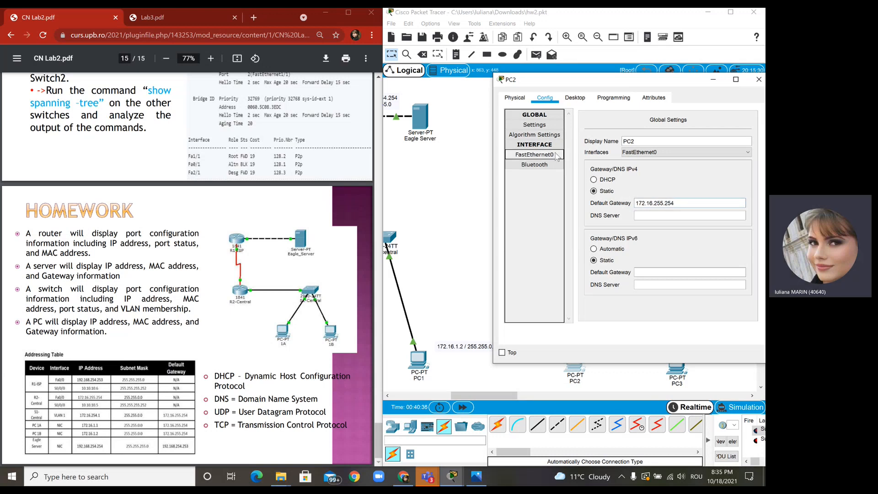
Set PC2's FastEthernet0 to 172.16.1.1 with mask 255.255.0.0 and close its window.
{"action": "left_click", "coordinate": [534, 155]}
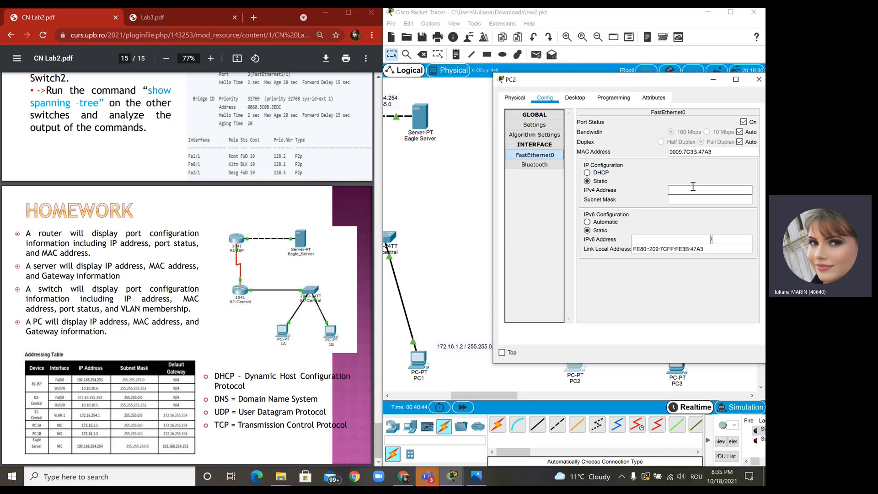
{"action": "type", "text": "172.16.1.1"}
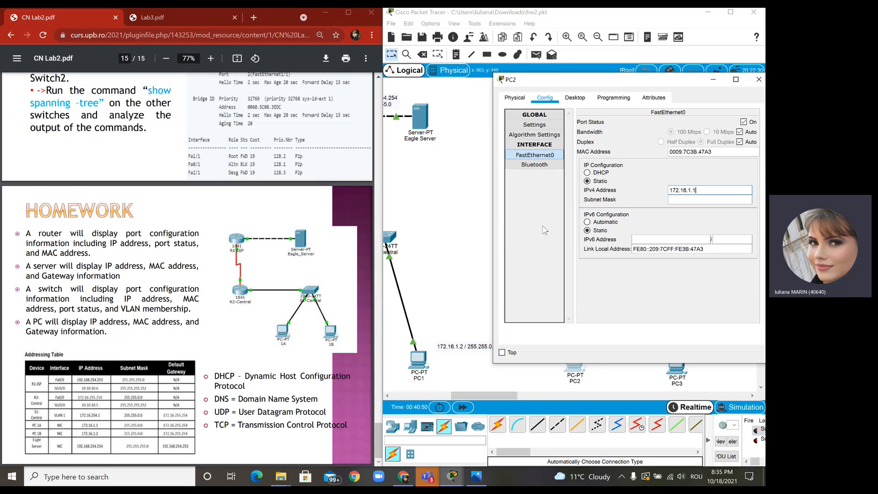
{"action": "left_click", "coordinate": [710, 199]}
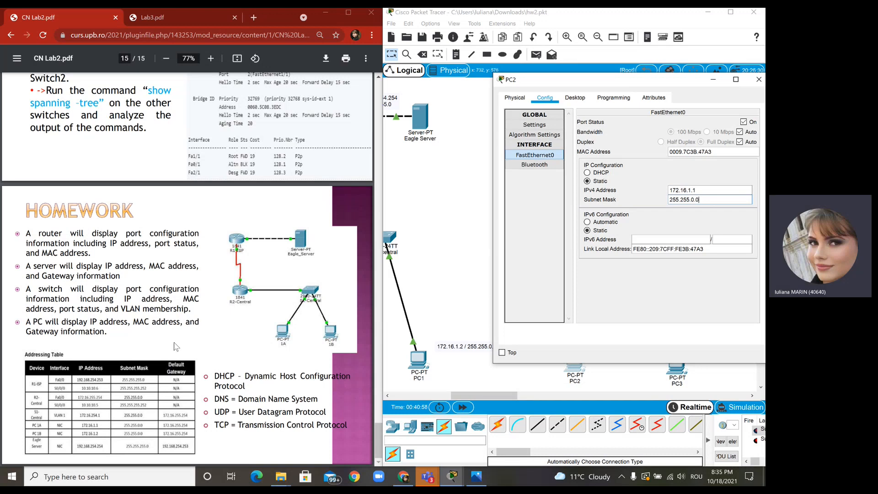
{"action": "mouse_move", "coordinate": [597, 338]}
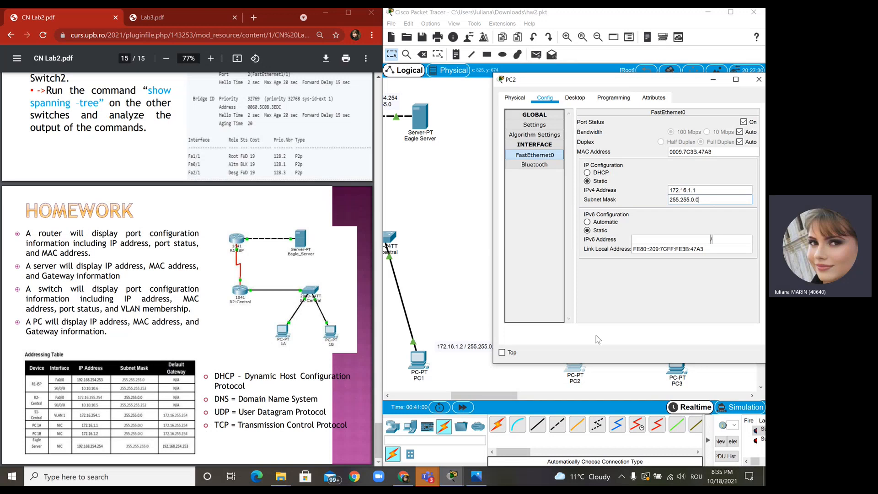
{"action": "left_click", "coordinate": [709, 191]}
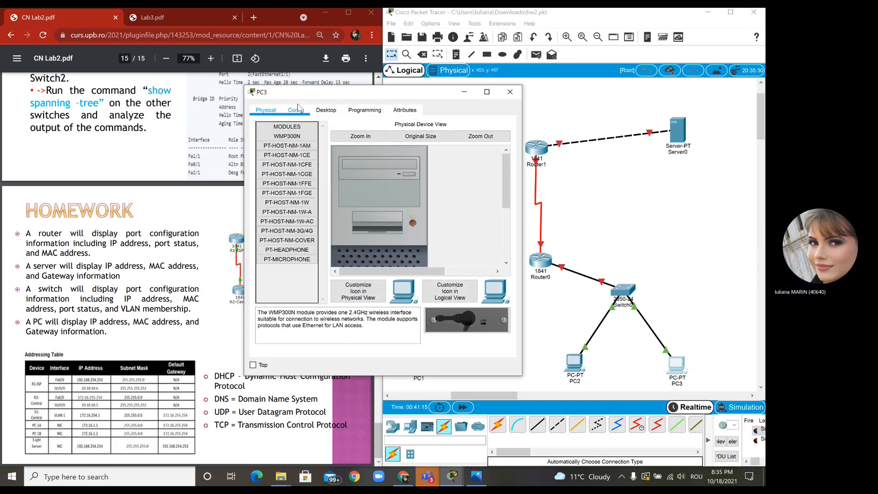
Give PC3 the default gateway 172.16.255.254 in its global settings.
{"action": "left_click", "coordinate": [295, 110]}
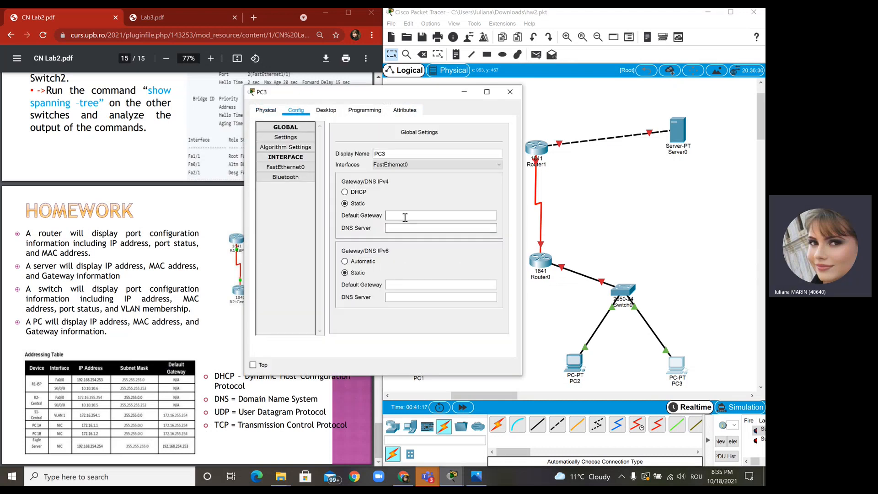
{"action": "left_click", "coordinate": [441, 214]}
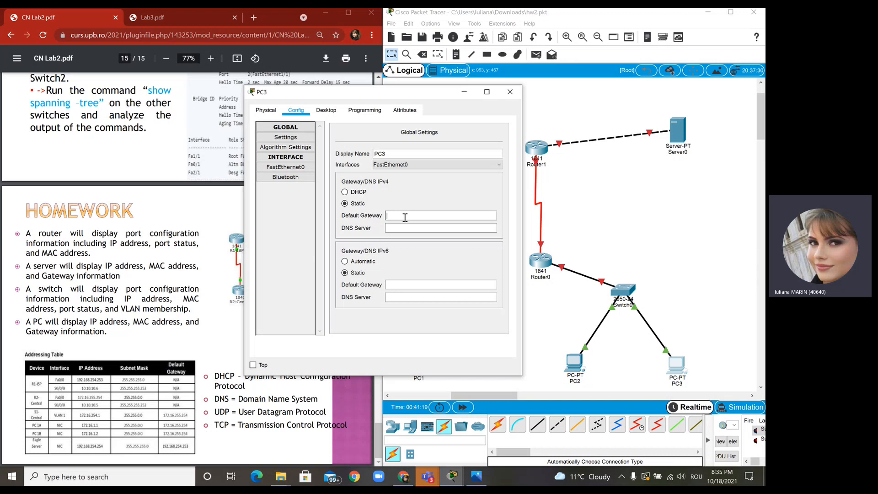
{"action": "type", "text": "172.16.255.254"}
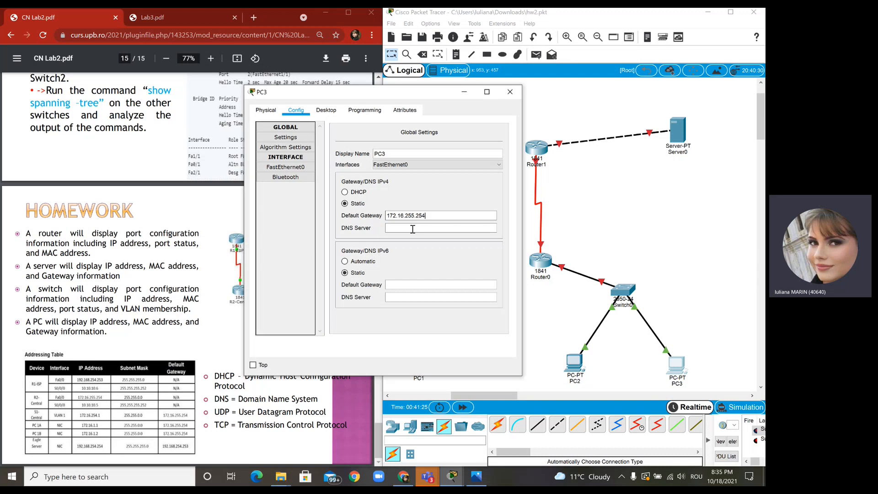
Set PC3's FastEthernet0 to static 172.16.1.4 with mask 255.255.0.0 and close its window.
{"action": "left_click", "coordinate": [285, 166]}
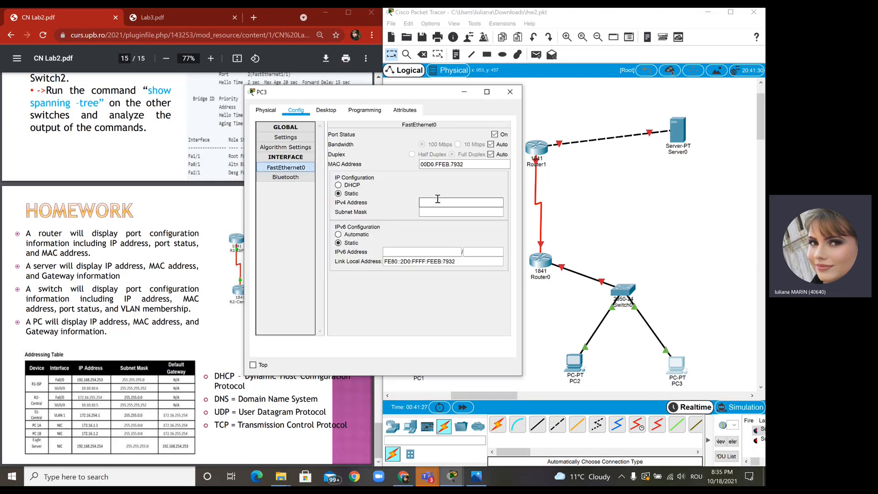
{"action": "type", "text": "172.16.1."}
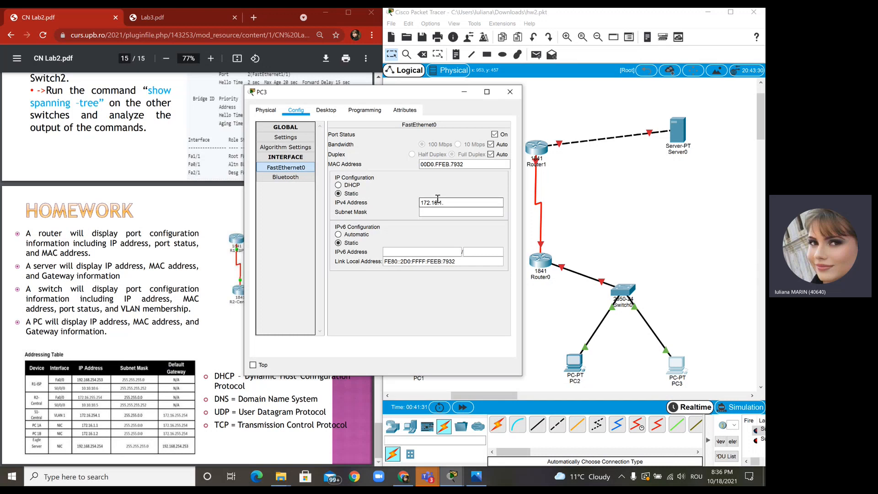
{"action": "type", "text": "255.255.0.0"}
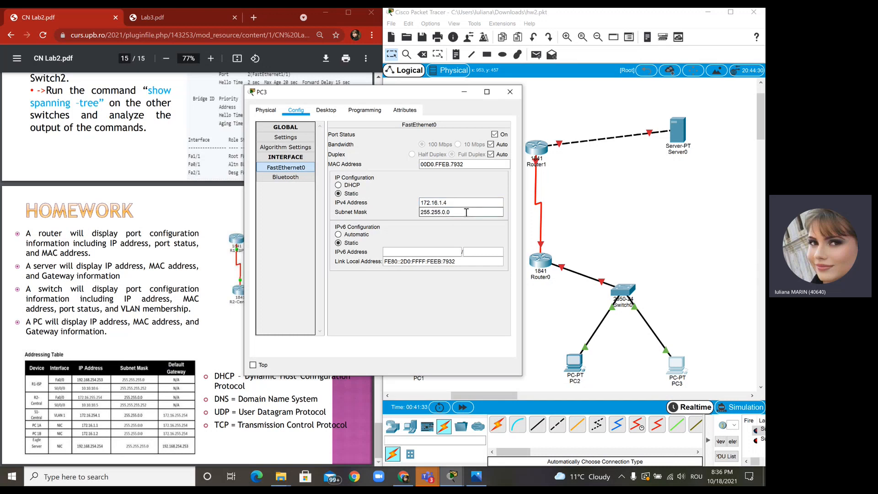
{"action": "left_click", "coordinate": [510, 92]}
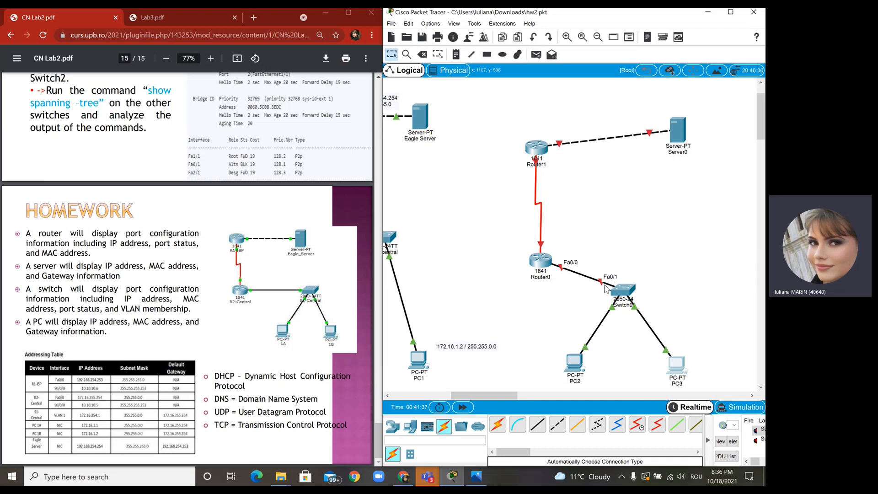
{"action": "mouse_move", "coordinate": [540, 151]}
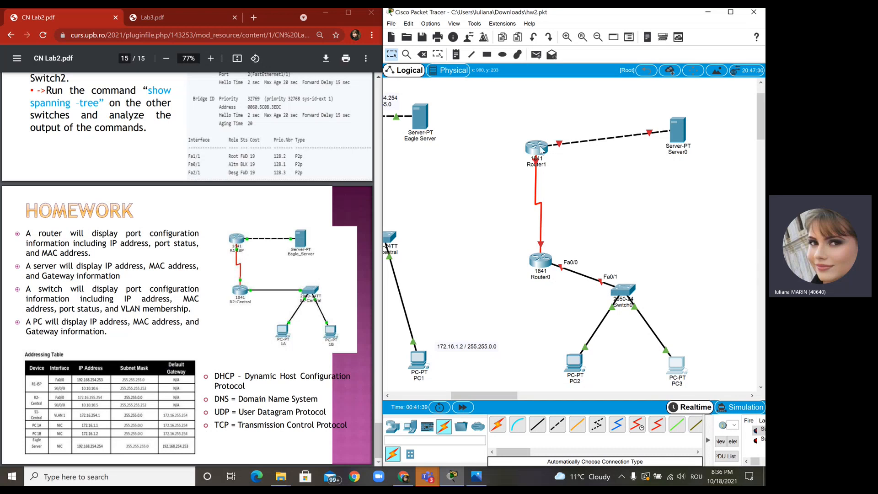
{"action": "mouse_move", "coordinate": [557, 149]}
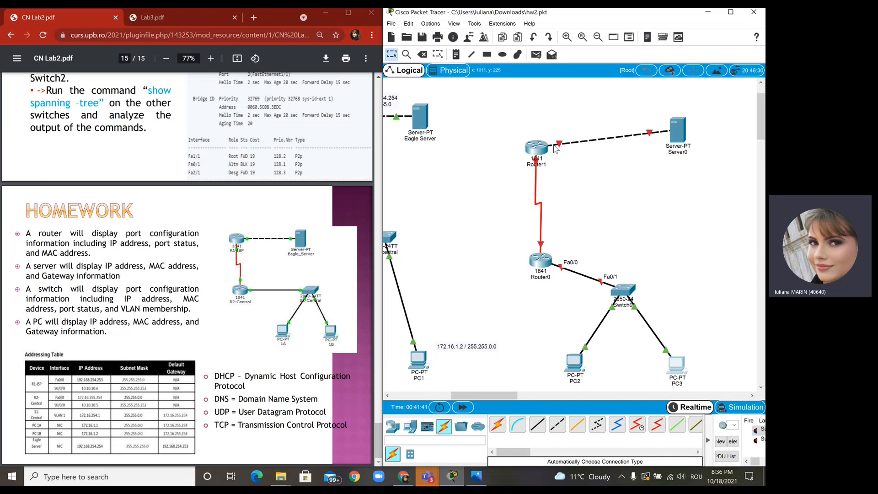
Address Router1's FastEthernet0/0 as 192.168.254.253 with mask 255.255.255.0.
{"action": "double_click", "coordinate": [535, 148]}
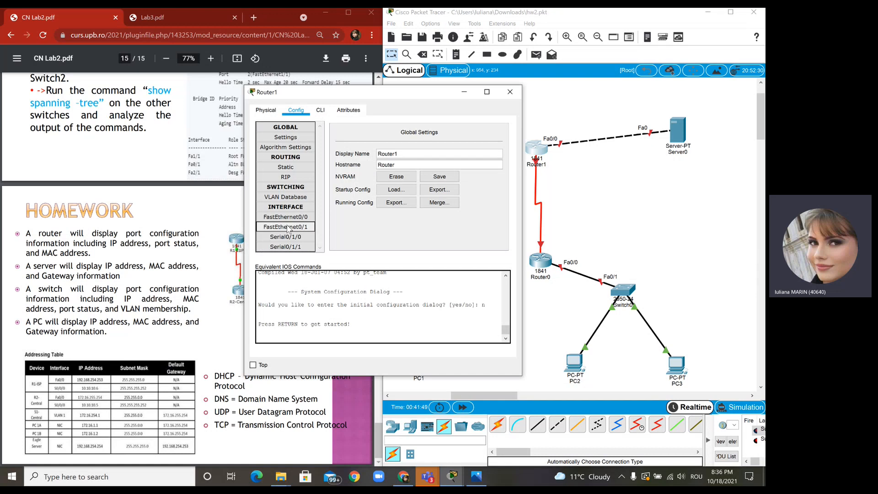
{"action": "left_click", "coordinate": [285, 218]}
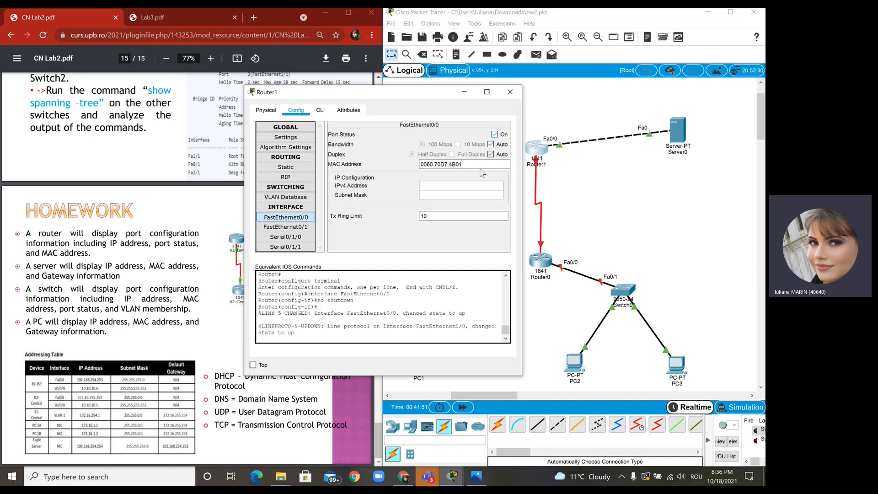
{"action": "left_click", "coordinate": [459, 185]}
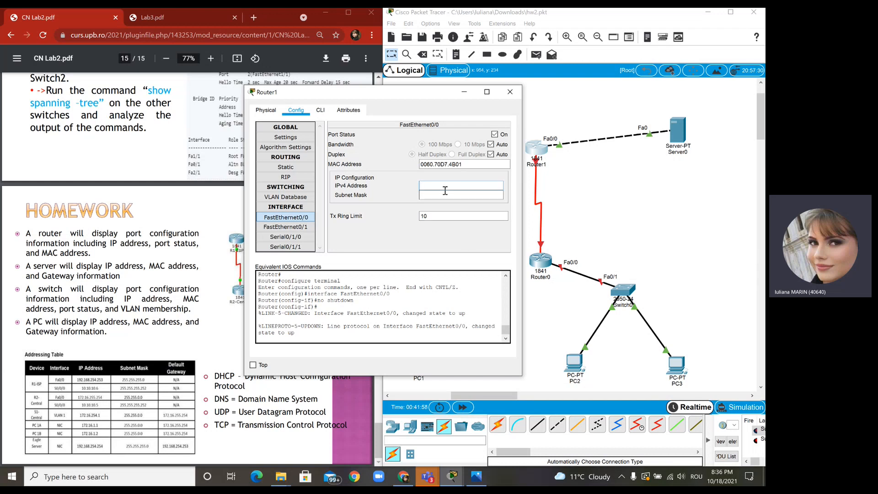
{"action": "type", "text": "192.168.254.253"}
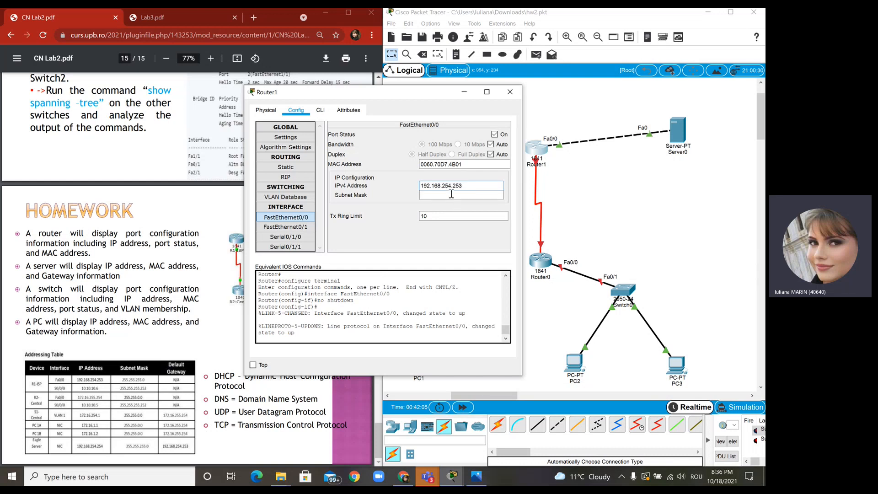
{"action": "type", "text": "255.255.255.0"}
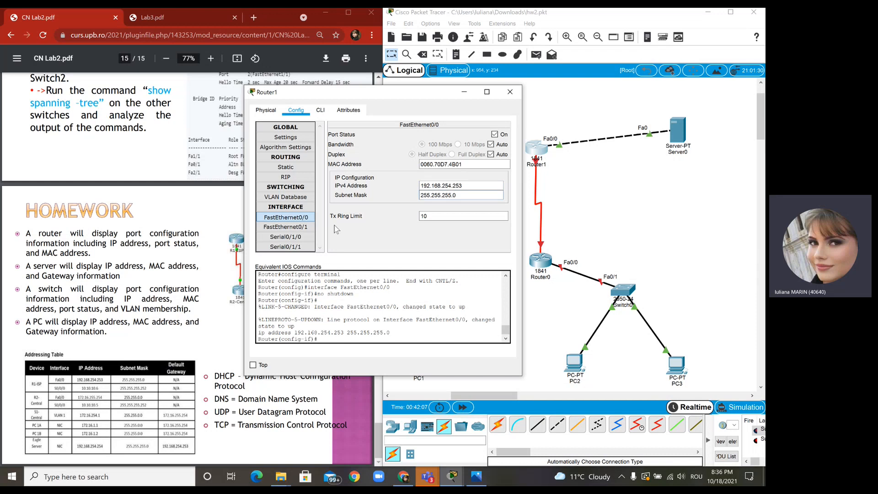
{"action": "left_click", "coordinate": [508, 92]}
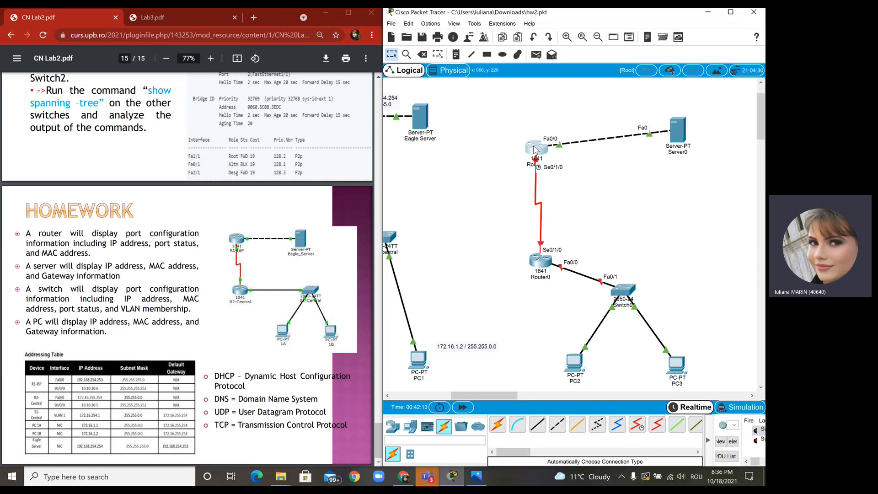
Enable Router1's Serial0/1/0 and address it as 10.10.10.6 with mask 255.255.255.252.
{"action": "left_click", "coordinate": [535, 149]}
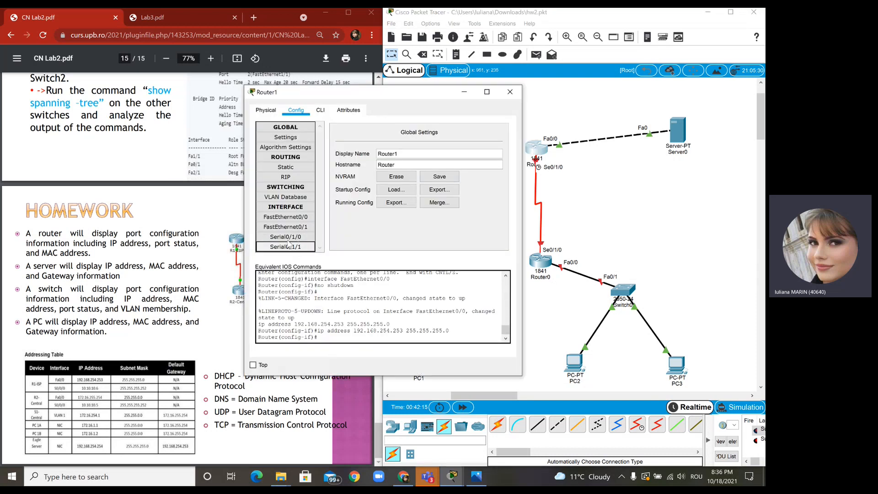
{"action": "left_click", "coordinate": [285, 237]}
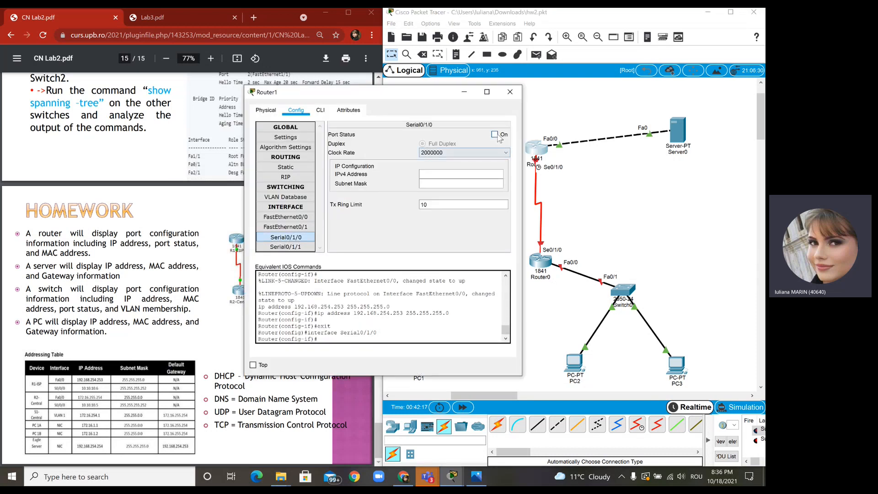
{"action": "left_click", "coordinate": [495, 134]}
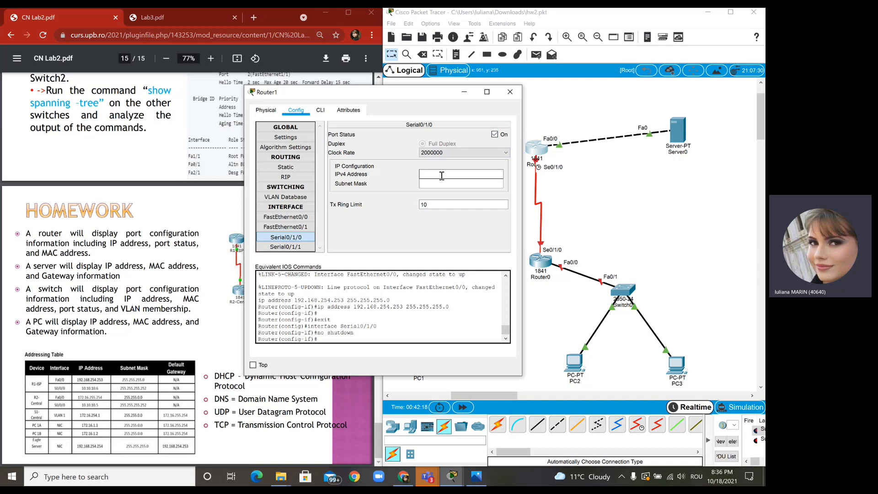
{"action": "type", "text": "10.10.10.6"}
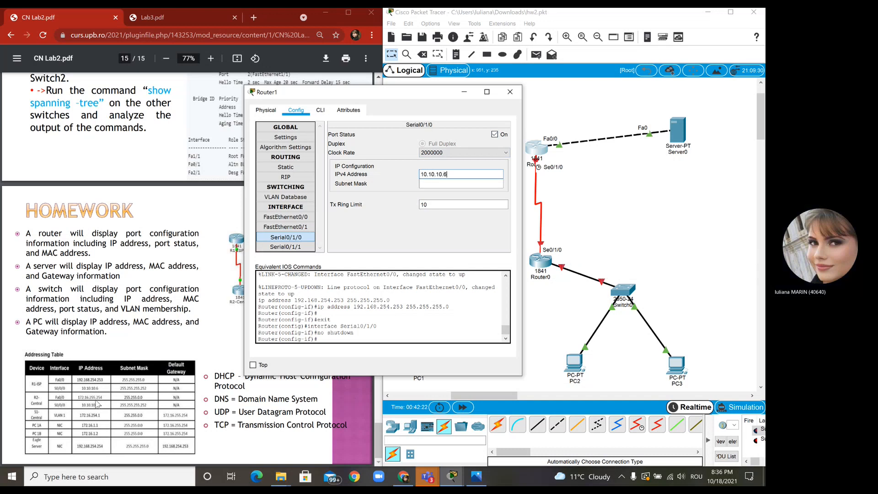
{"action": "type", "text": "255.0.0.0"}
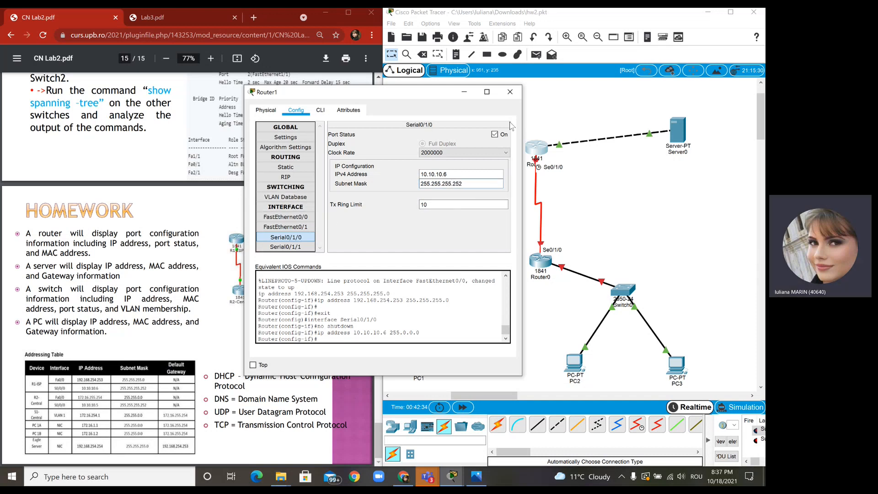
Enable Router0's Serial0/1/0 and address it as 10.10.10.5 with mask 255.255.255.252.
{"action": "left_click", "coordinate": [510, 92]}
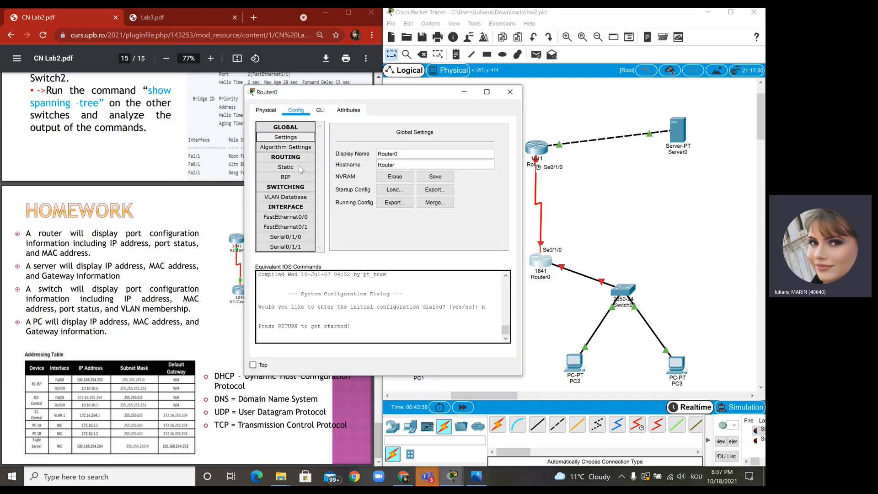
{"action": "left_click", "coordinate": [286, 237]}
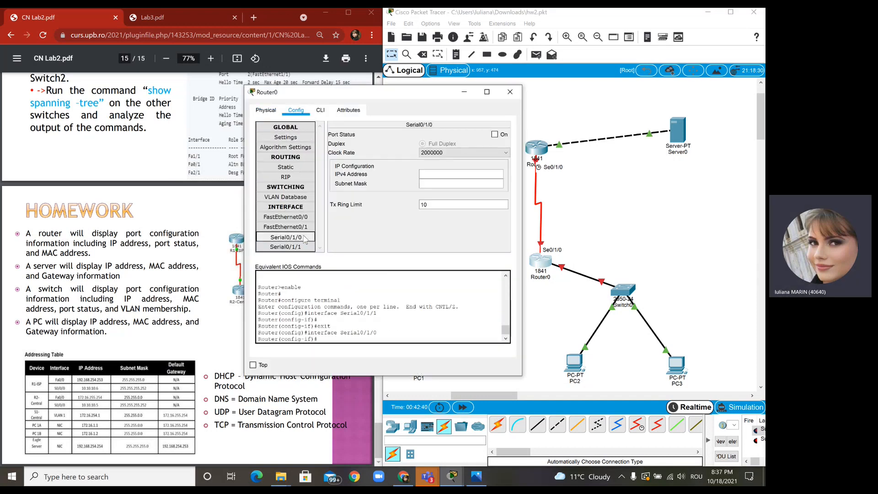
{"action": "left_click", "coordinate": [493, 134]}
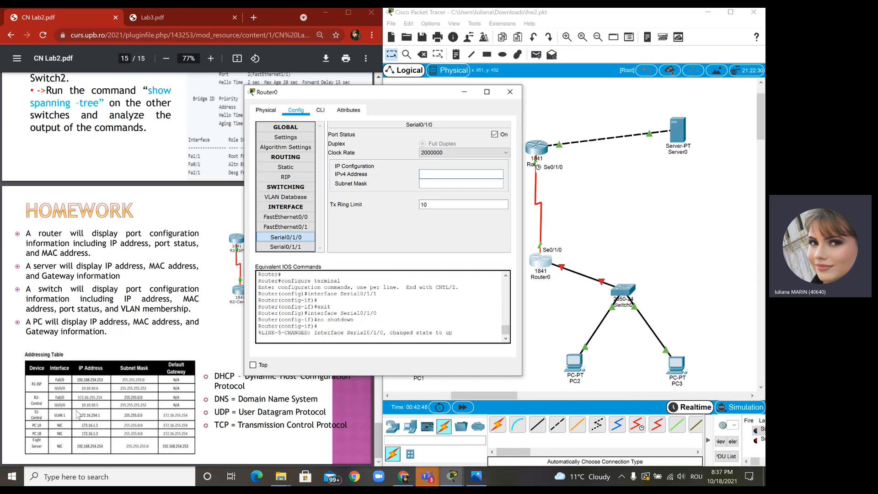
{"action": "type", "text": "10.10.10.5"}
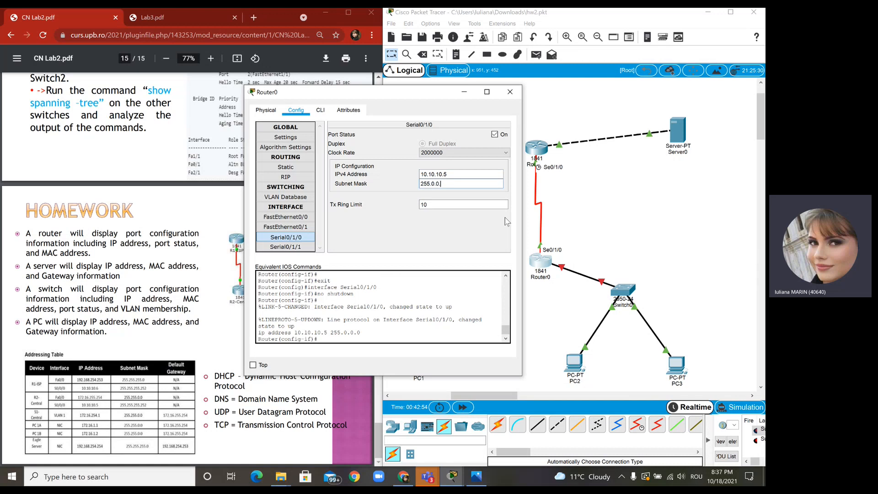
{"action": "key", "text": "BackSpace"}
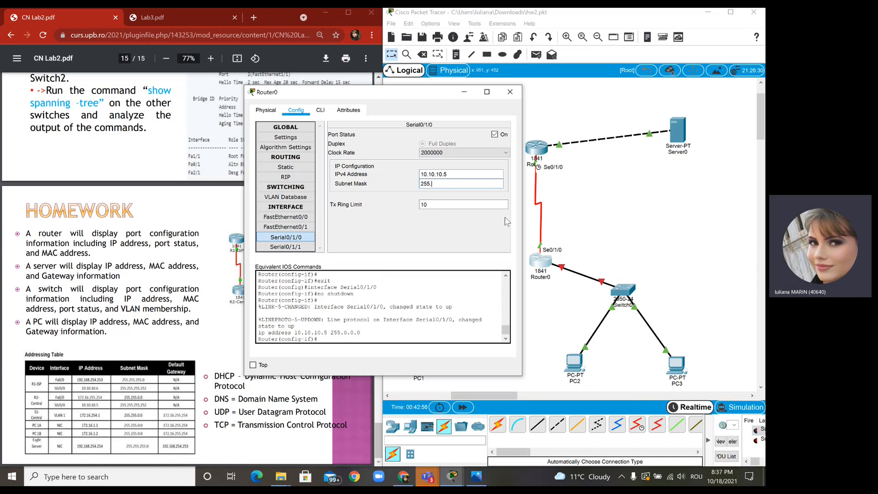
{"action": "type", "text": "255.255.252"}
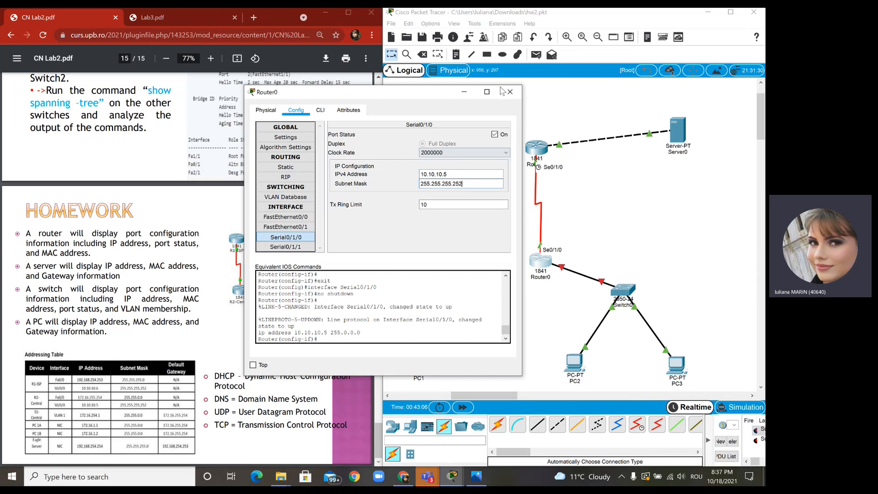
{"action": "mouse_move", "coordinate": [509, 92]}
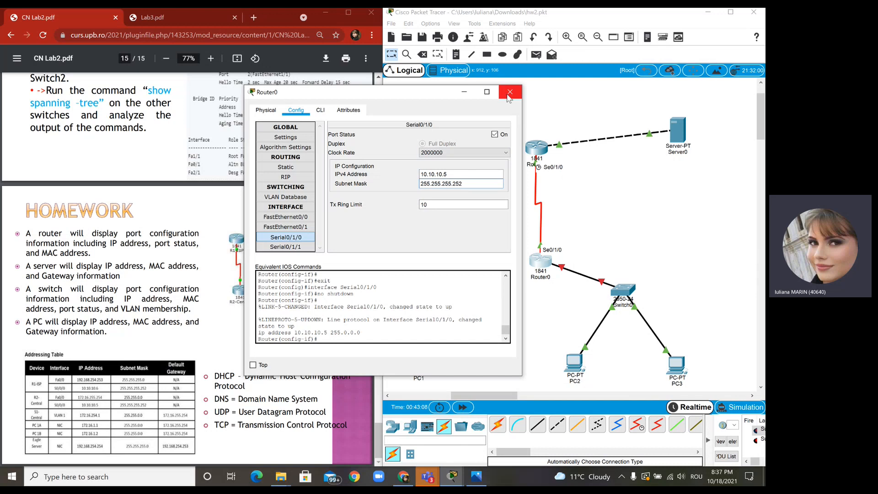
{"action": "left_click", "coordinate": [509, 91]}
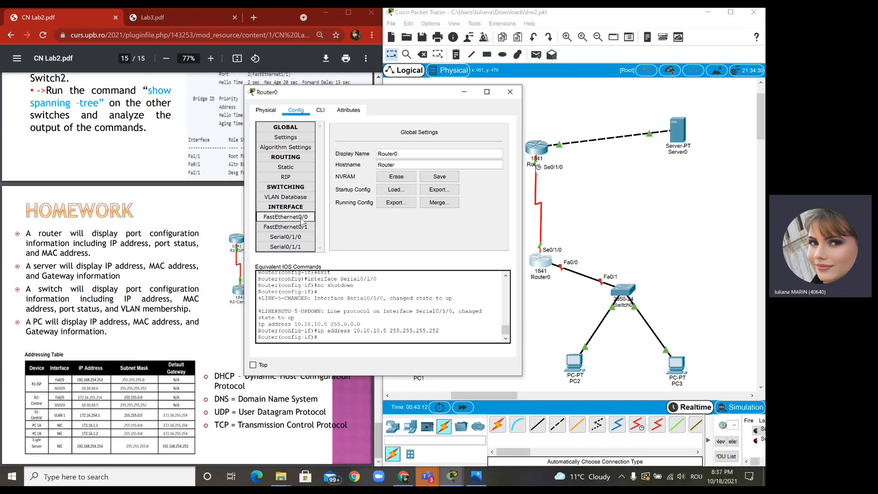
Address Router0's FastEthernet0/0 as 172.16.255.254 with mask 255.255.0.0 and close its window.
{"action": "left_click", "coordinate": [285, 218]}
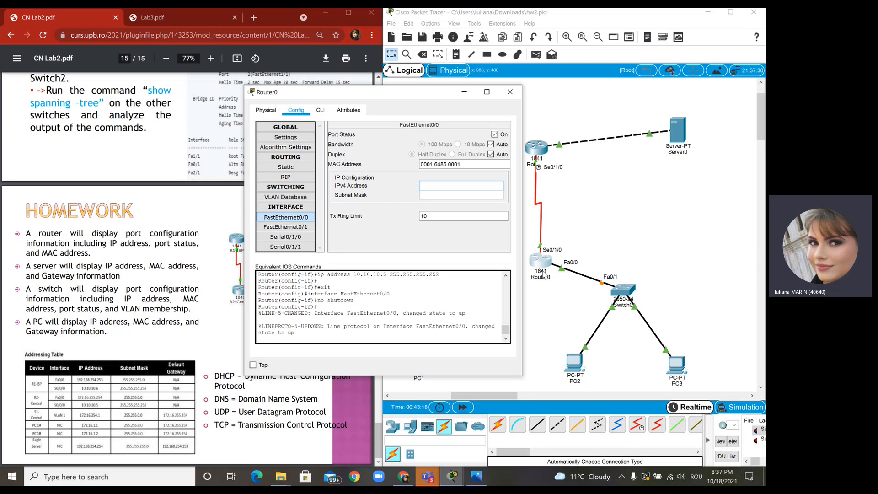
{"action": "mouse_move", "coordinate": [543, 275]}
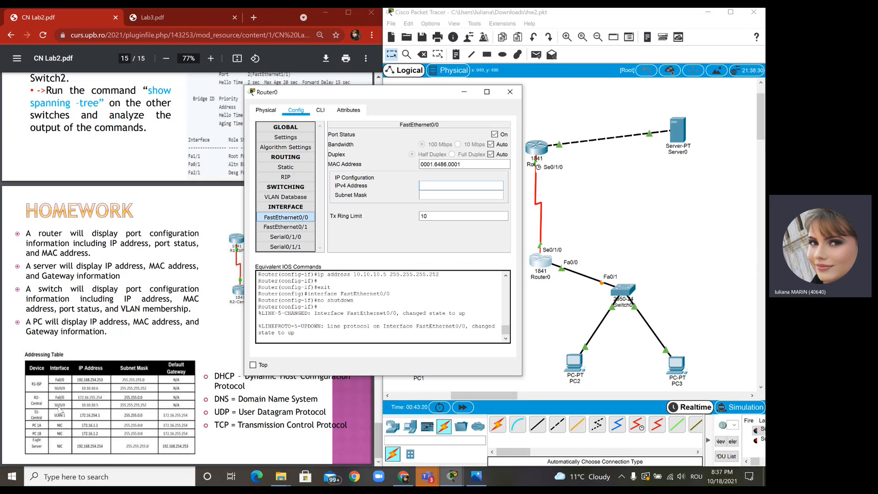
{"action": "type", "text": "172.16.255"}
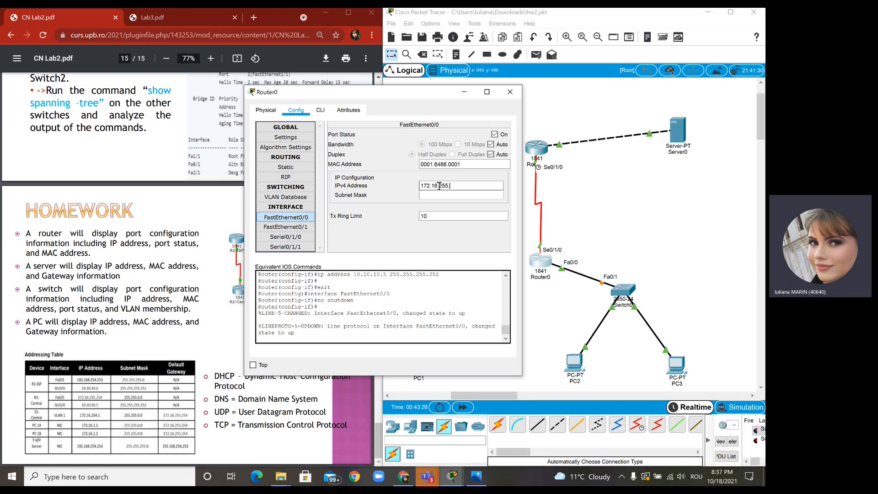
{"action": "type", "text": ".254"}
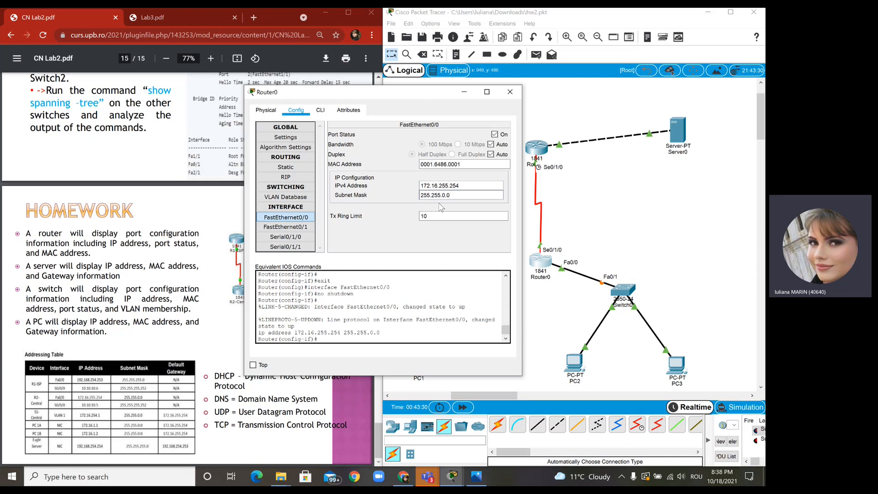
{"action": "left_click", "coordinate": [460, 194]}
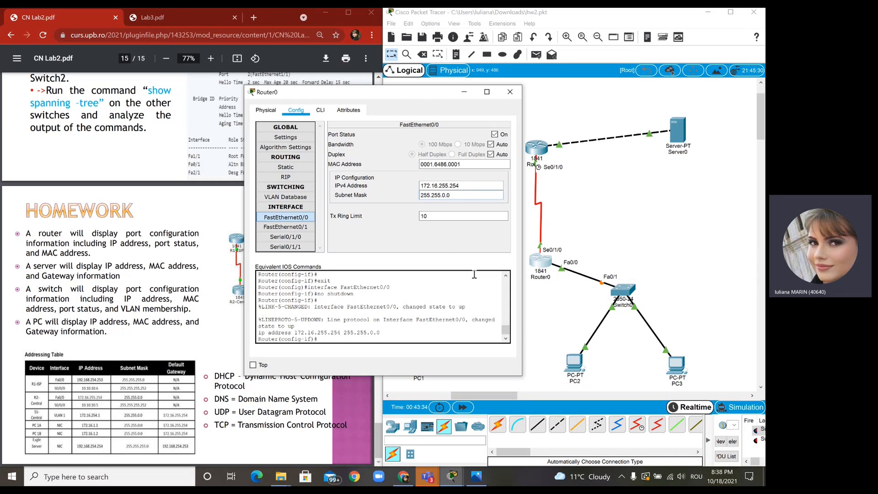
{"action": "left_click", "coordinate": [509, 91]}
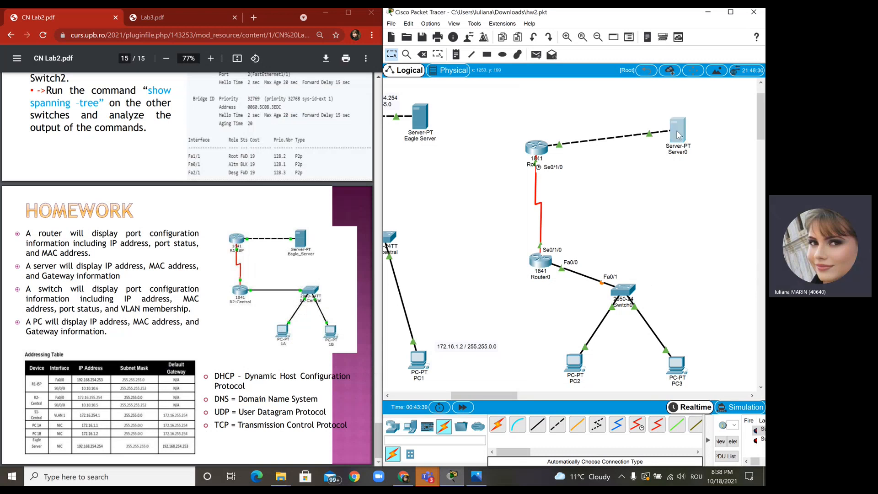
Give Server0's FastEthernet0 the static address 192.168.254.254 with mask 255.255.255.0.
{"action": "double_click", "coordinate": [677, 131]}
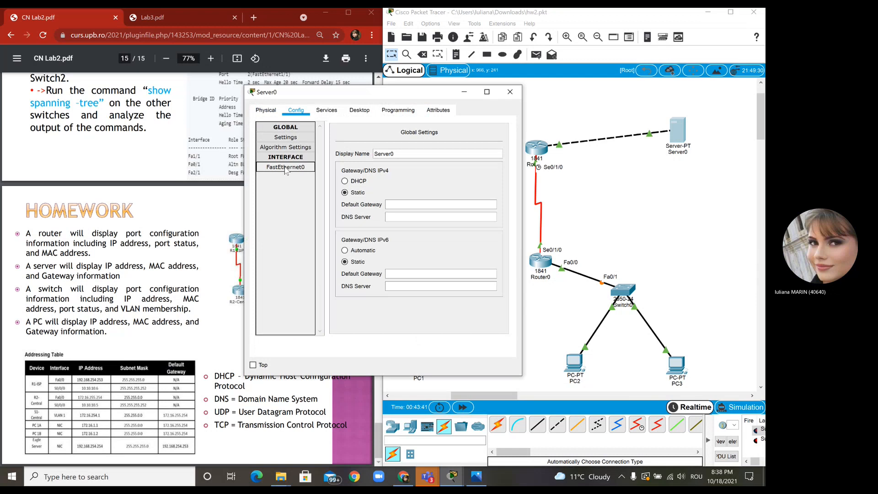
{"action": "left_click", "coordinate": [286, 166]}
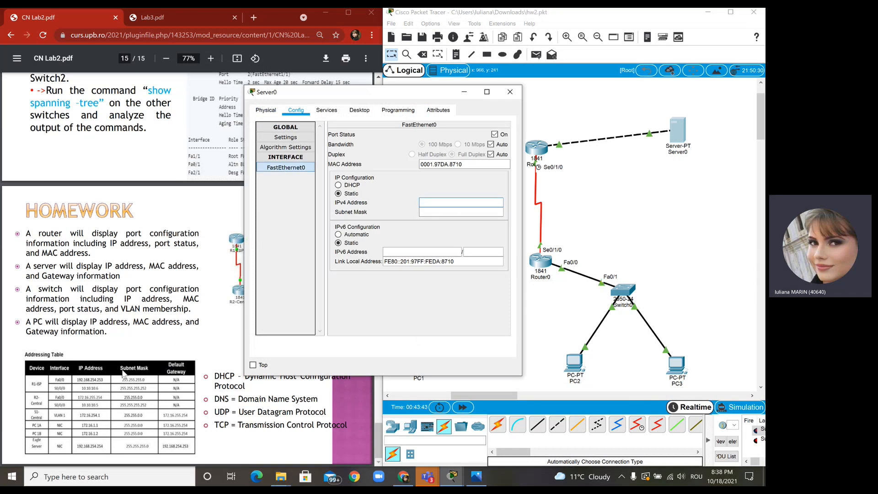
{"action": "mouse_move", "coordinate": [440, 223]}
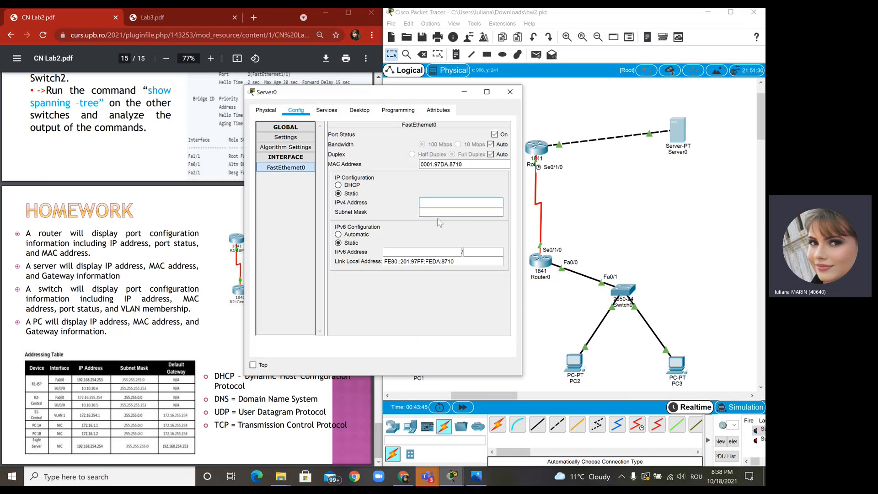
{"action": "type", "text": "1"}
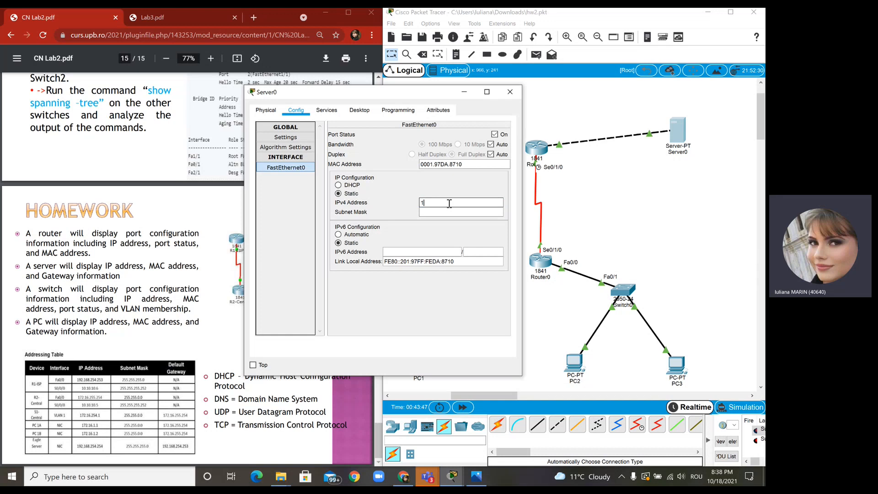
{"action": "type", "text": "92.15"}
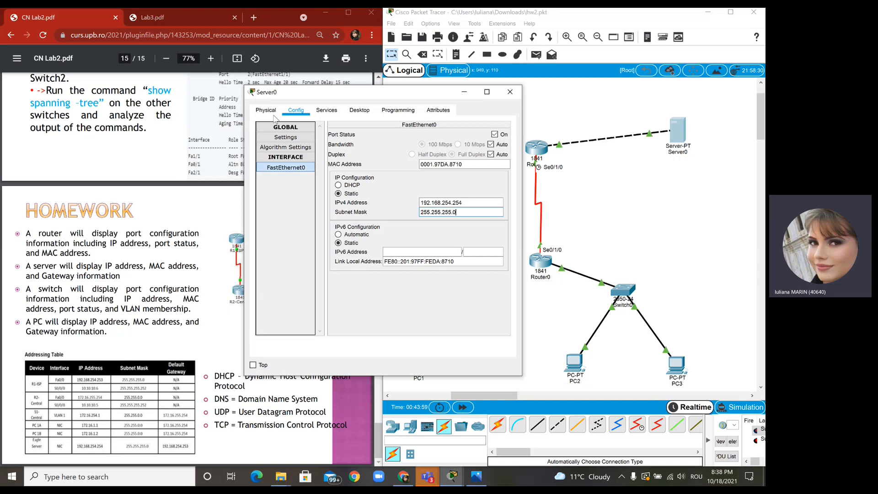
Enter Server0's default gateway in the 192.168 network under its global settings.
{"action": "left_click", "coordinate": [286, 137]}
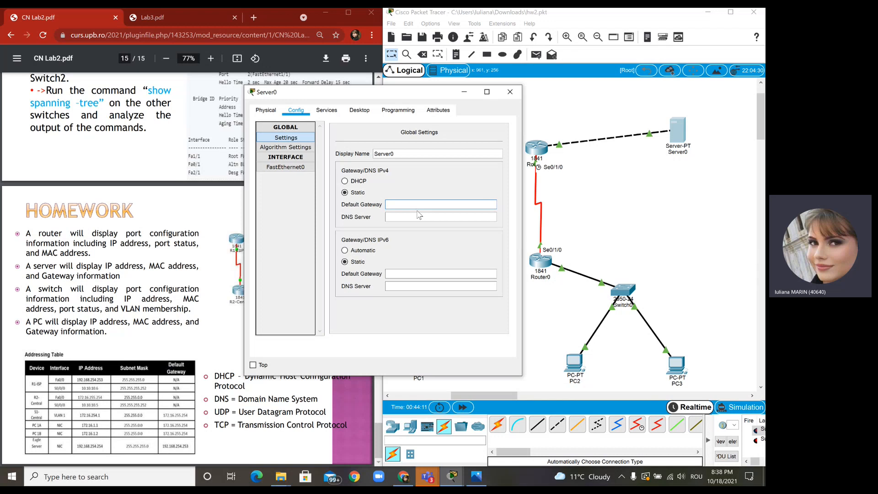
{"action": "type", "text": "1"}
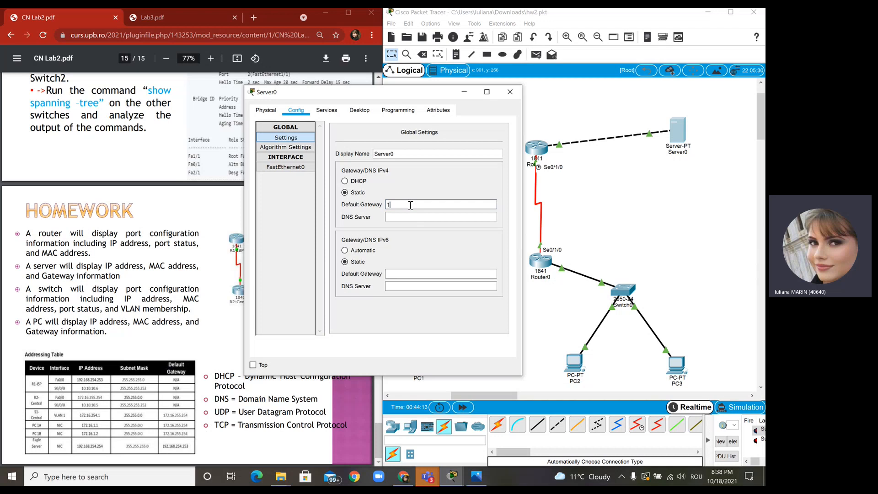
{"action": "type", "text": "92.168."}
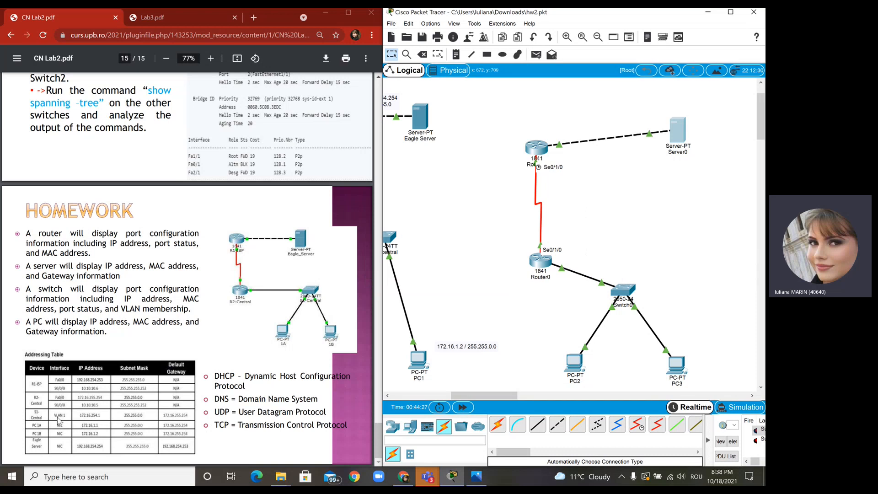
{"action": "mouse_move", "coordinate": [640, 303]}
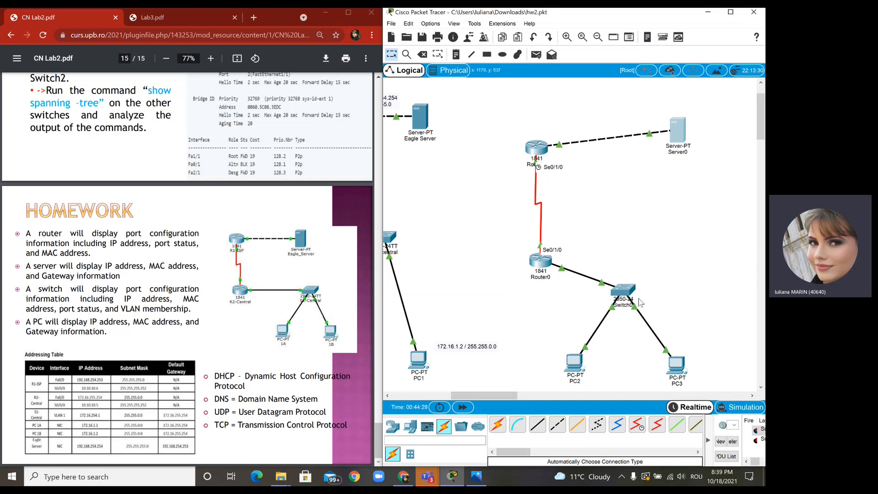
Enter configure terminal mode on Switch0's CLI after checking its VLAN database.
{"action": "double_click", "coordinate": [619, 292]}
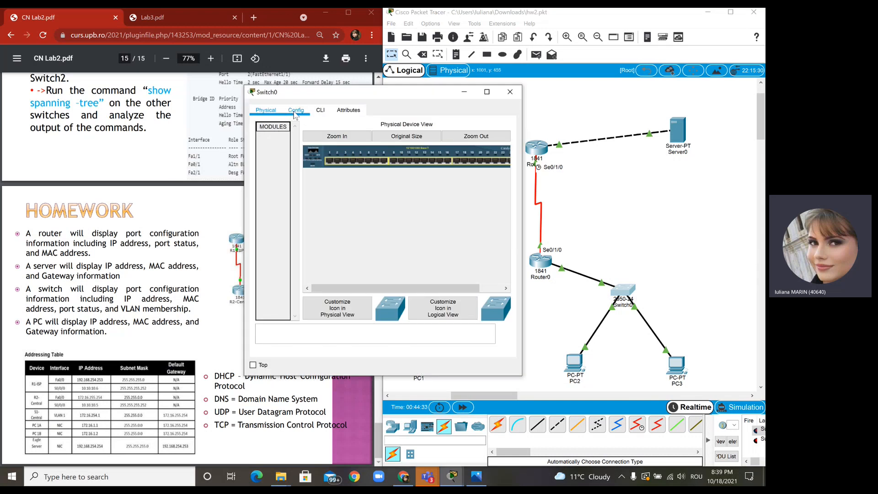
{"action": "left_click", "coordinate": [296, 109]}
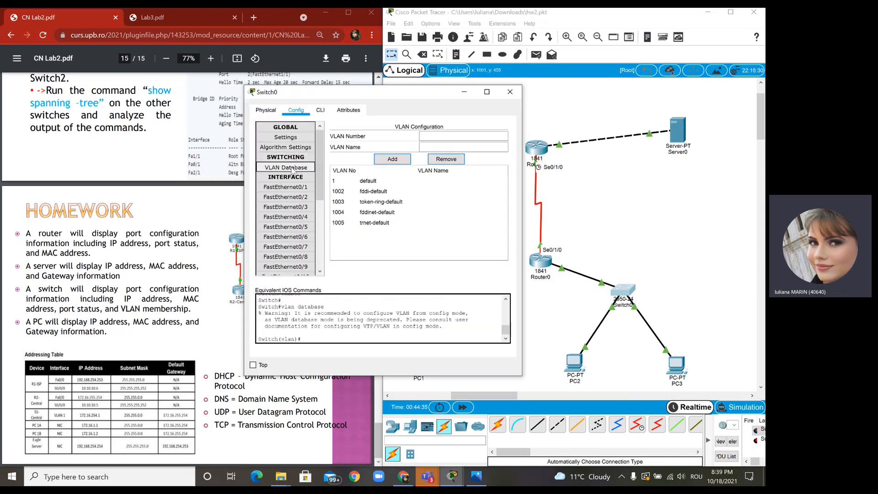
{"action": "left_click", "coordinate": [367, 180]}
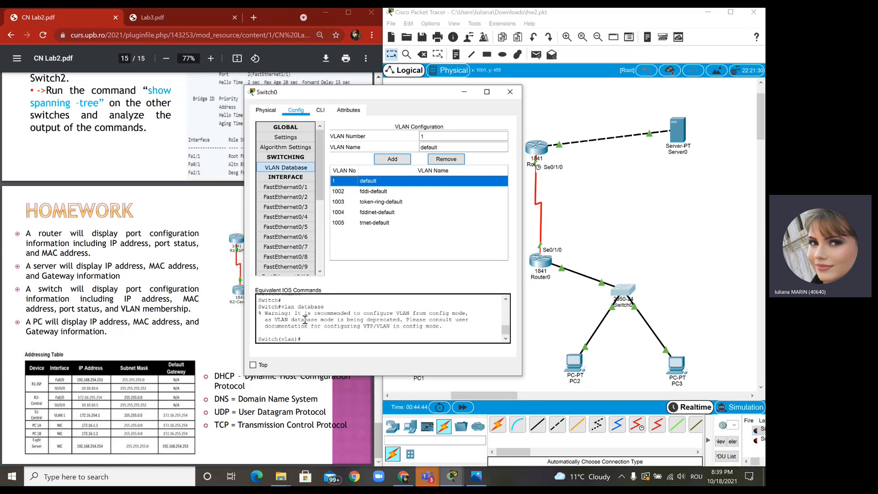
{"action": "left_click", "coordinate": [320, 110]}
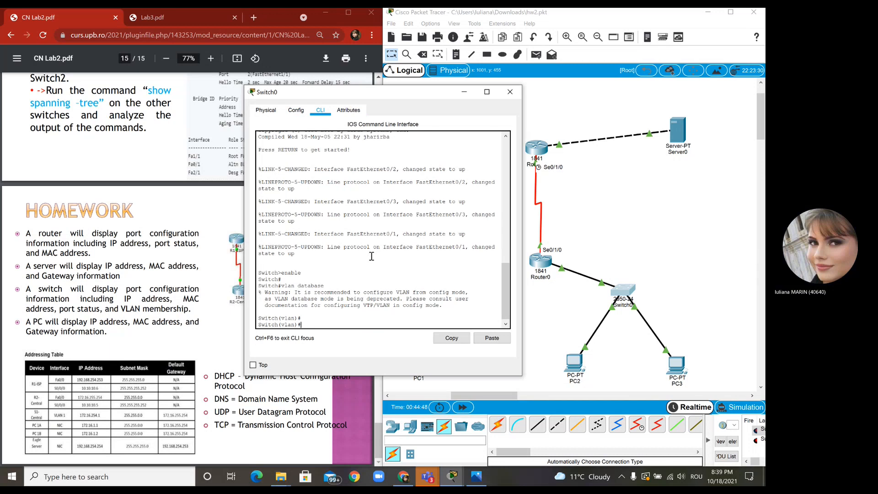
{"action": "type", "text": "confitu"}
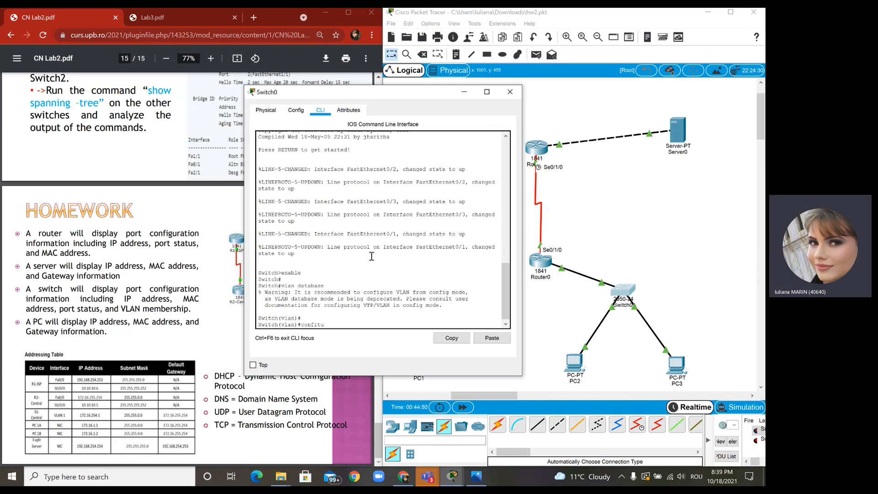
{"action": "key", "text": "Backspace"}
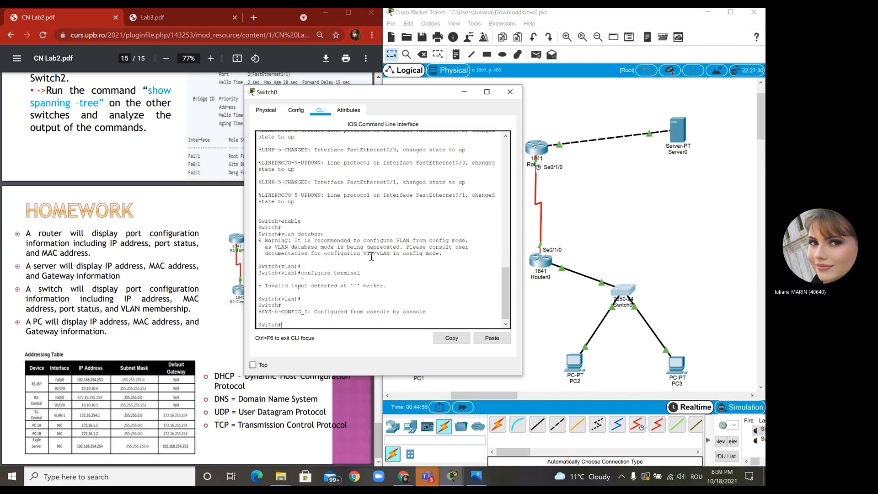
{"action": "key", "text": "enter"}
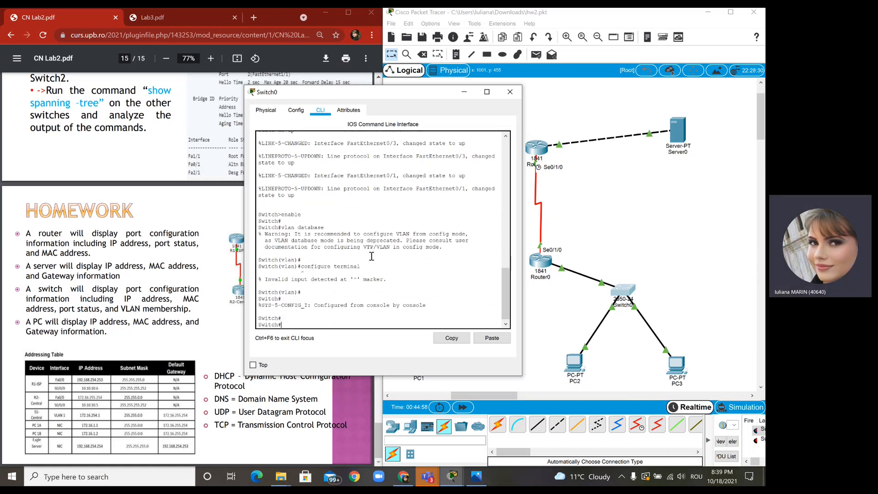
{"action": "type", "text": "configure terminal"}
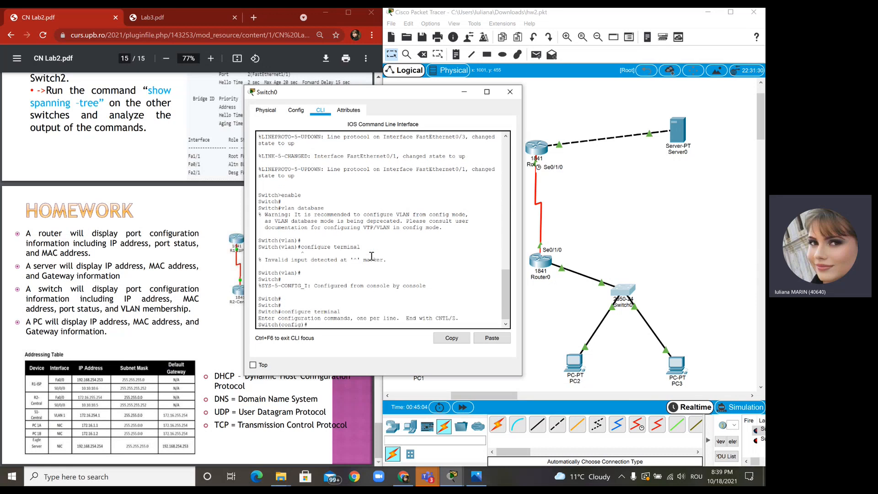
Assign int vlan 1 the address 172.16.254.1 255.255.0.0 and close the switch window.
{"action": "type", "text": "int vlan 1"}
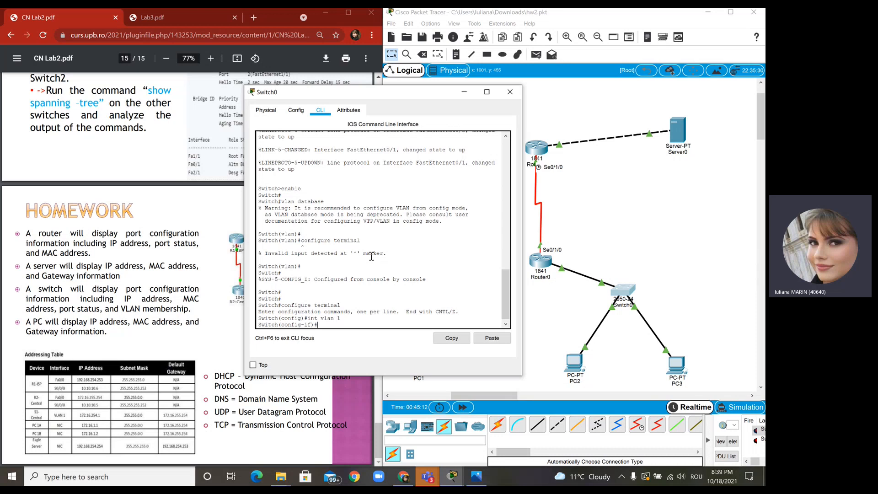
{"action": "type", "text": "ip address"}
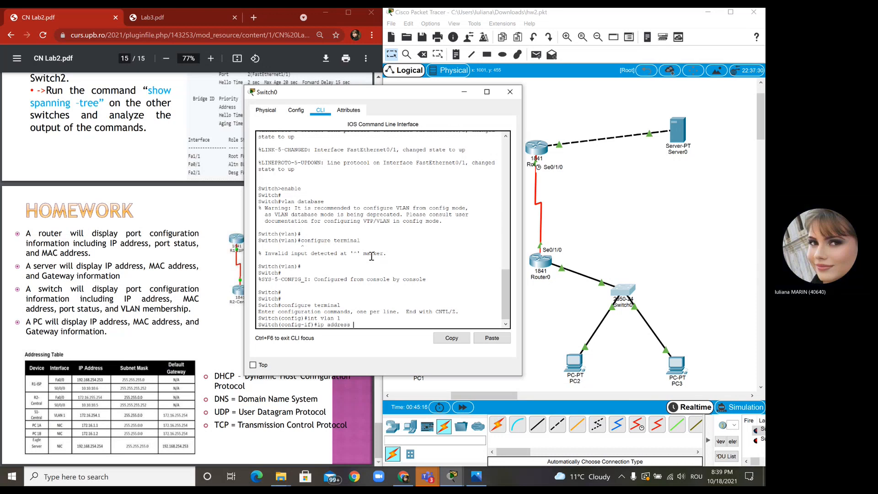
{"action": "type", "text": "172"}
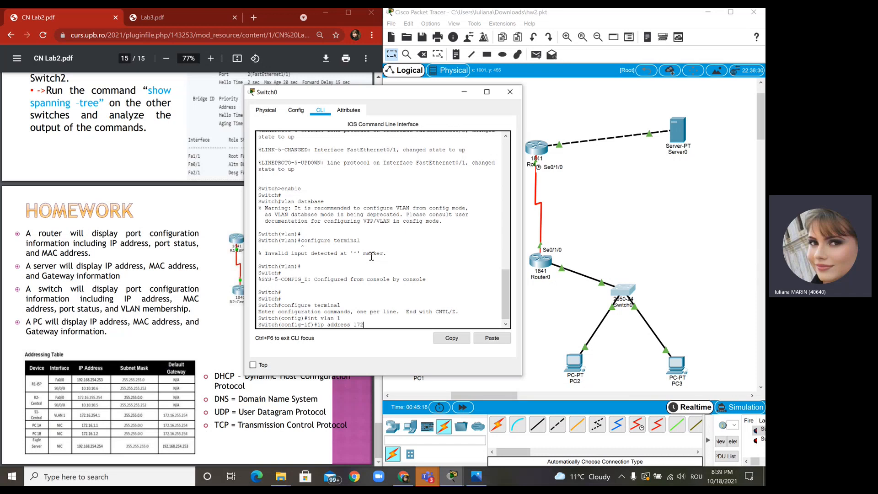
{"action": "type", "text": ".16"}
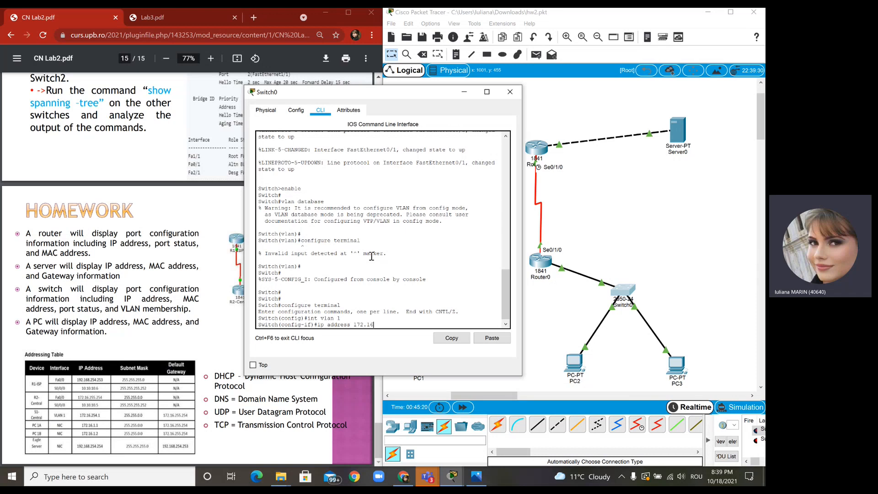
{"action": "type", "text": ".254.1 255.2"}
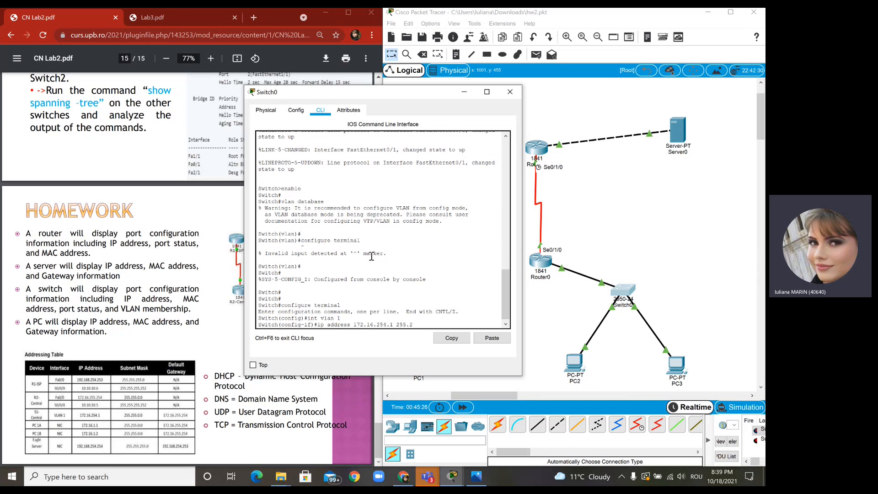
{"action": "type", "text": "55.0.0"}
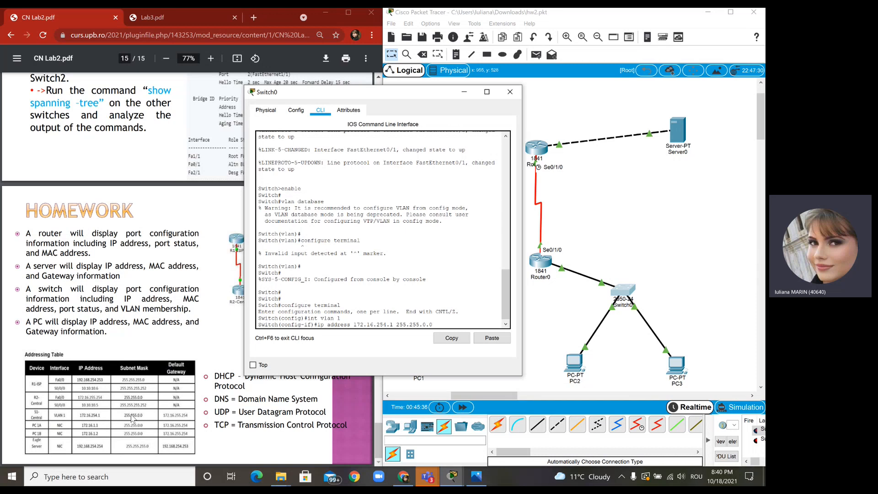
{"action": "mouse_move", "coordinate": [463, 255]}
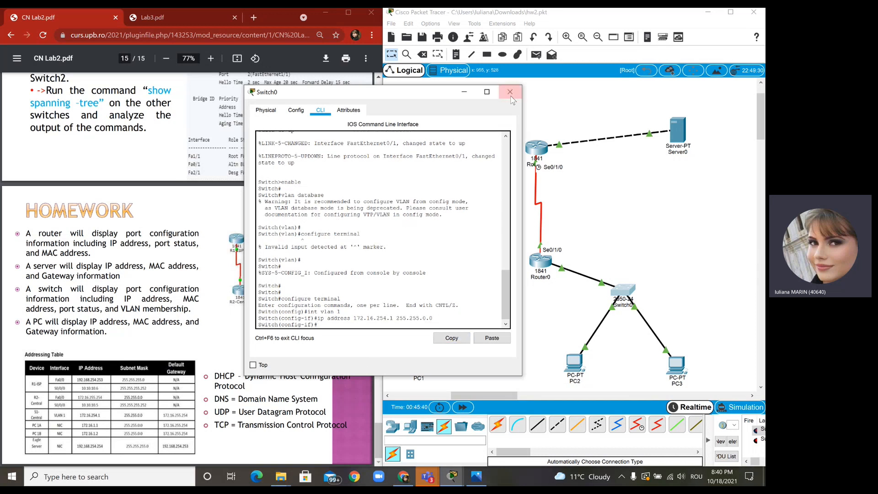
{"action": "mouse_move", "coordinate": [509, 91]}
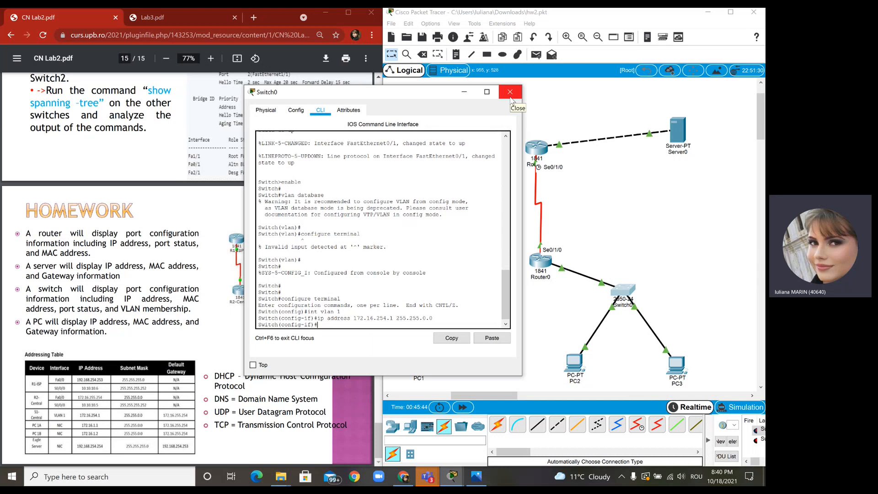
{"action": "left_click", "coordinate": [510, 92]}
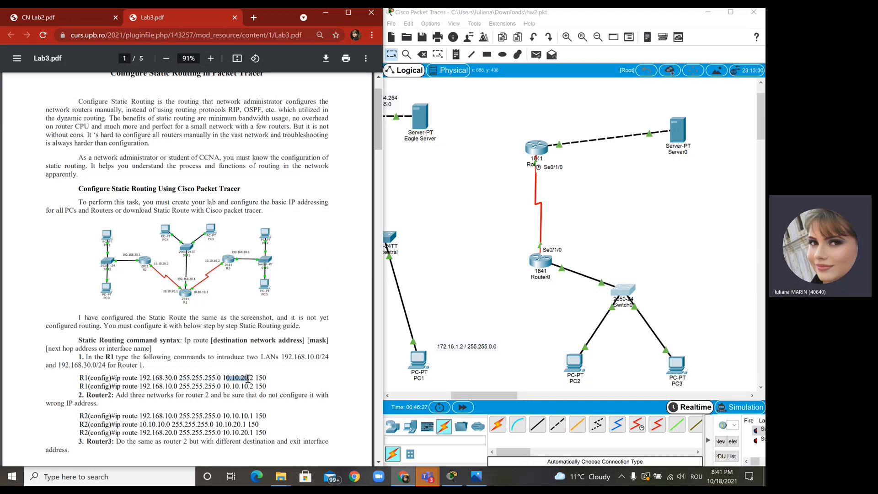
{"action": "mouse_move", "coordinate": [163, 272]}
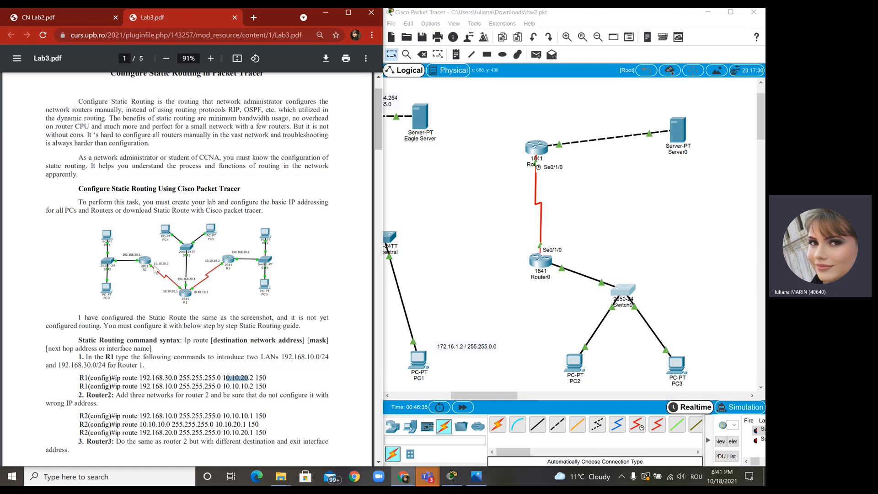
{"action": "mouse_move", "coordinate": [159, 269]}
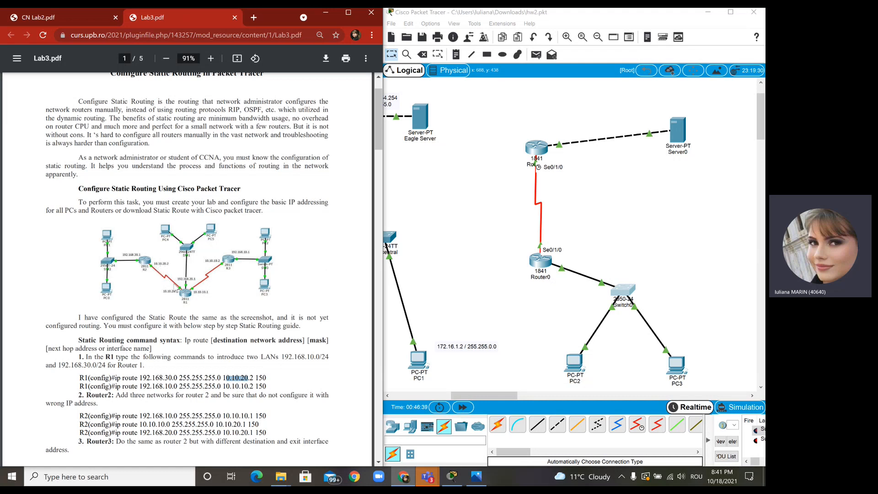
{"action": "mouse_move", "coordinate": [253, 395]}
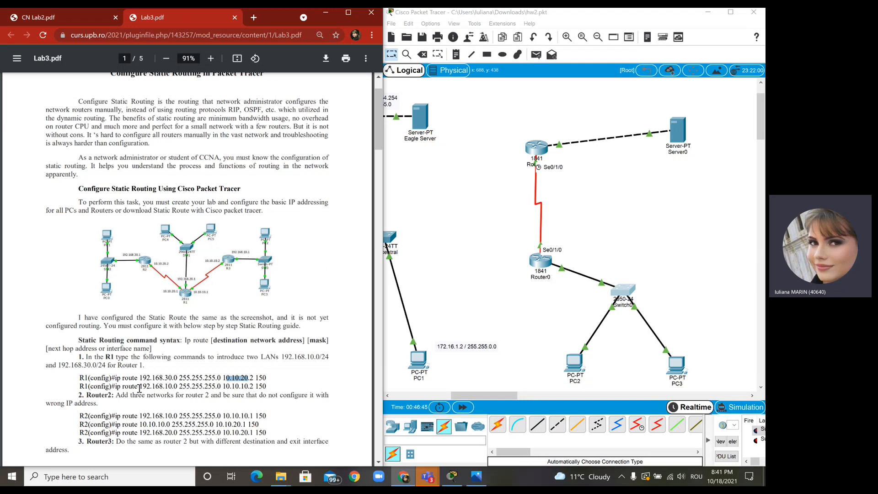
Check the R1 ip route example in the Lab3 guide, then return to the CN Lab2 addressing table.
{"action": "double_click", "coordinate": [158, 386]}
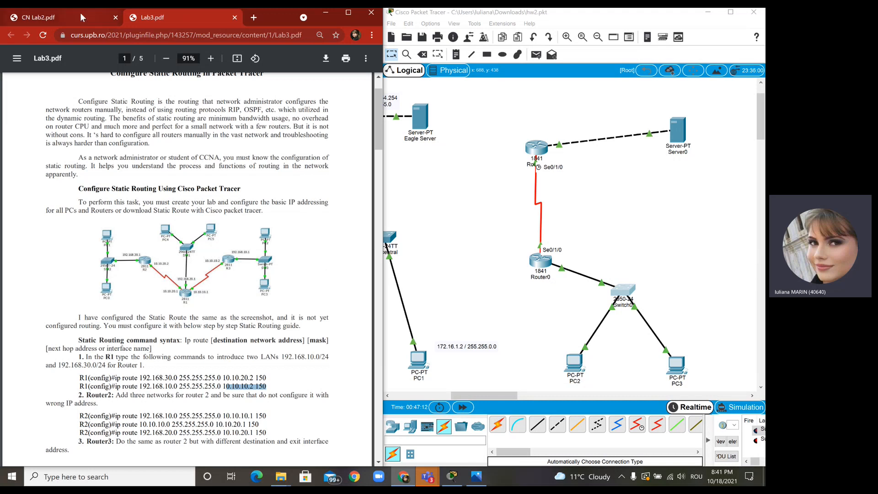
{"action": "left_click", "coordinate": [37, 17]}
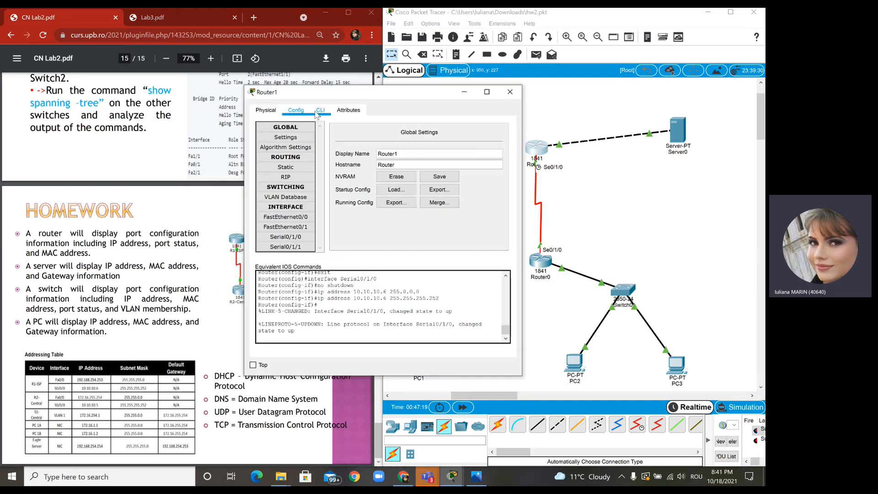
In Router1's Static routes, enter network 172.16.0.0, mask 255.255.0.0 and next hop 10.10.10.5.
{"action": "left_click", "coordinate": [320, 110]}
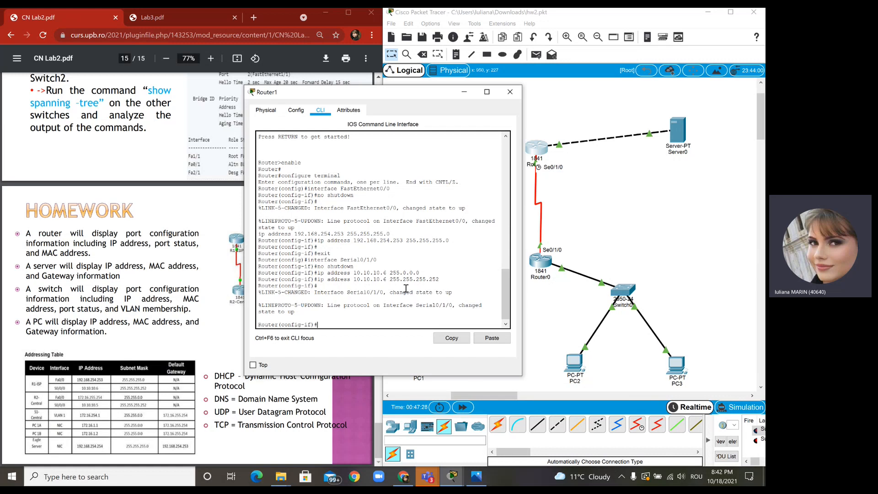
{"action": "left_click", "coordinate": [295, 109]}
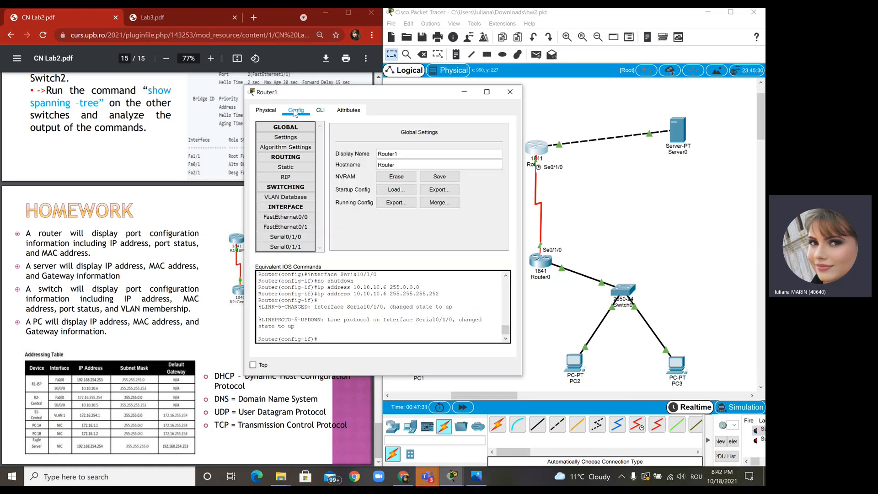
{"action": "left_click", "coordinate": [285, 166]}
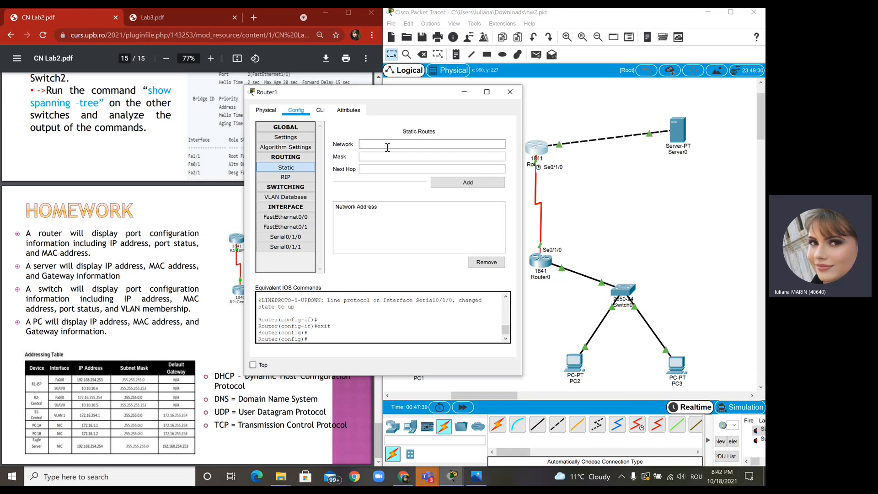
{"action": "left_click", "coordinate": [431, 144]}
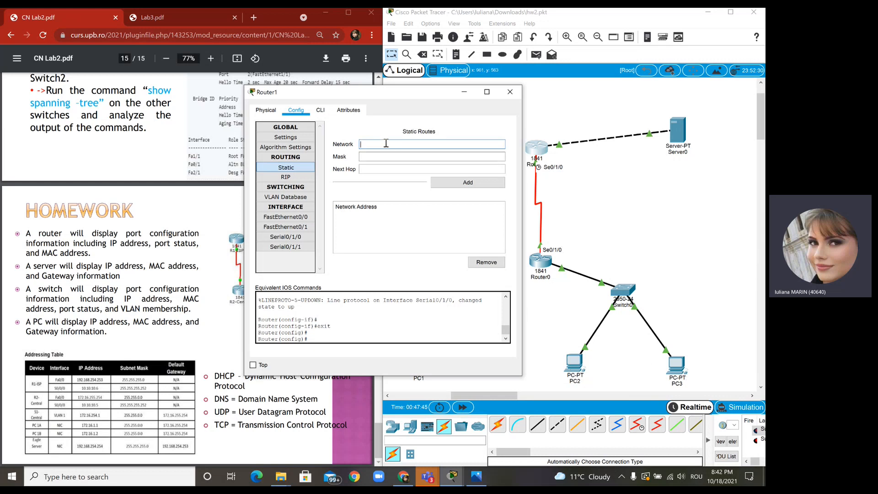
{"action": "type", "text": "1"}
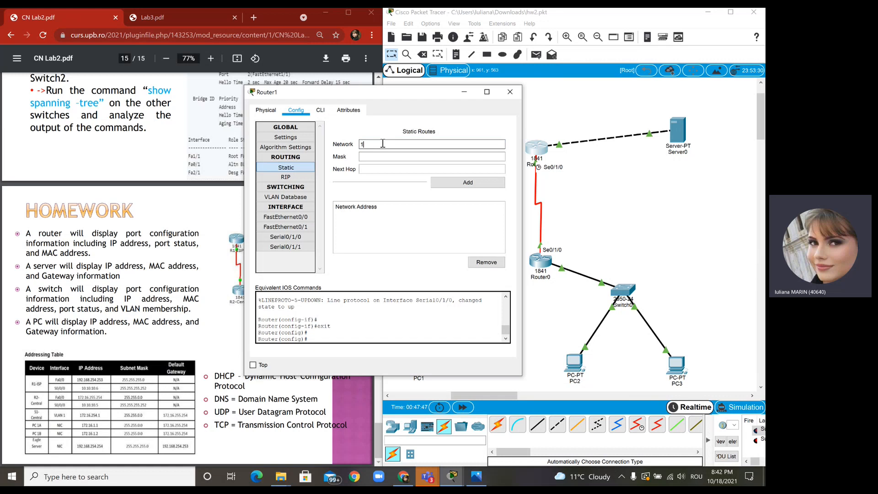
{"action": "type", "text": "72.16.0.0"}
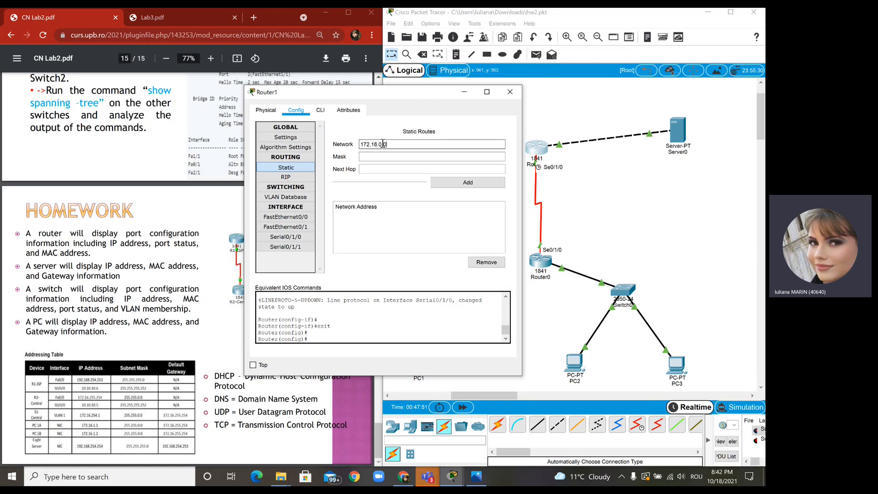
{"action": "left_click", "coordinate": [431, 156]}
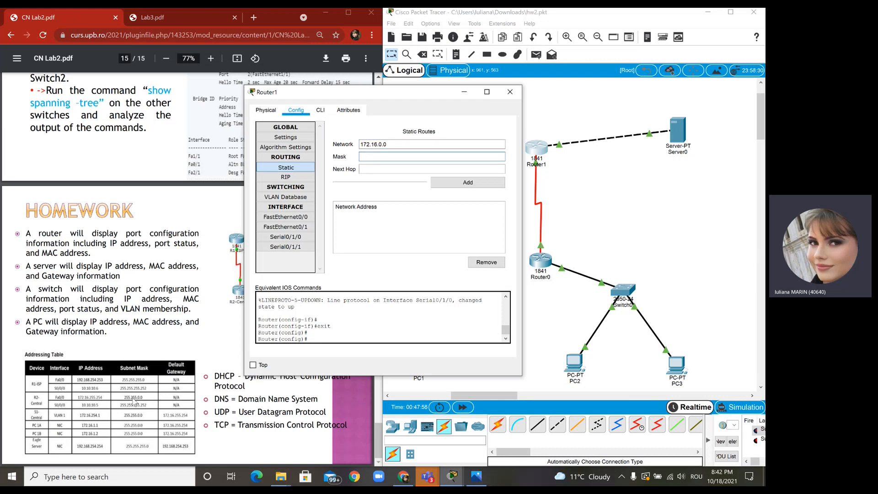
{"action": "left_click", "coordinate": [430, 157]}
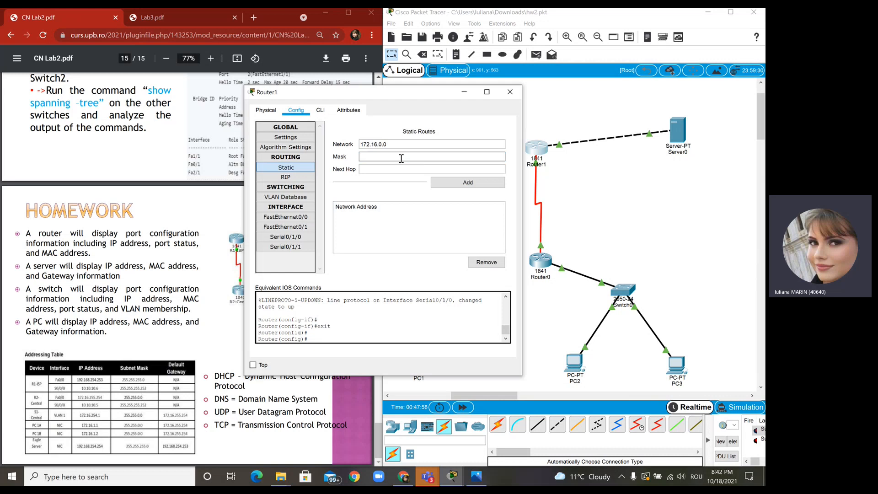
{"action": "left_click", "coordinate": [431, 143]}
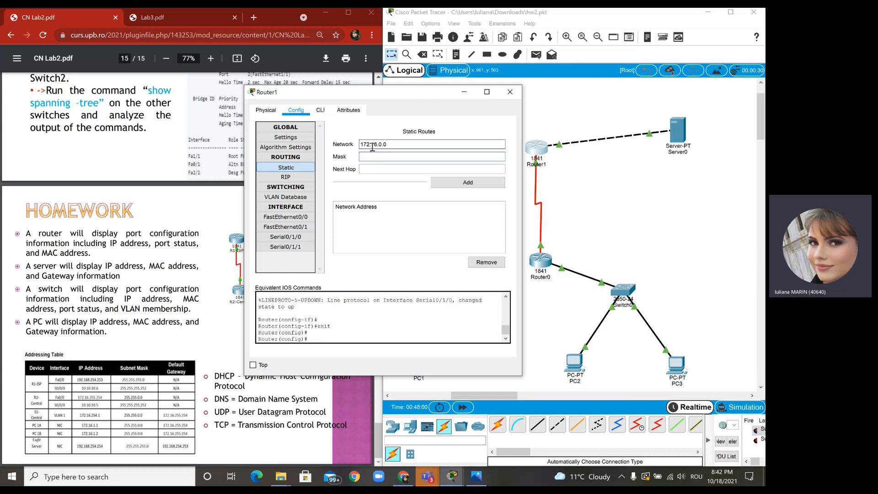
{"action": "type", "text": "25"}
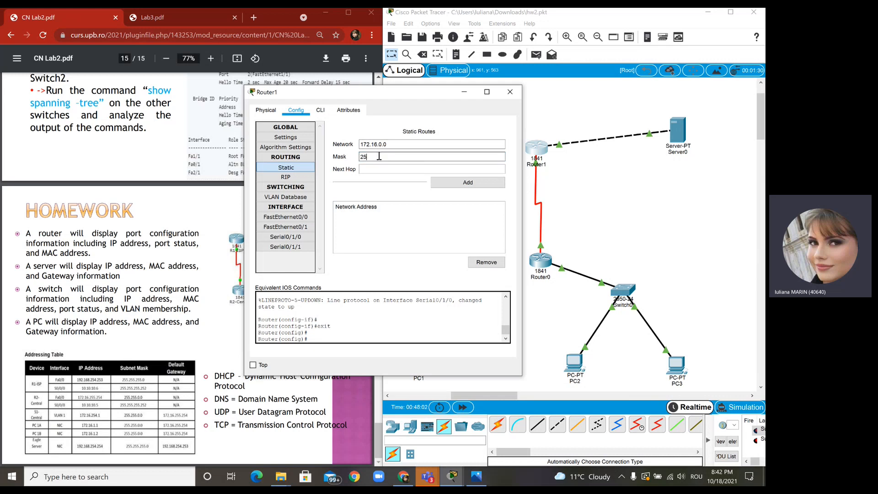
{"action": "type", "text": "255.255.0.0"}
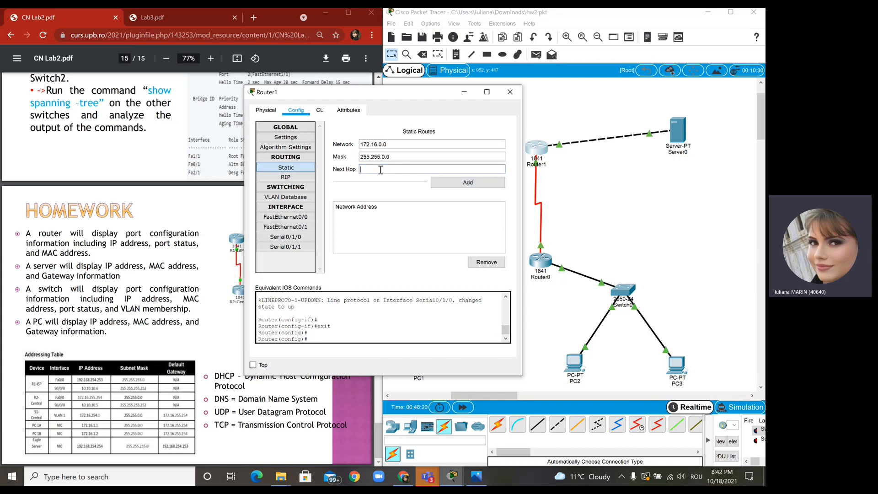
{"action": "type", "text": "10.10.10.5"}
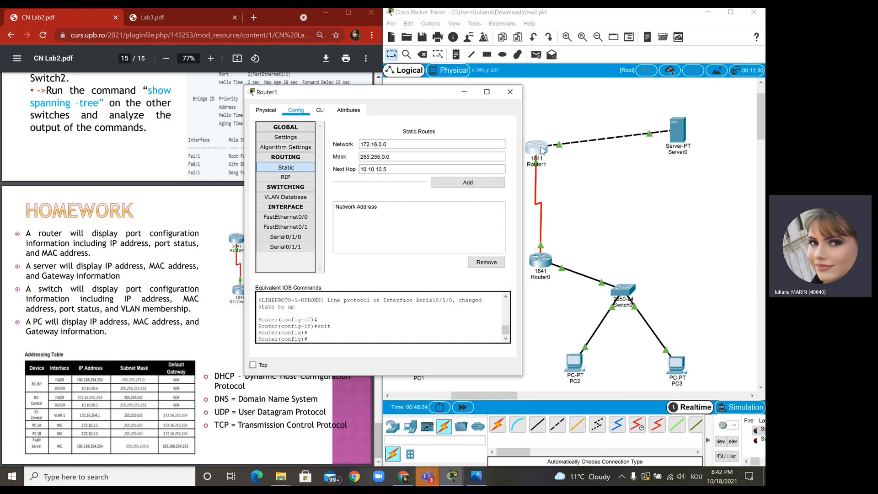
{"action": "mouse_move", "coordinate": [670, 130]}
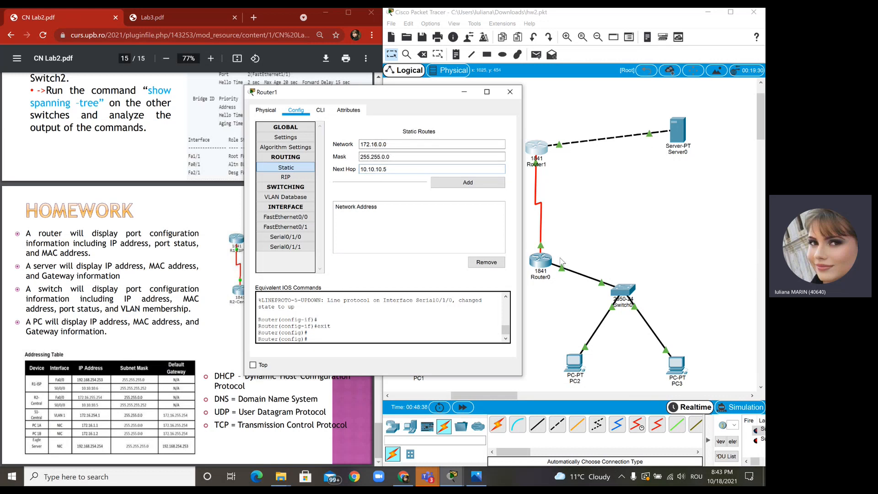
{"action": "mouse_move", "coordinate": [364, 187]}
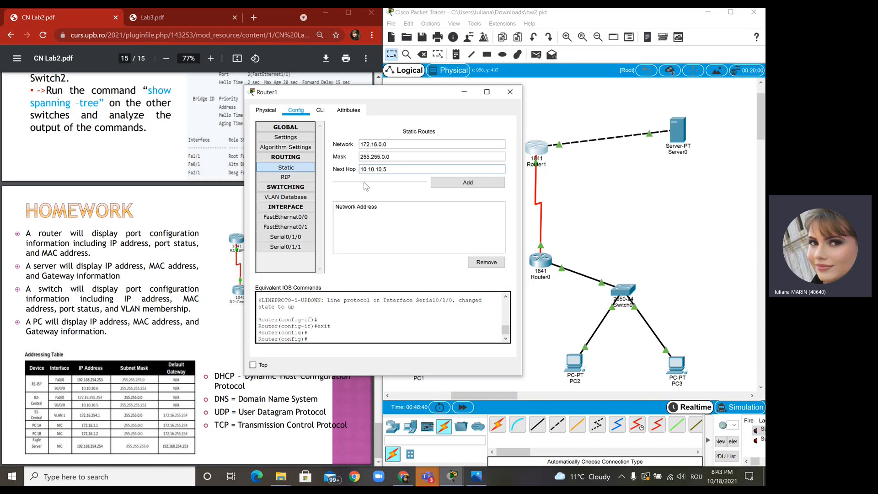
Add the static route to Router1 and return to the topology.
{"action": "left_click", "coordinate": [468, 182]}
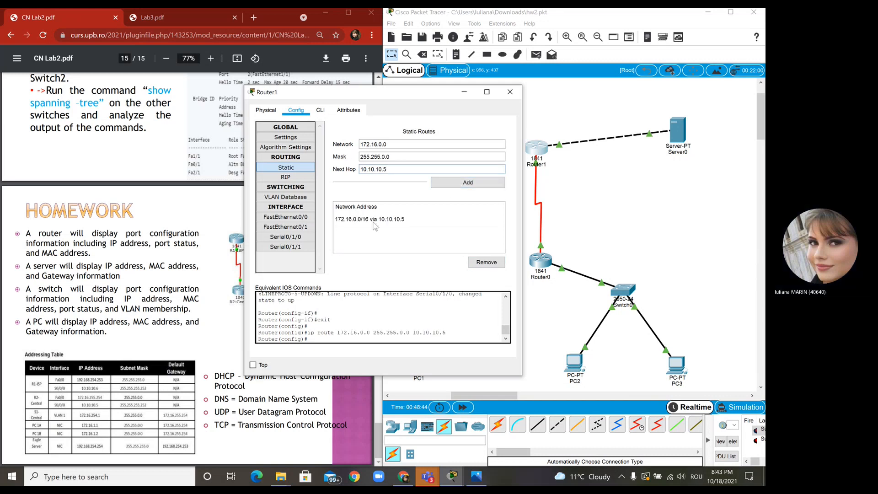
{"action": "left_click", "coordinate": [375, 218]}
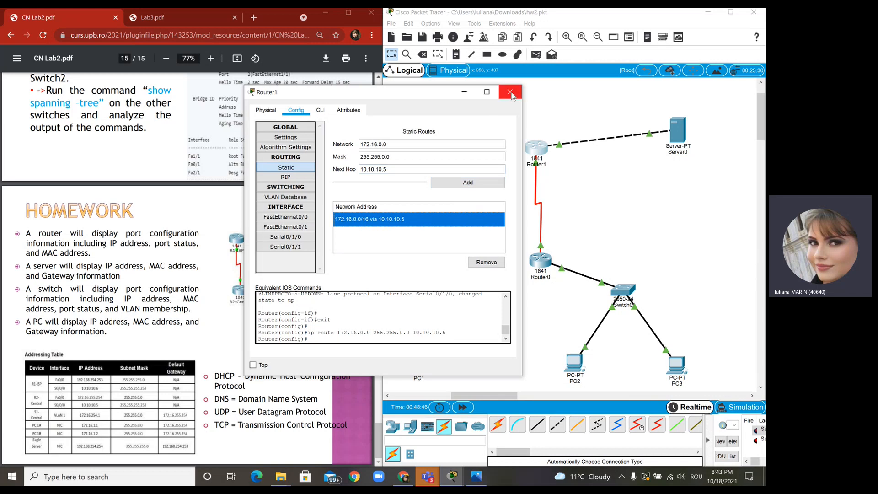
{"action": "left_click", "coordinate": [509, 92]}
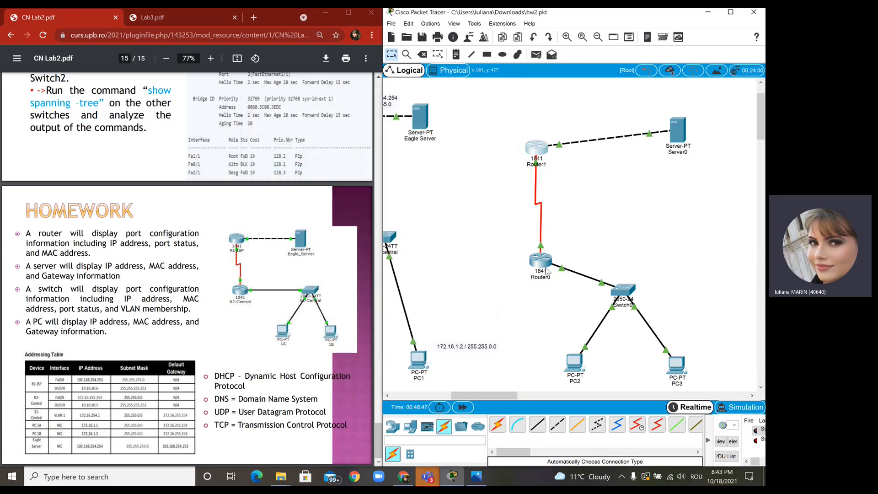
In Router0's Static routes, enter network 192.168.254.0, mask 255.255.255.0 and next hop 10.10.10.6.
{"action": "double_click", "coordinate": [540, 261]}
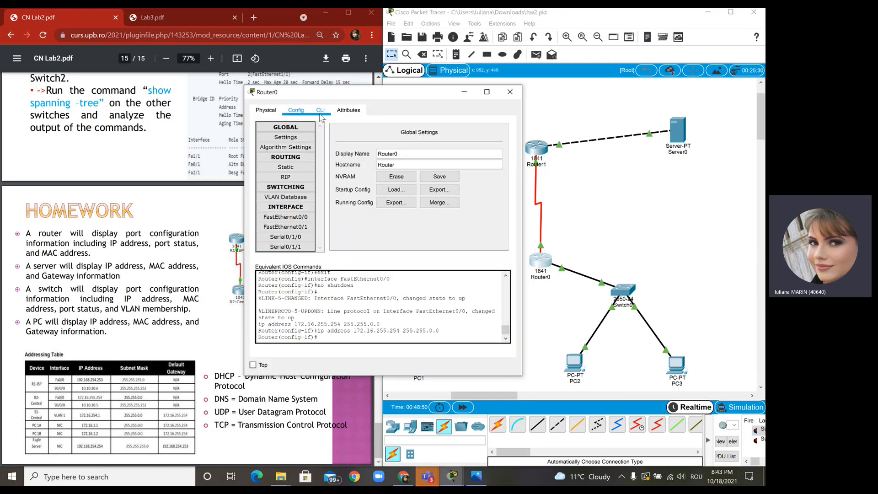
{"action": "left_click", "coordinate": [285, 167]}
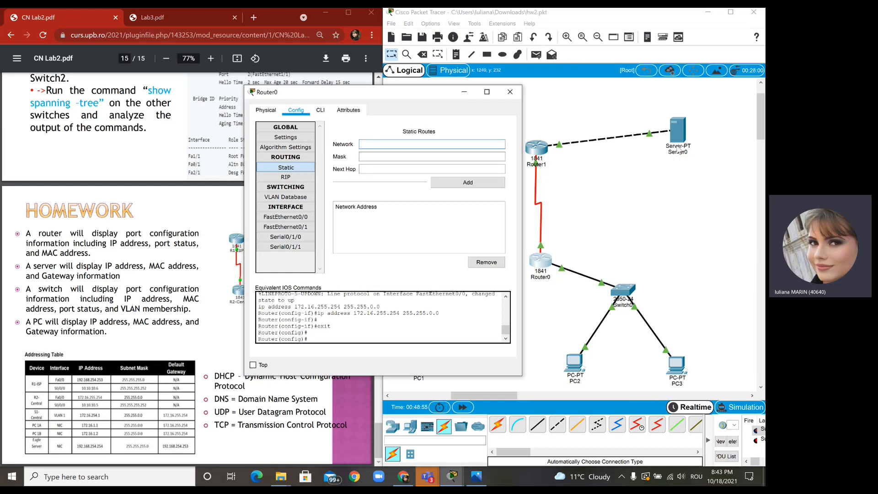
{"action": "mouse_move", "coordinate": [83, 456]}
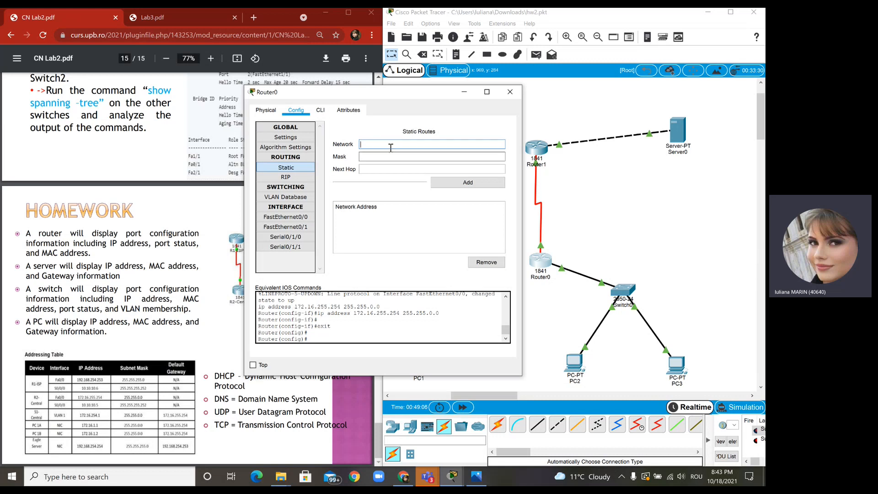
{"action": "type", "text": "192.168.254.0"}
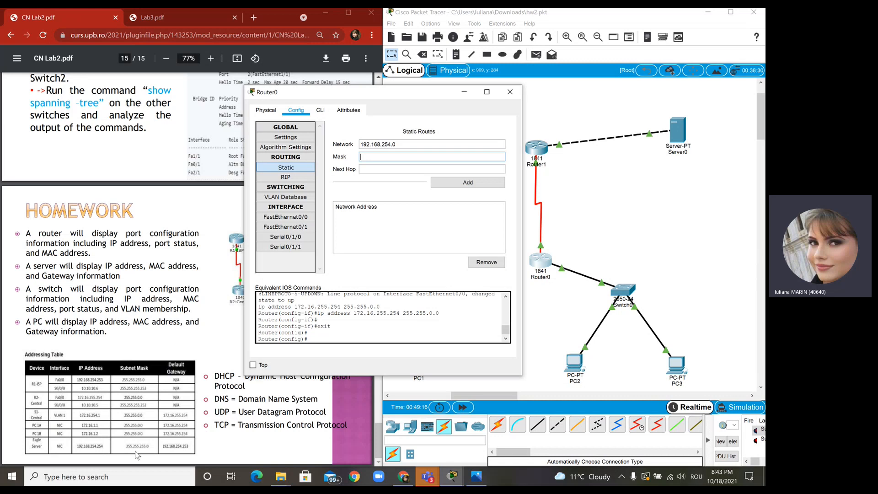
{"action": "mouse_move", "coordinate": [146, 454]}
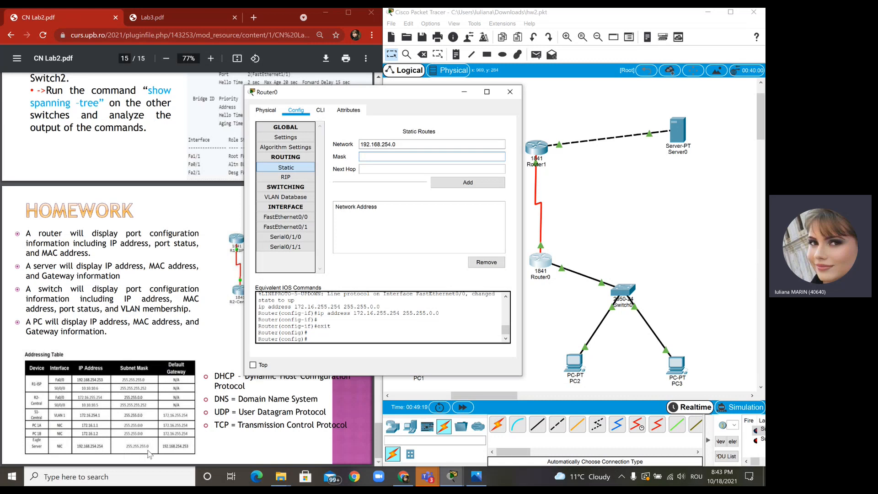
{"action": "left_click", "coordinate": [431, 157]}
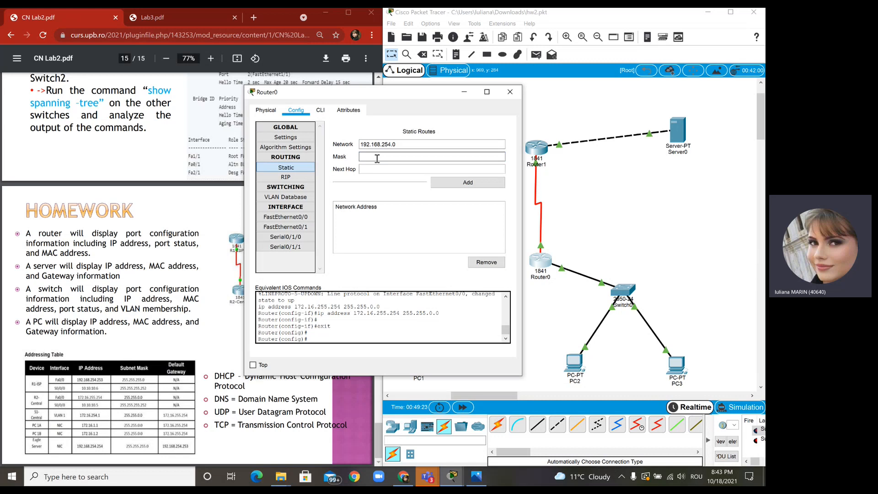
{"action": "type", "text": "255.255.255.0"}
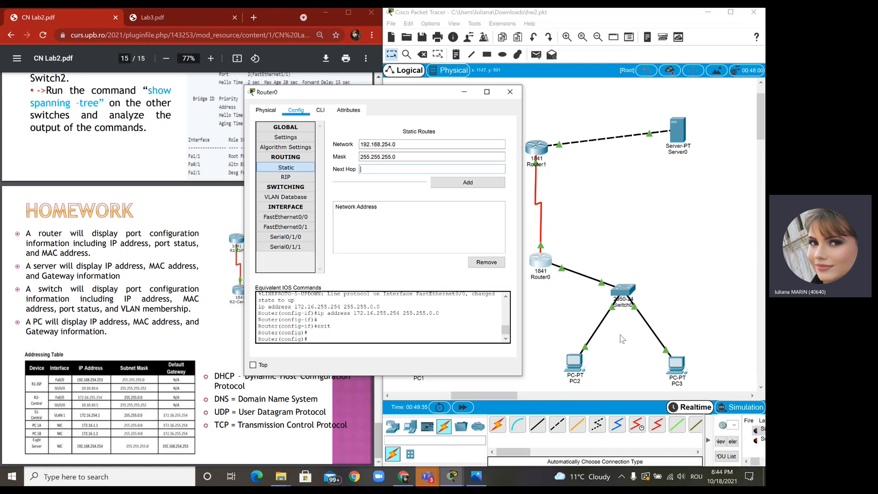
{"action": "mouse_move", "coordinate": [672, 154]}
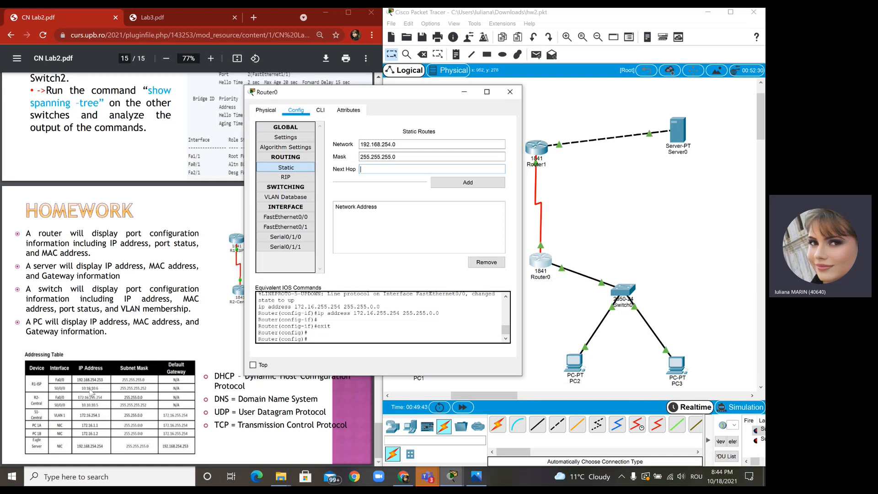
{"action": "type", "text": "1"}
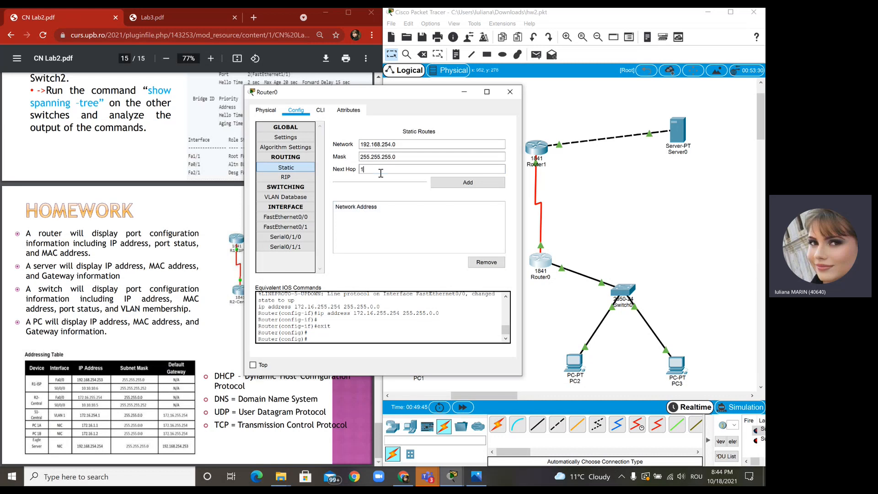
{"action": "type", "text": "10.10.10.6"}
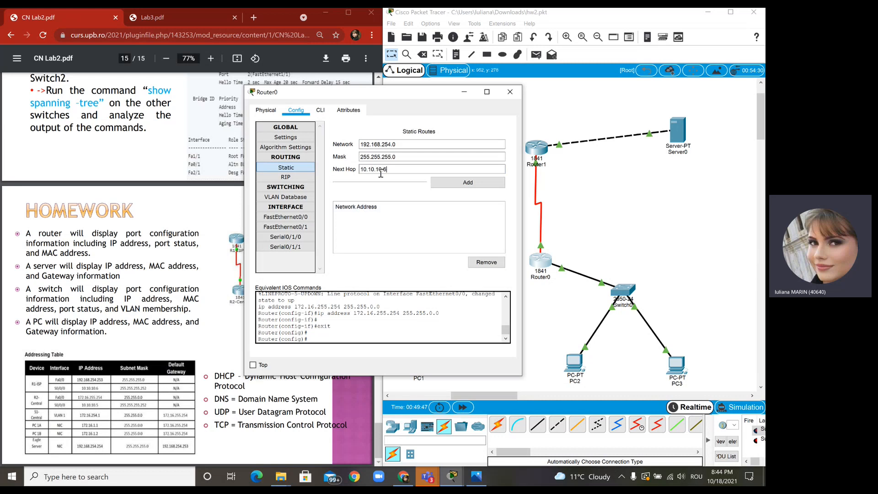
Add the static route to Router0 and return to the topology.
{"action": "left_click", "coordinate": [468, 182]}
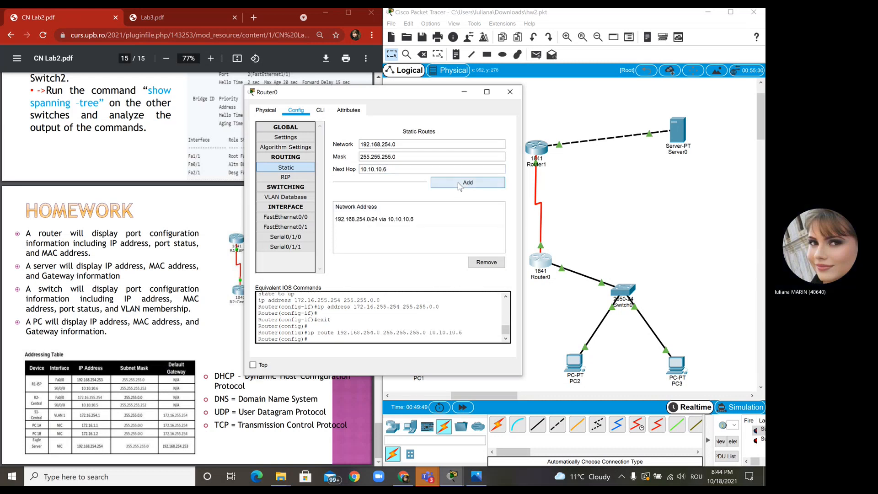
{"action": "left_click", "coordinate": [418, 219]}
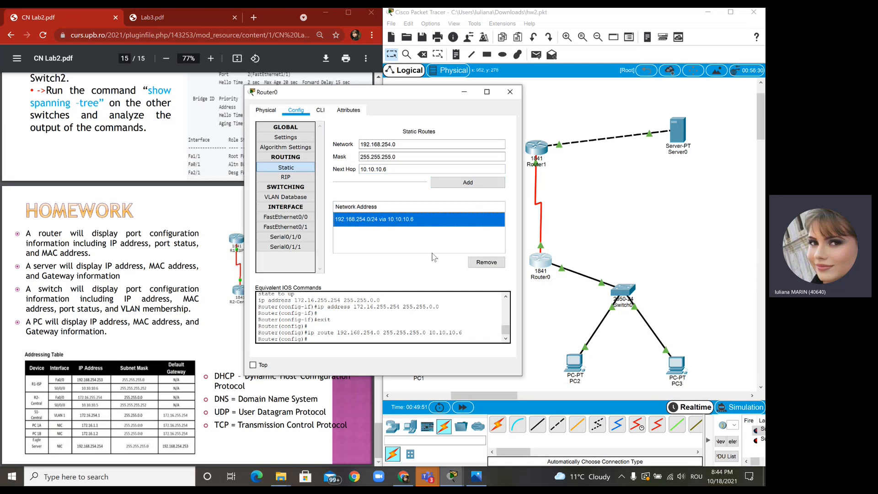
{"action": "left_click", "coordinate": [510, 91]}
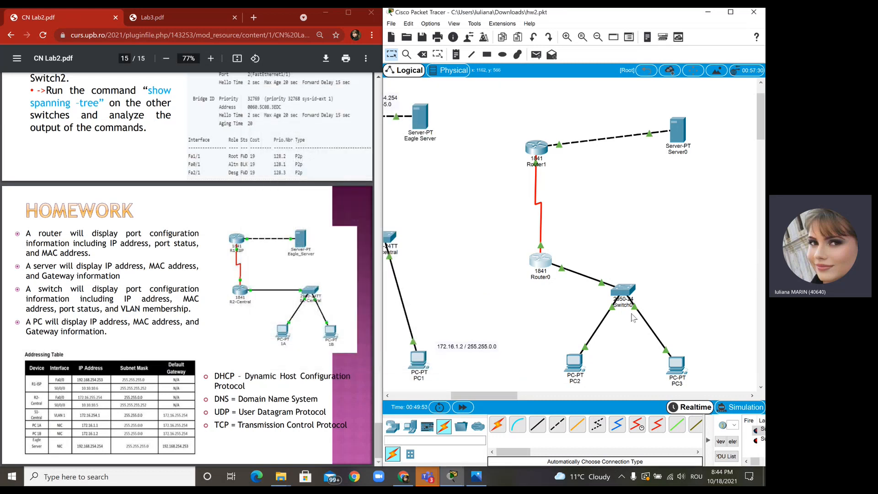
Maximize the window, clear the sent test packets list and switch to Simulation mode.
{"action": "left_click", "coordinate": [729, 12]}
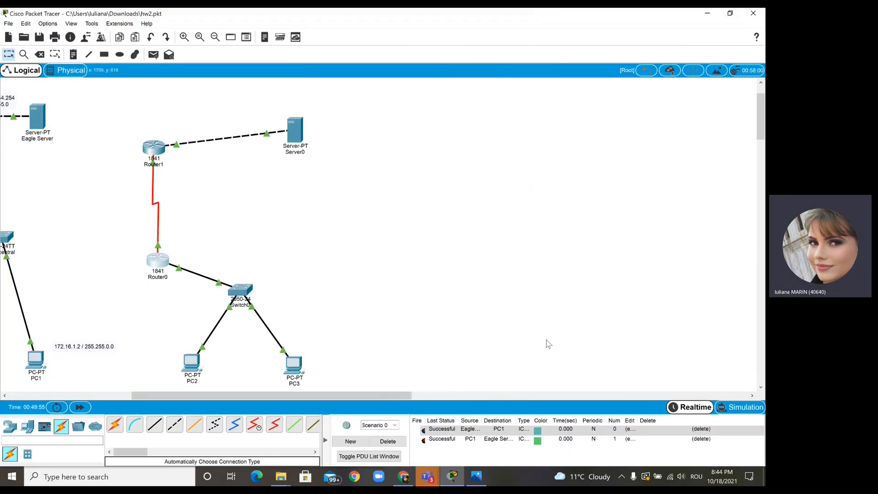
{"action": "mouse_move", "coordinate": [168, 54]}
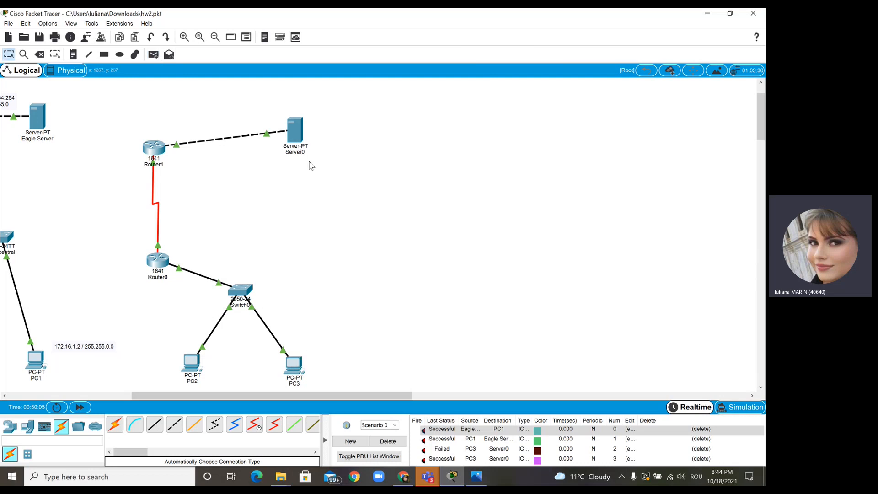
{"action": "left_click", "coordinate": [441, 448]}
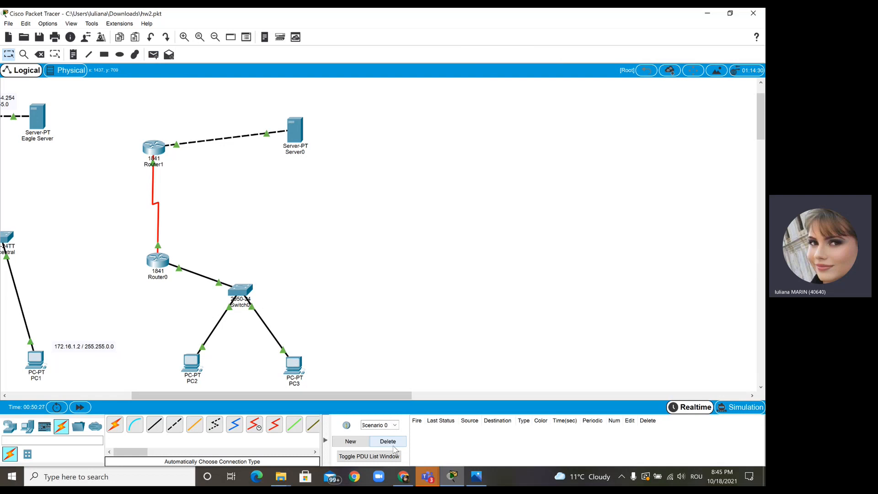
{"action": "left_click", "coordinate": [746, 407]}
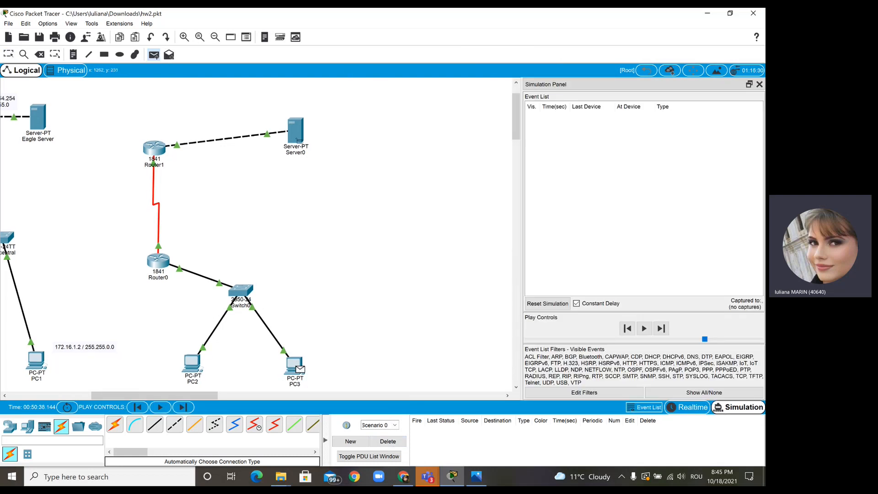
Step the PC3-to-Server0 ICMP ping through Switch0, Router0, Router1 and back until it reports Successful.
{"action": "left_click", "coordinate": [643, 328]}
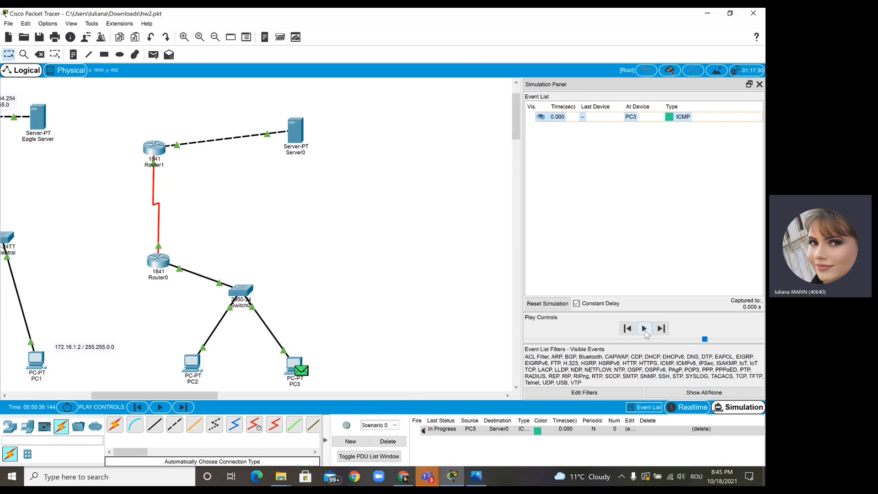
{"action": "left_click", "coordinate": [644, 328]}
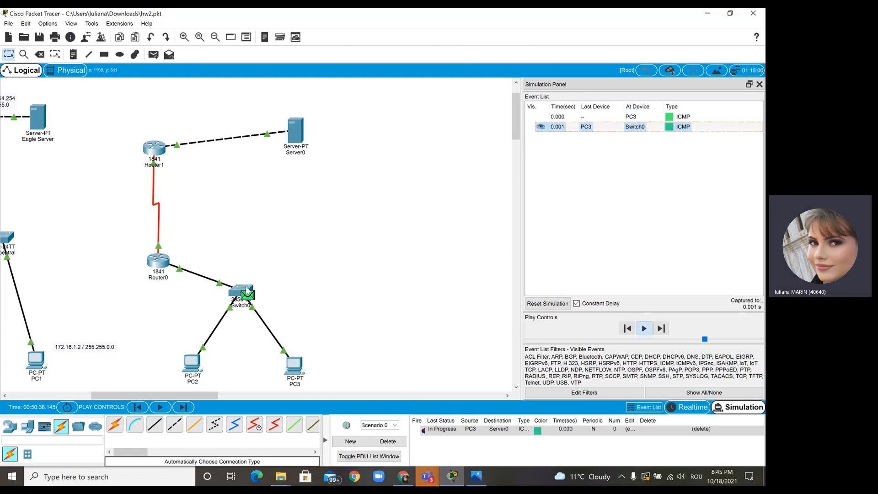
{"action": "left_click", "coordinate": [644, 328]}
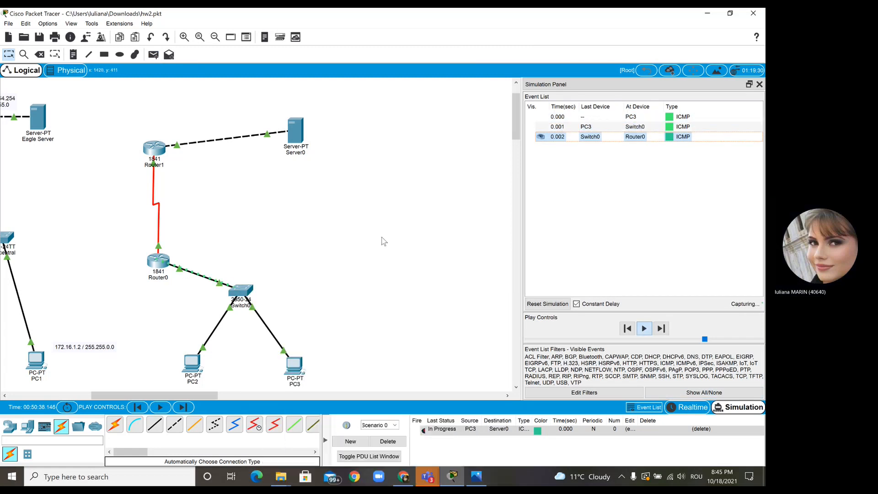
{"action": "left_click", "coordinate": [644, 328]}
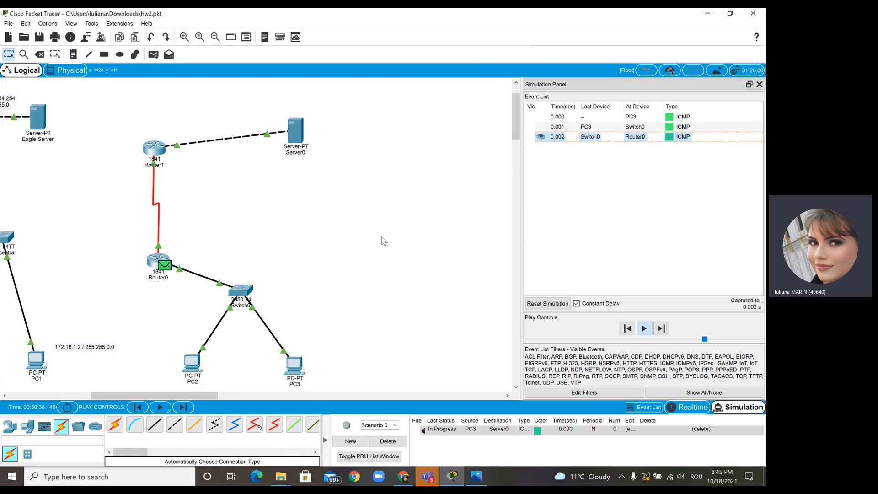
{"action": "left_click", "coordinate": [643, 328]}
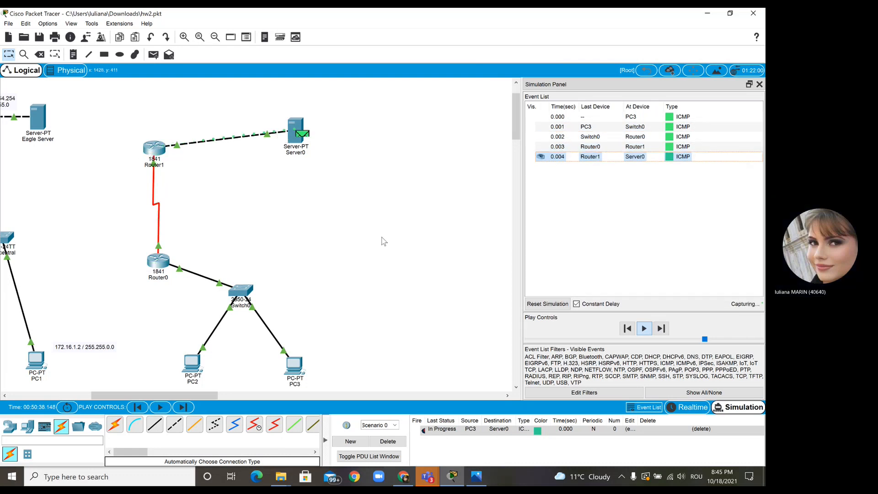
{"action": "left_click", "coordinate": [644, 328]}
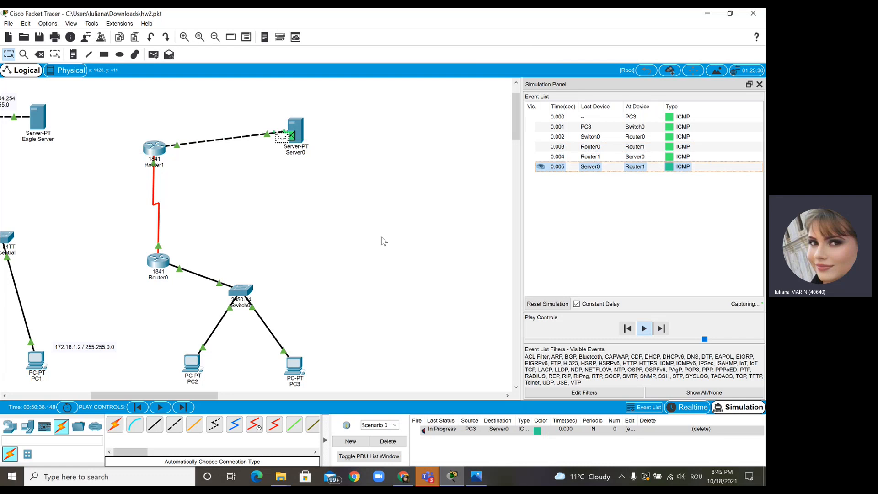
{"action": "left_click", "coordinate": [644, 329]}
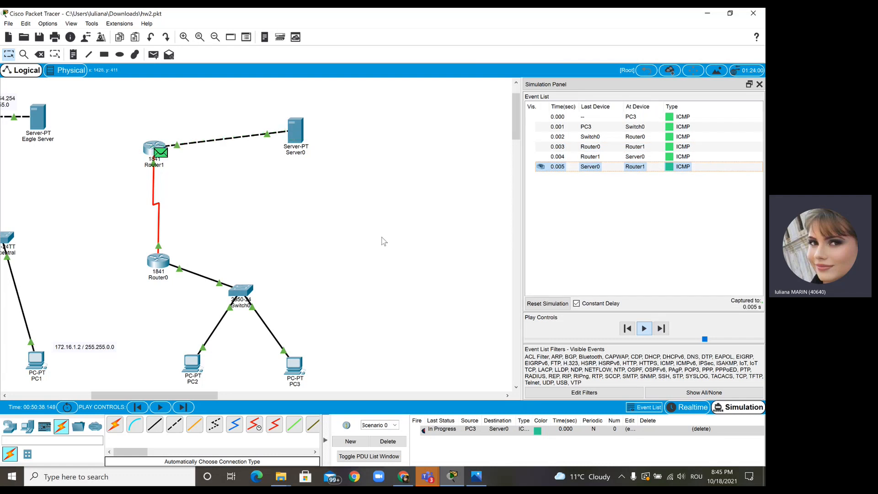
{"action": "left_click", "coordinate": [643, 328]}
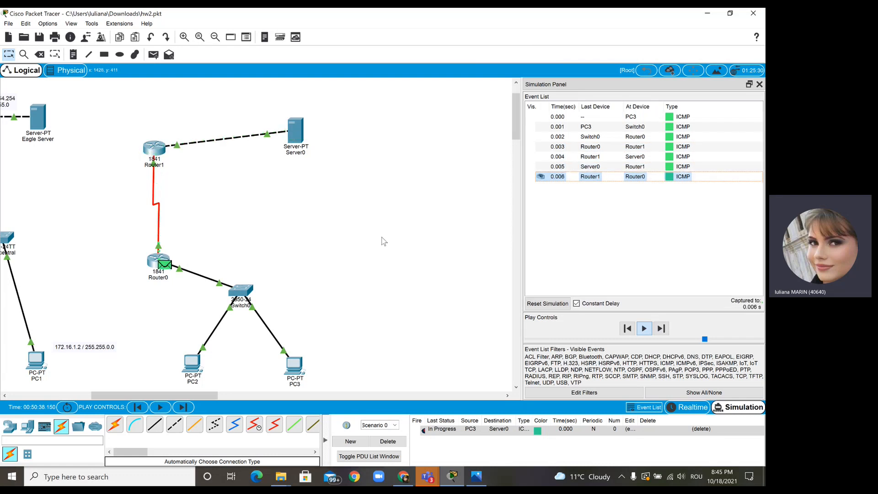
{"action": "left_click", "coordinate": [659, 328]}
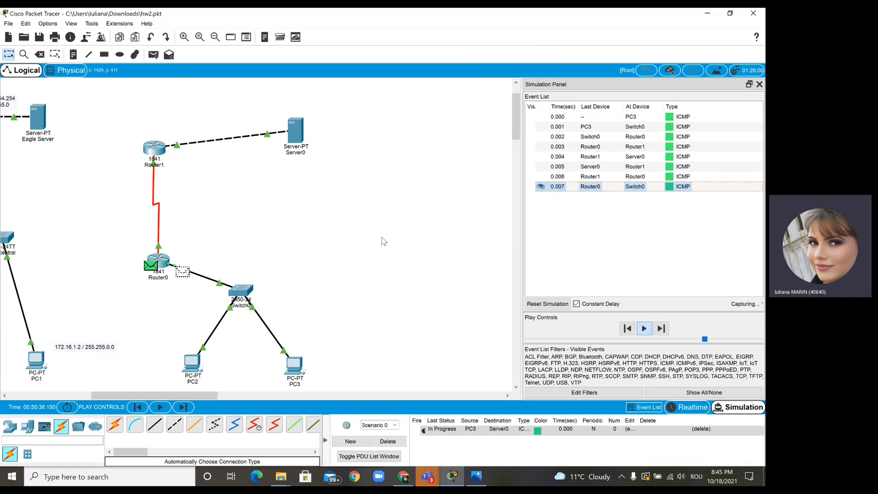
{"action": "left_click", "coordinate": [643, 328]}
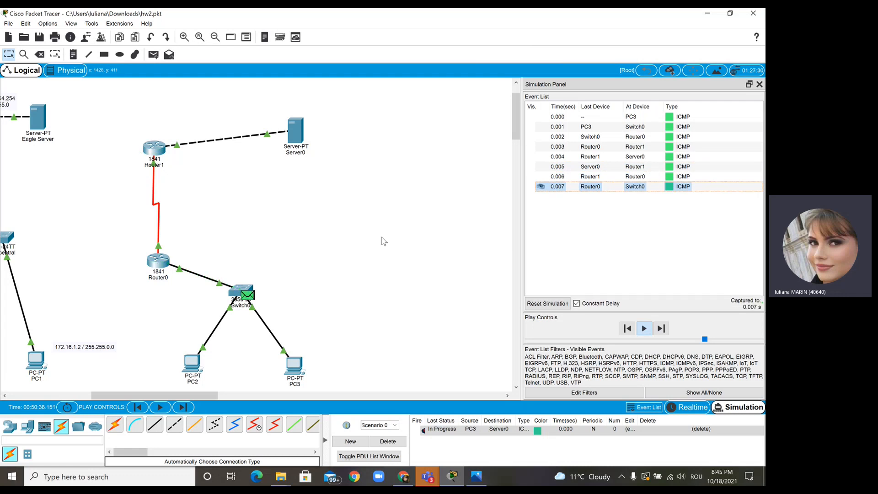
{"action": "left_click", "coordinate": [660, 329]}
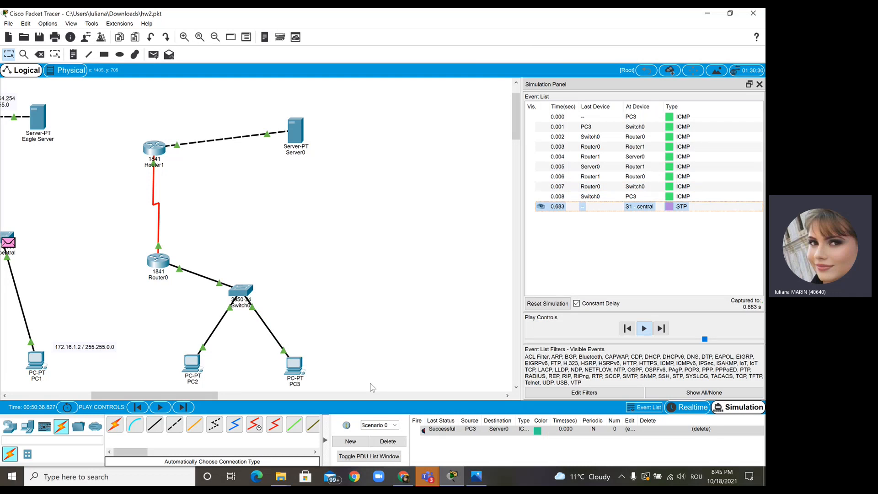
{"action": "left_click", "coordinate": [660, 328]}
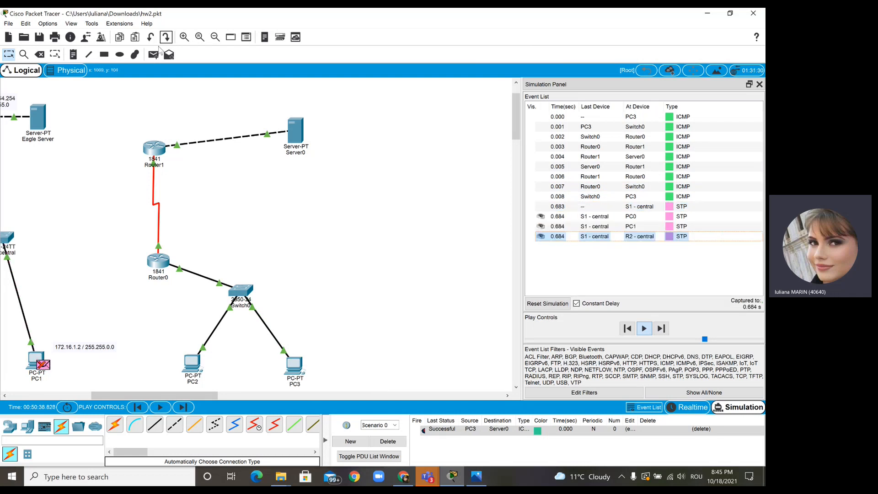
Start a new simple PDU for a return ping from Server0 to PC3.
{"action": "left_click", "coordinate": [644, 328]}
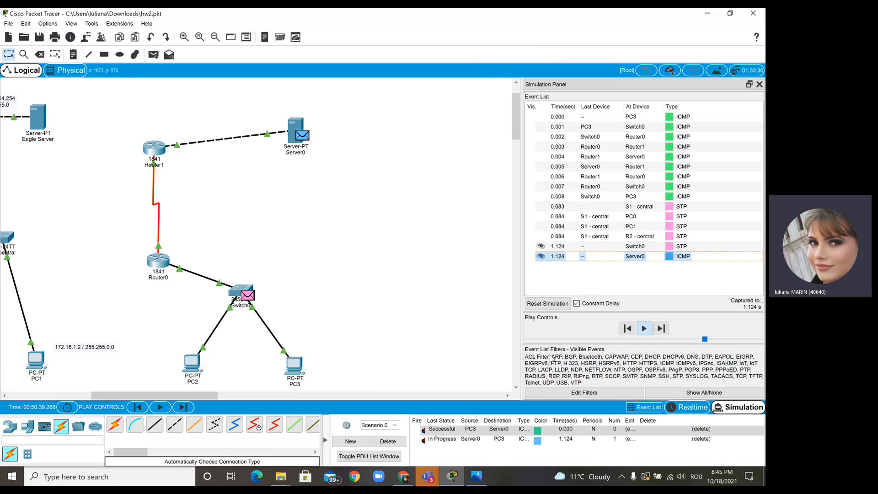
{"action": "left_click", "coordinate": [643, 328]}
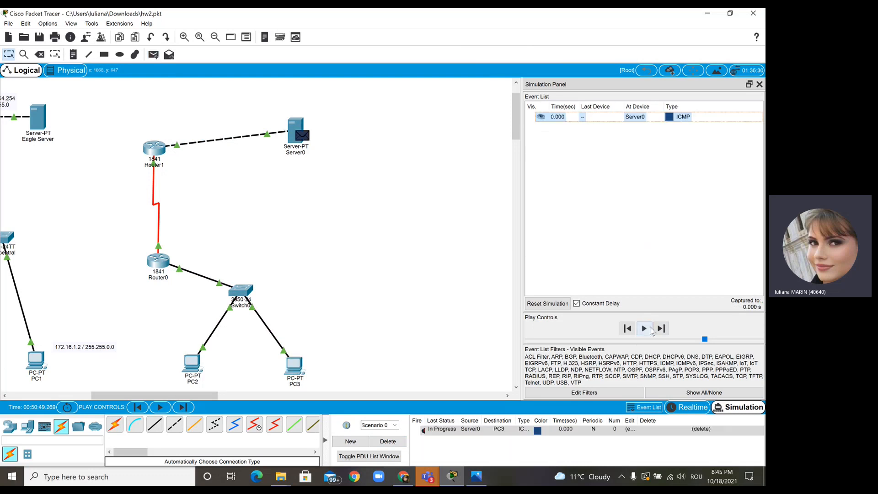
Step the Server0-to-PC3 ping through Router1, Router0, Switch0 and back until it reports Successful.
{"action": "left_click", "coordinate": [644, 328]}
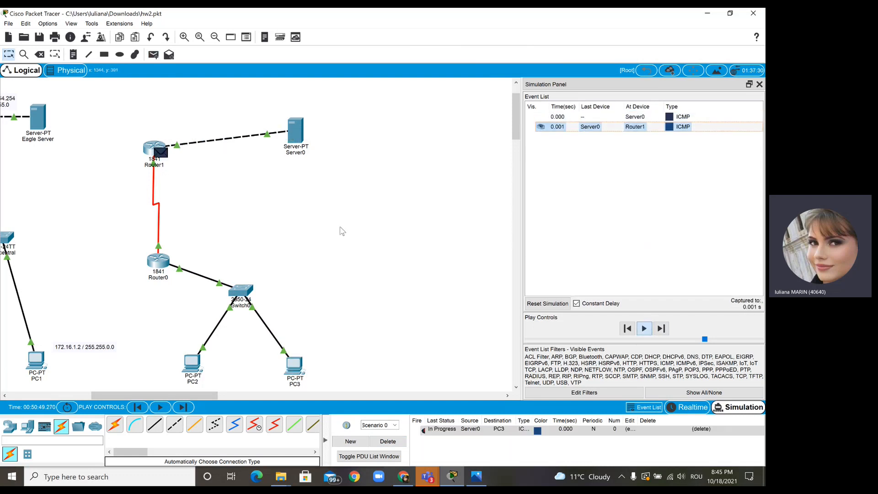
{"action": "left_click", "coordinate": [660, 328]}
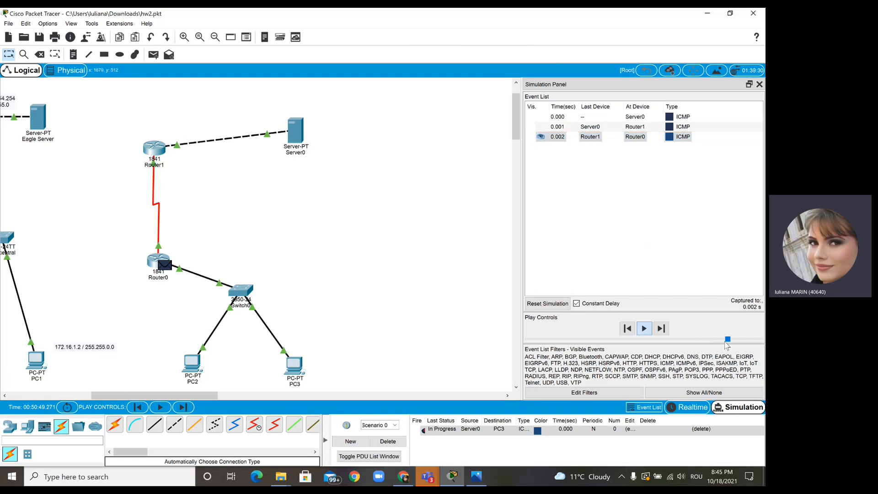
{"action": "left_click", "coordinate": [644, 328]}
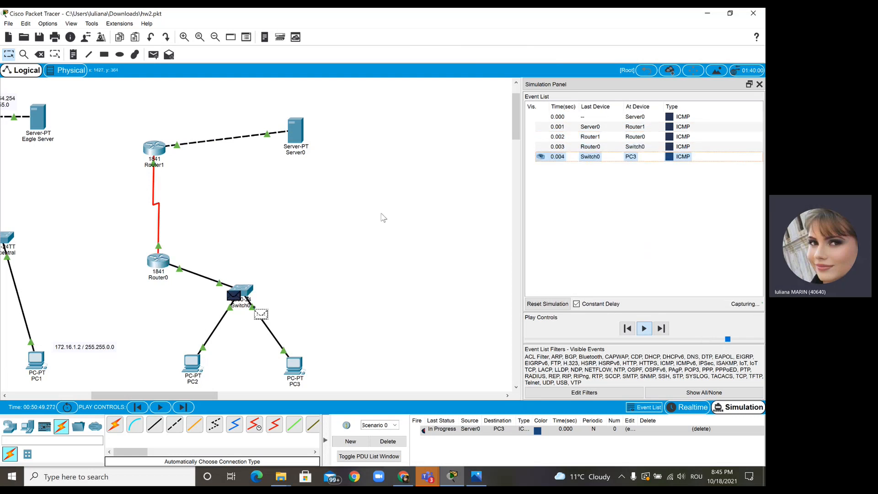
{"action": "left_click", "coordinate": [644, 329]}
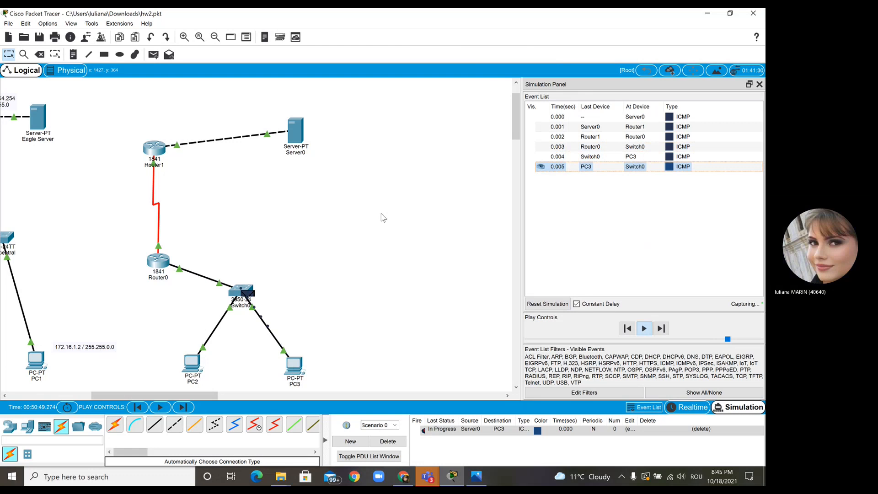
{"action": "left_click", "coordinate": [661, 328]}
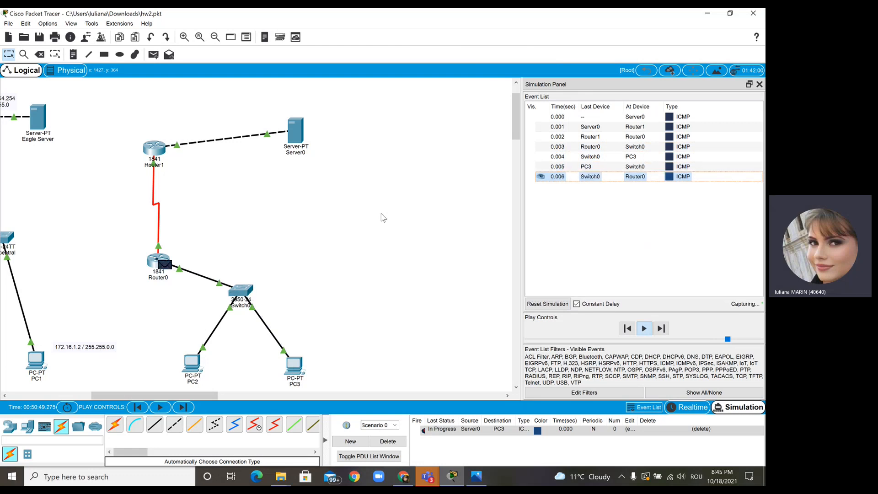
{"action": "left_click", "coordinate": [660, 328]}
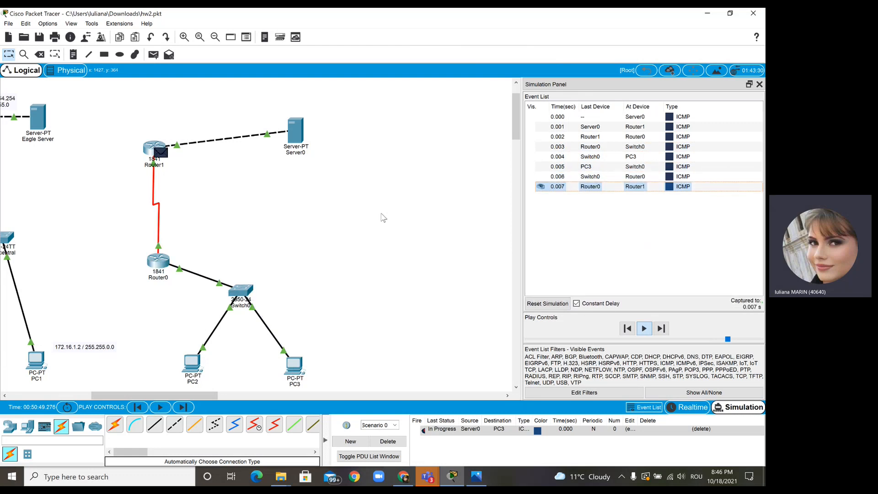
{"action": "left_click", "coordinate": [659, 329]}
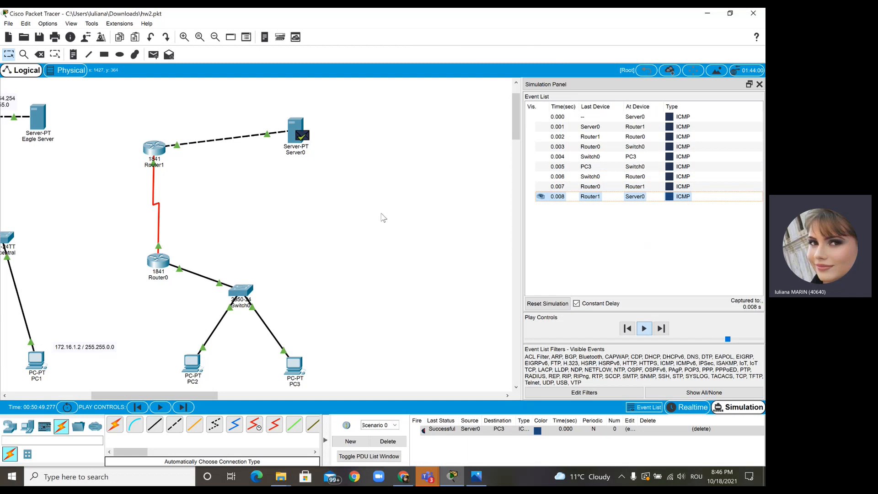
{"action": "left_click", "coordinate": [644, 328]}
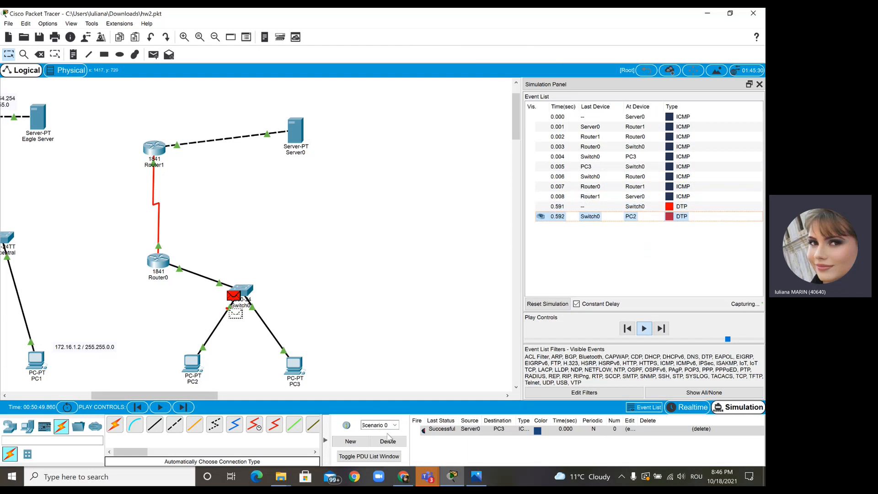